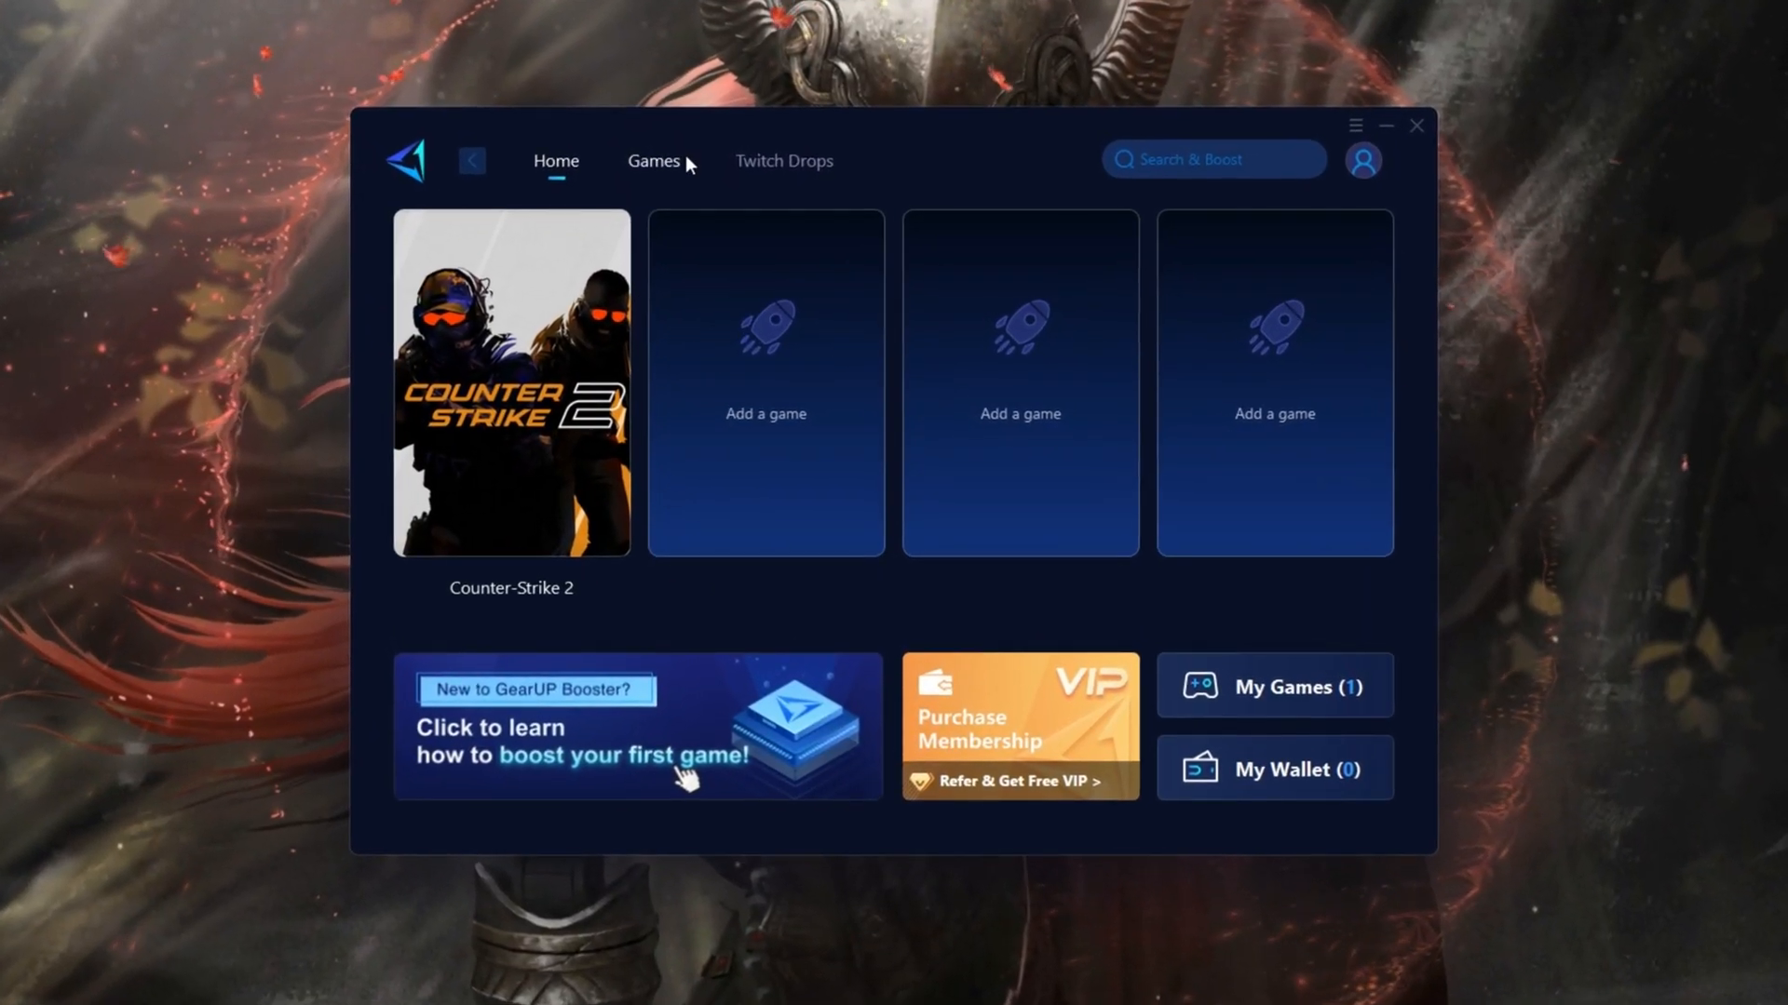
- Browse GearUP Booster's Games catalogue listing popular titles such as Fortnite
click(653, 160)
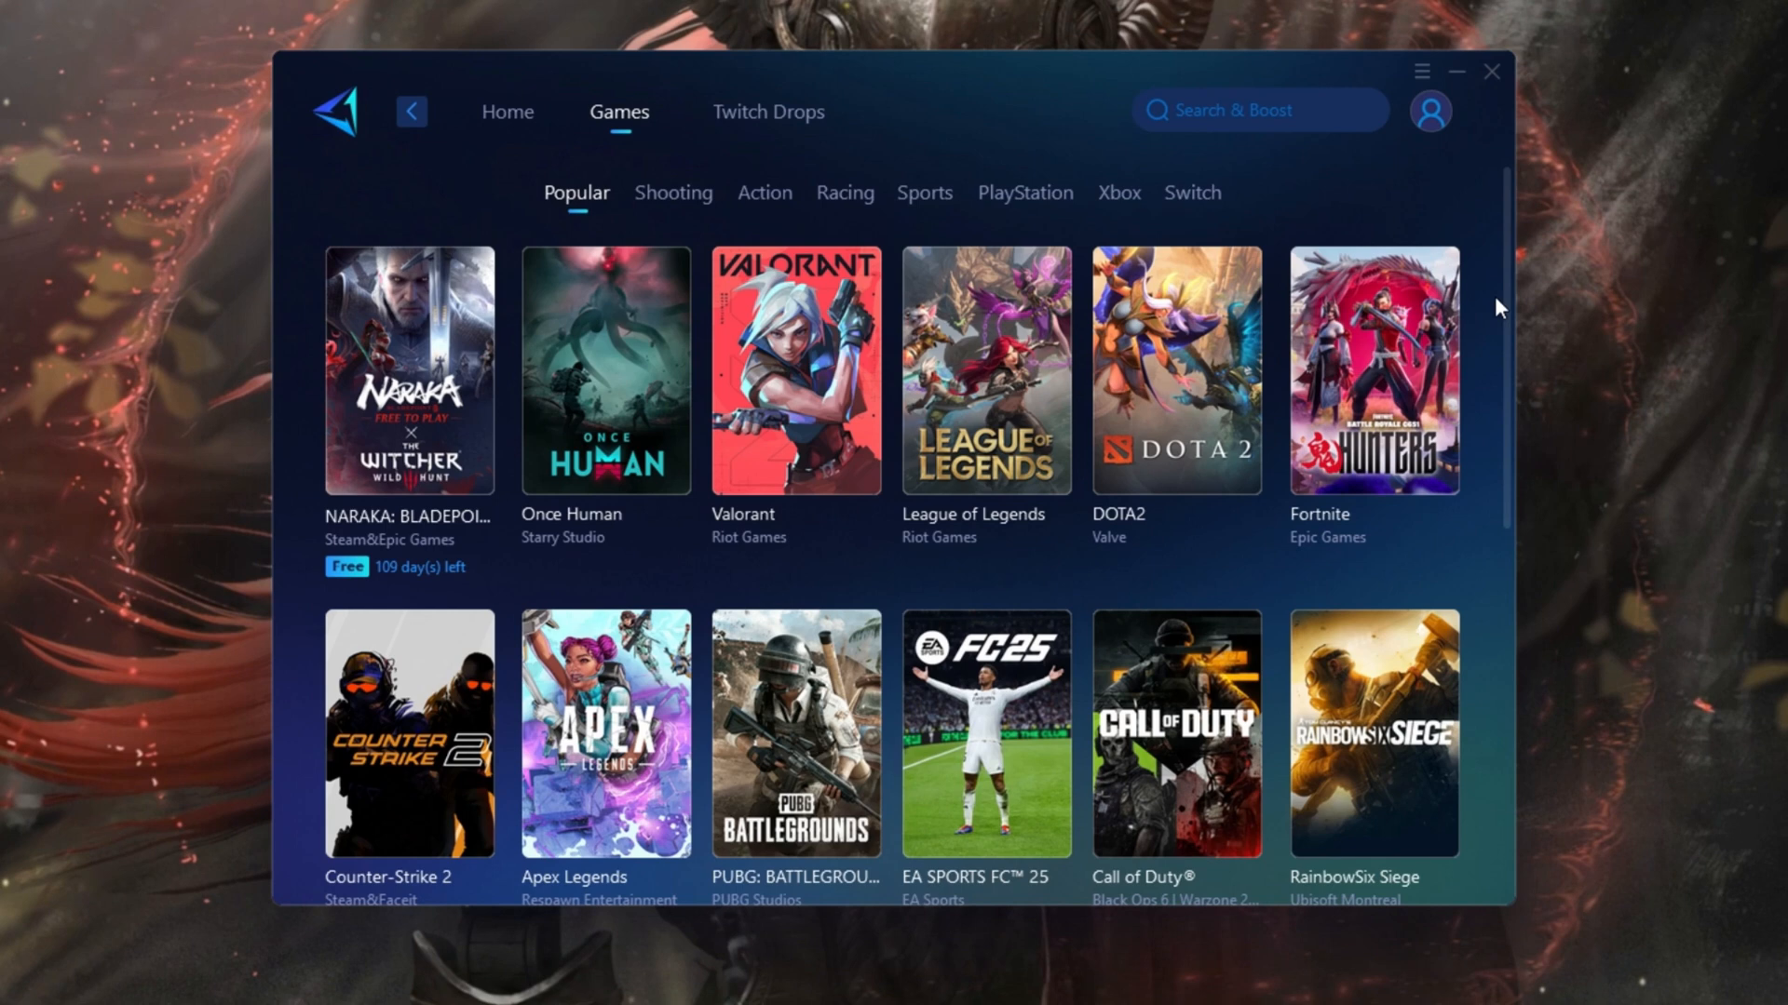
scroll(down, 3)
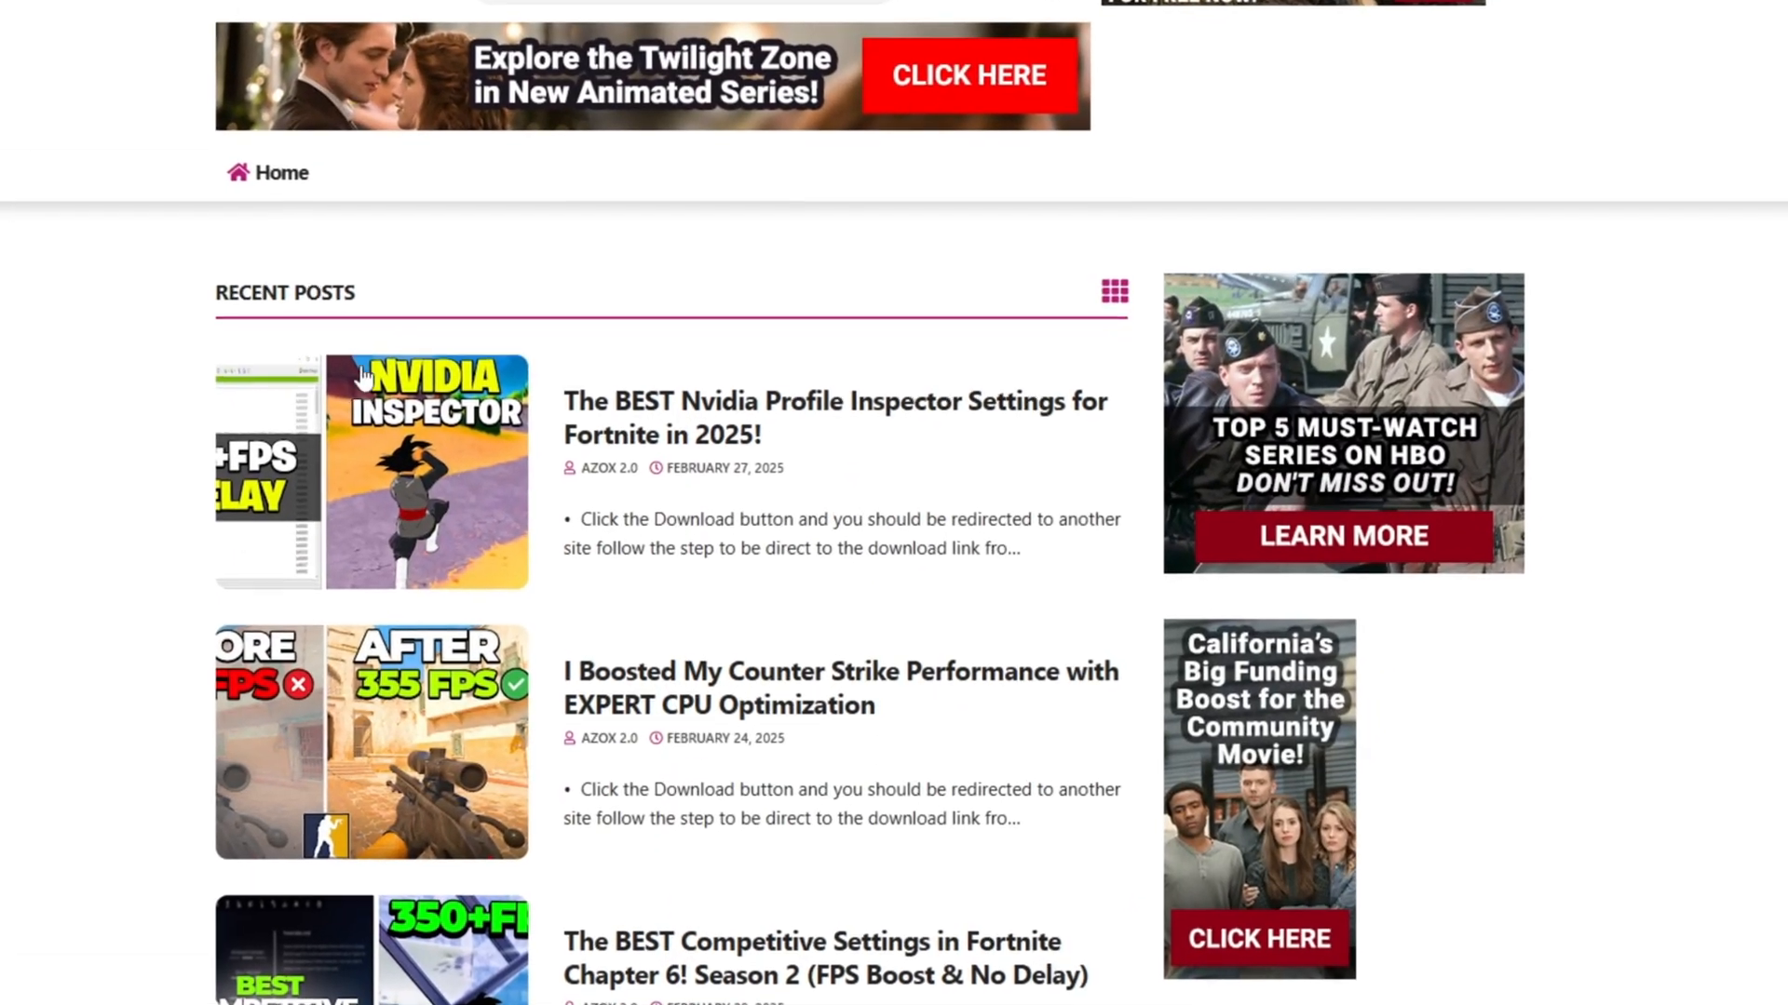
- Scroll to the blog's Recent Posts led by the Nvidia Profile Inspector Fortnite article
scroll(down, 3)
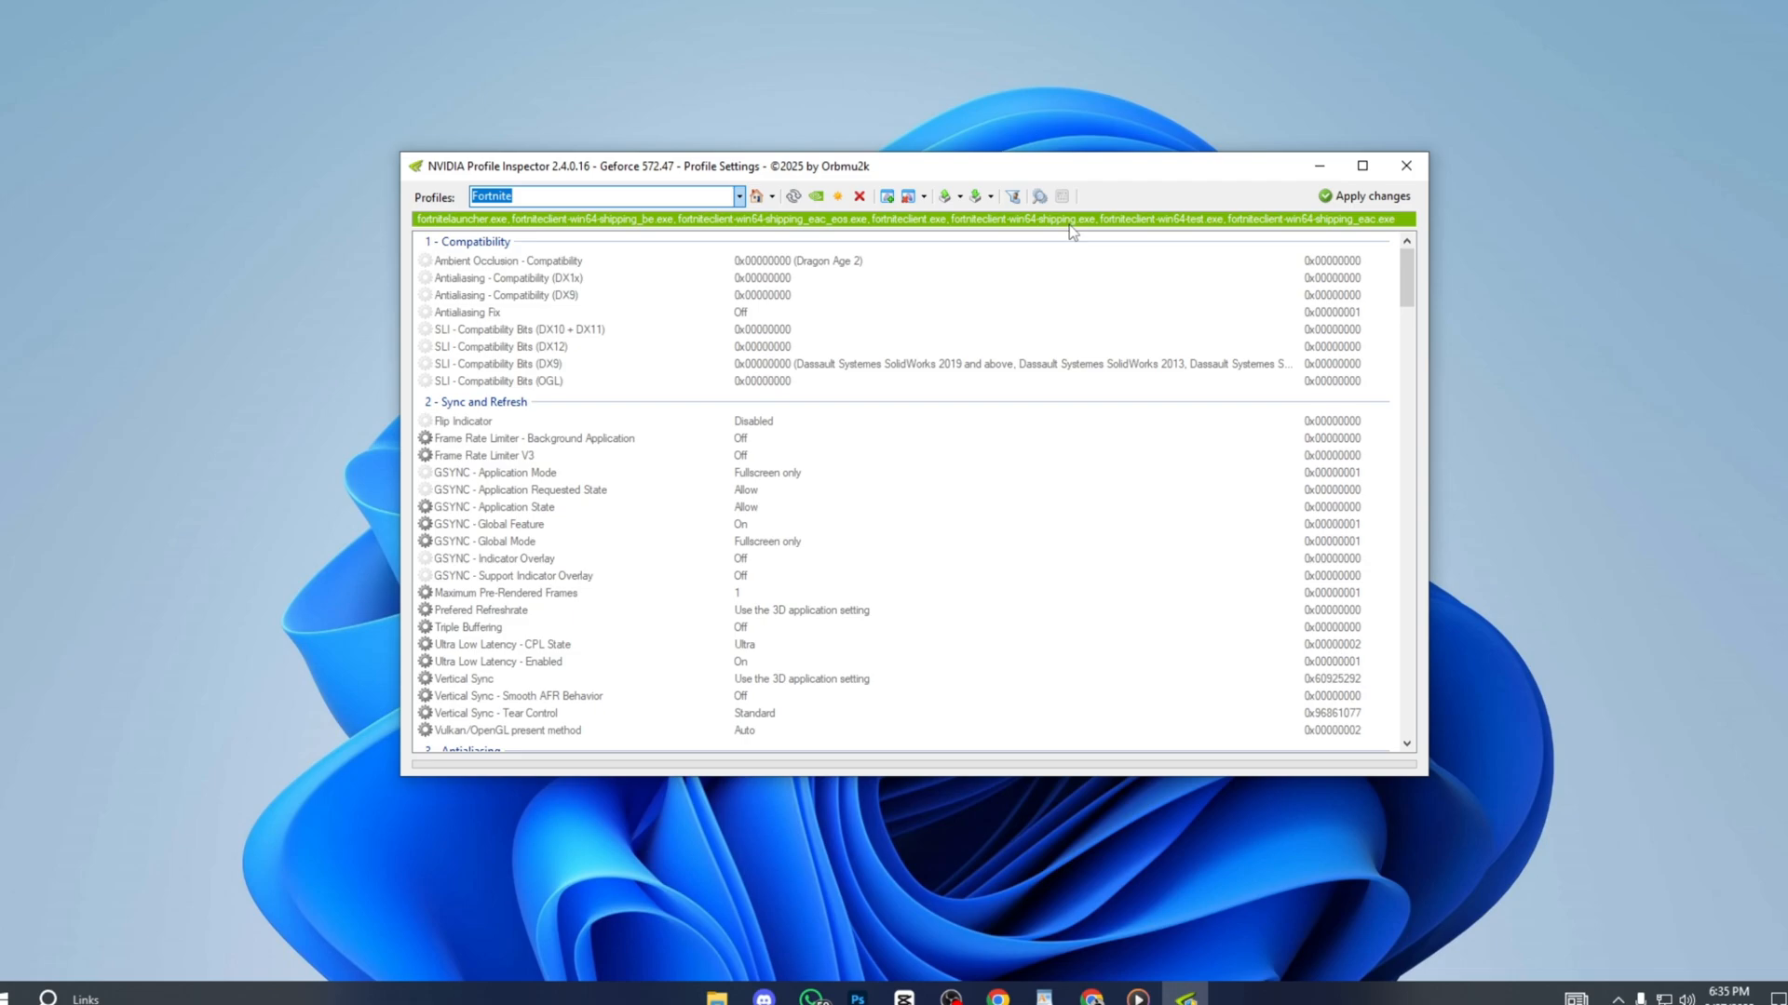
- Reach the Fortnite profile's texture filtering section and select the Texture Filtering - Quality row
scroll(down, 3)
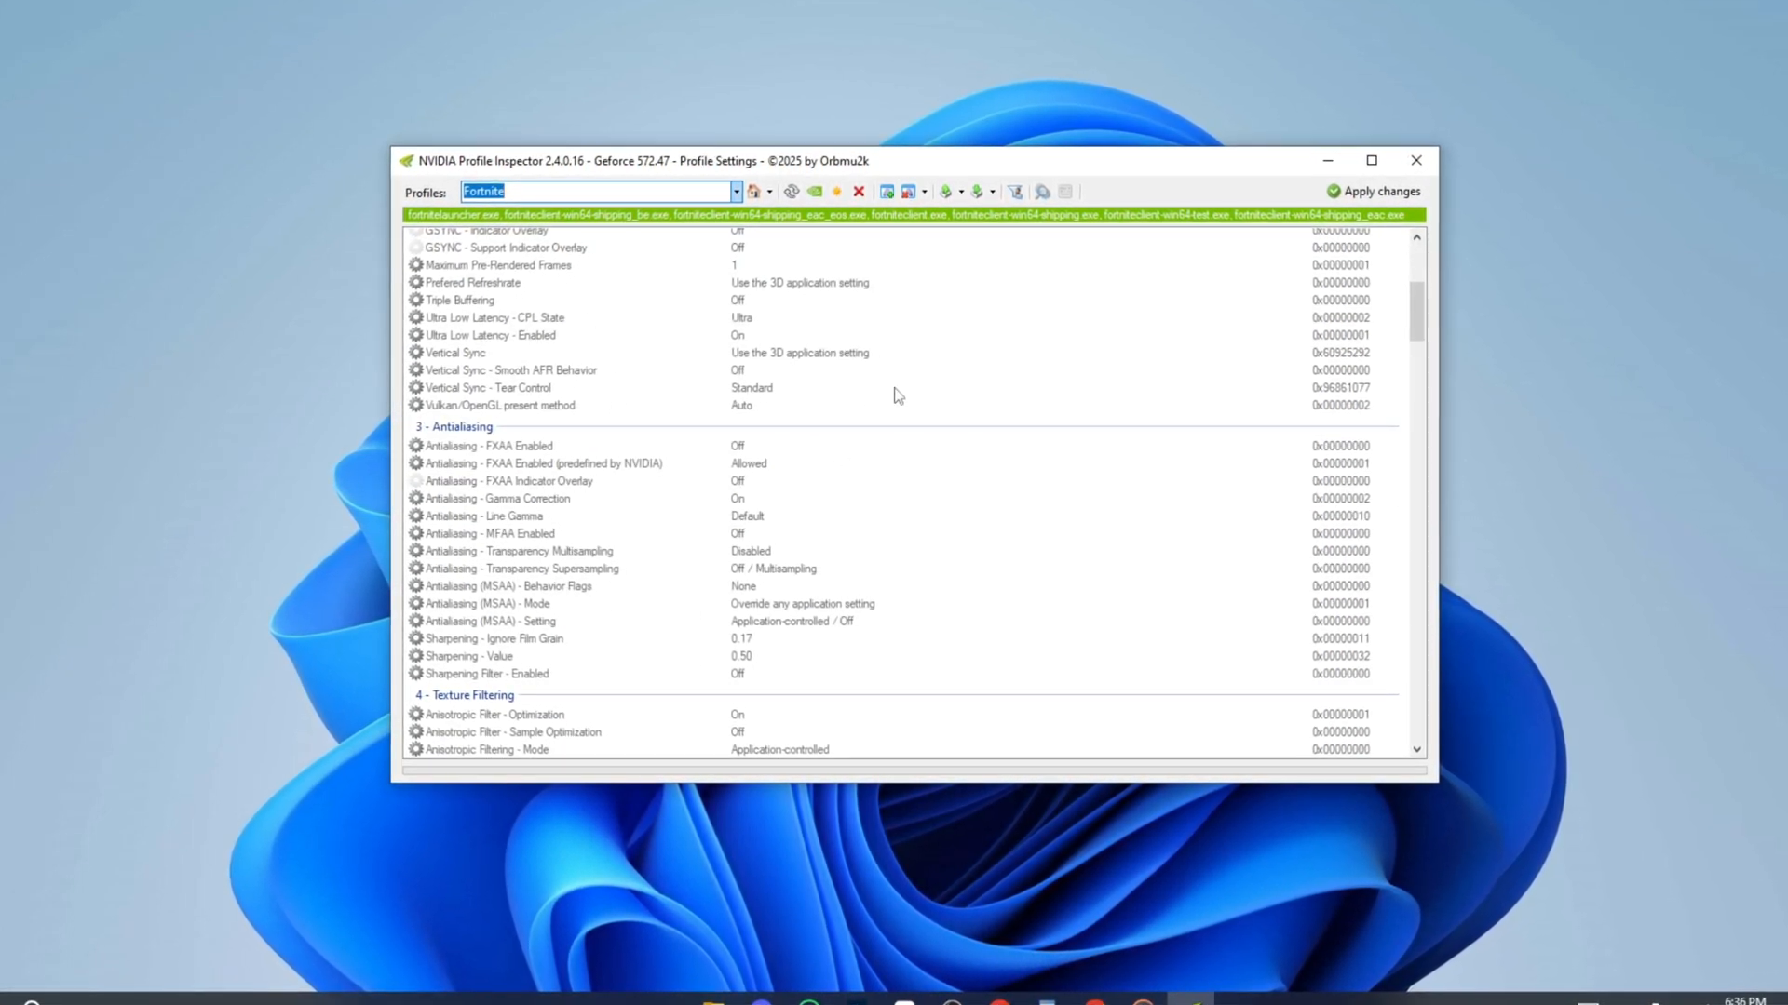
scroll(down, 3)
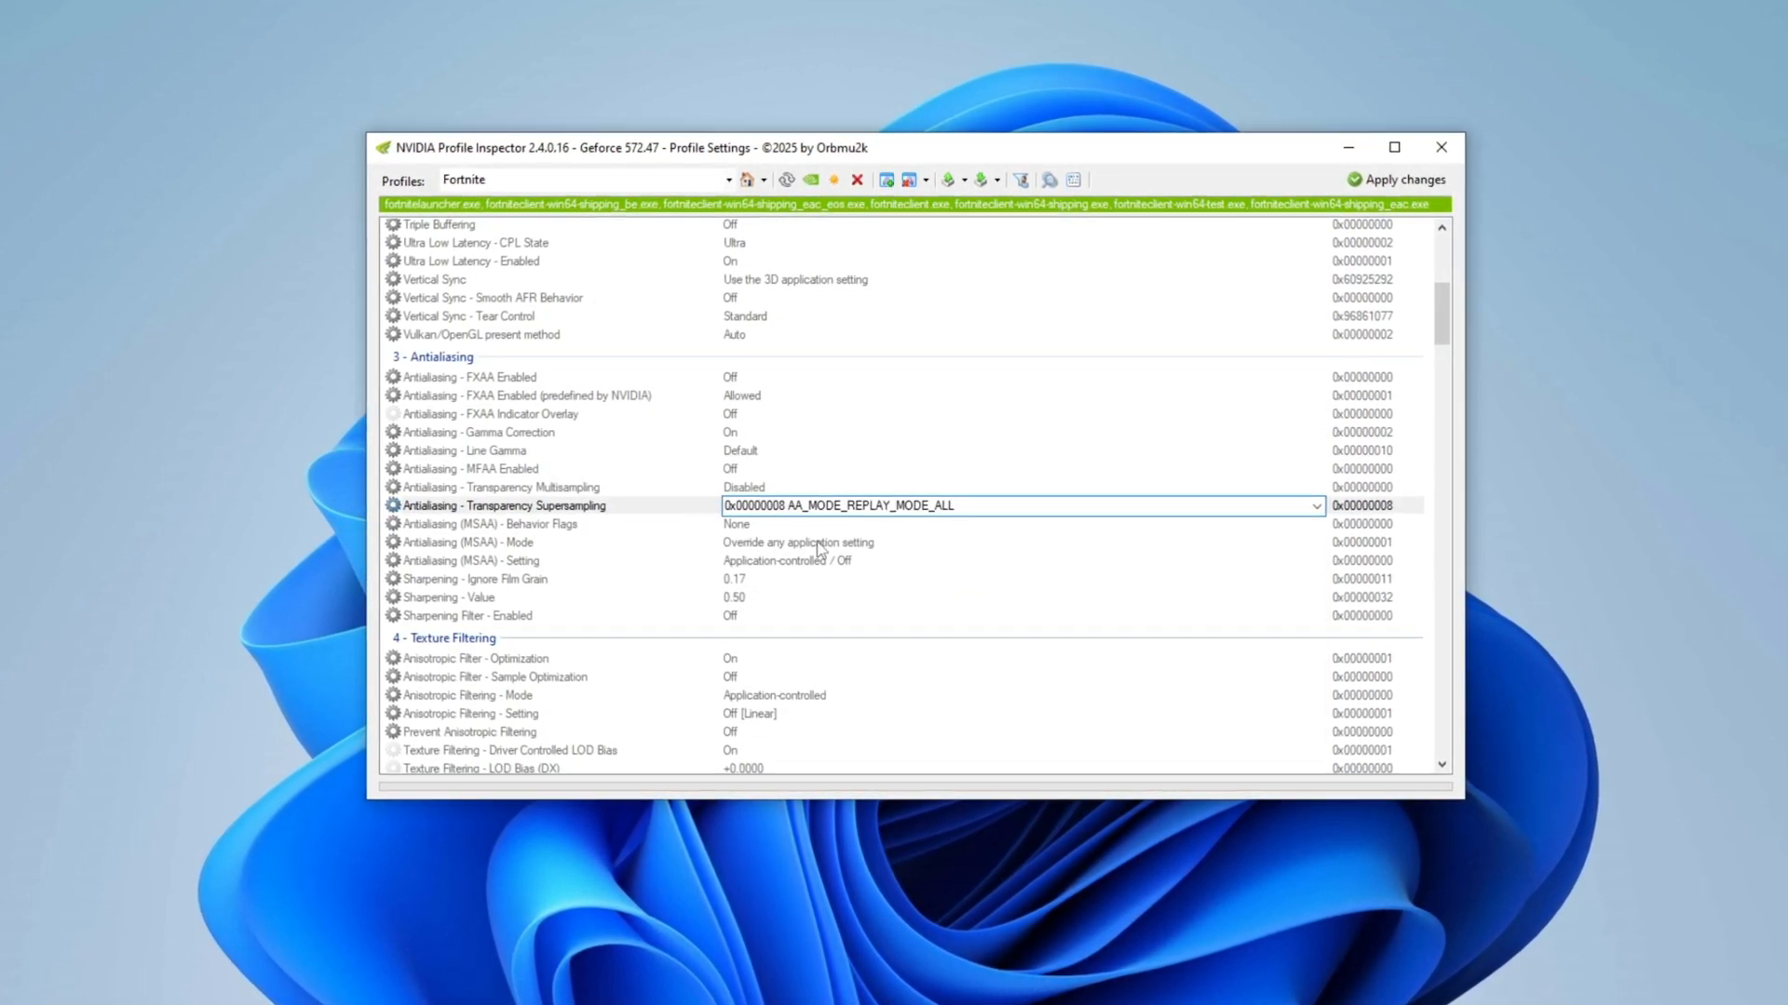
scroll(down, 3)
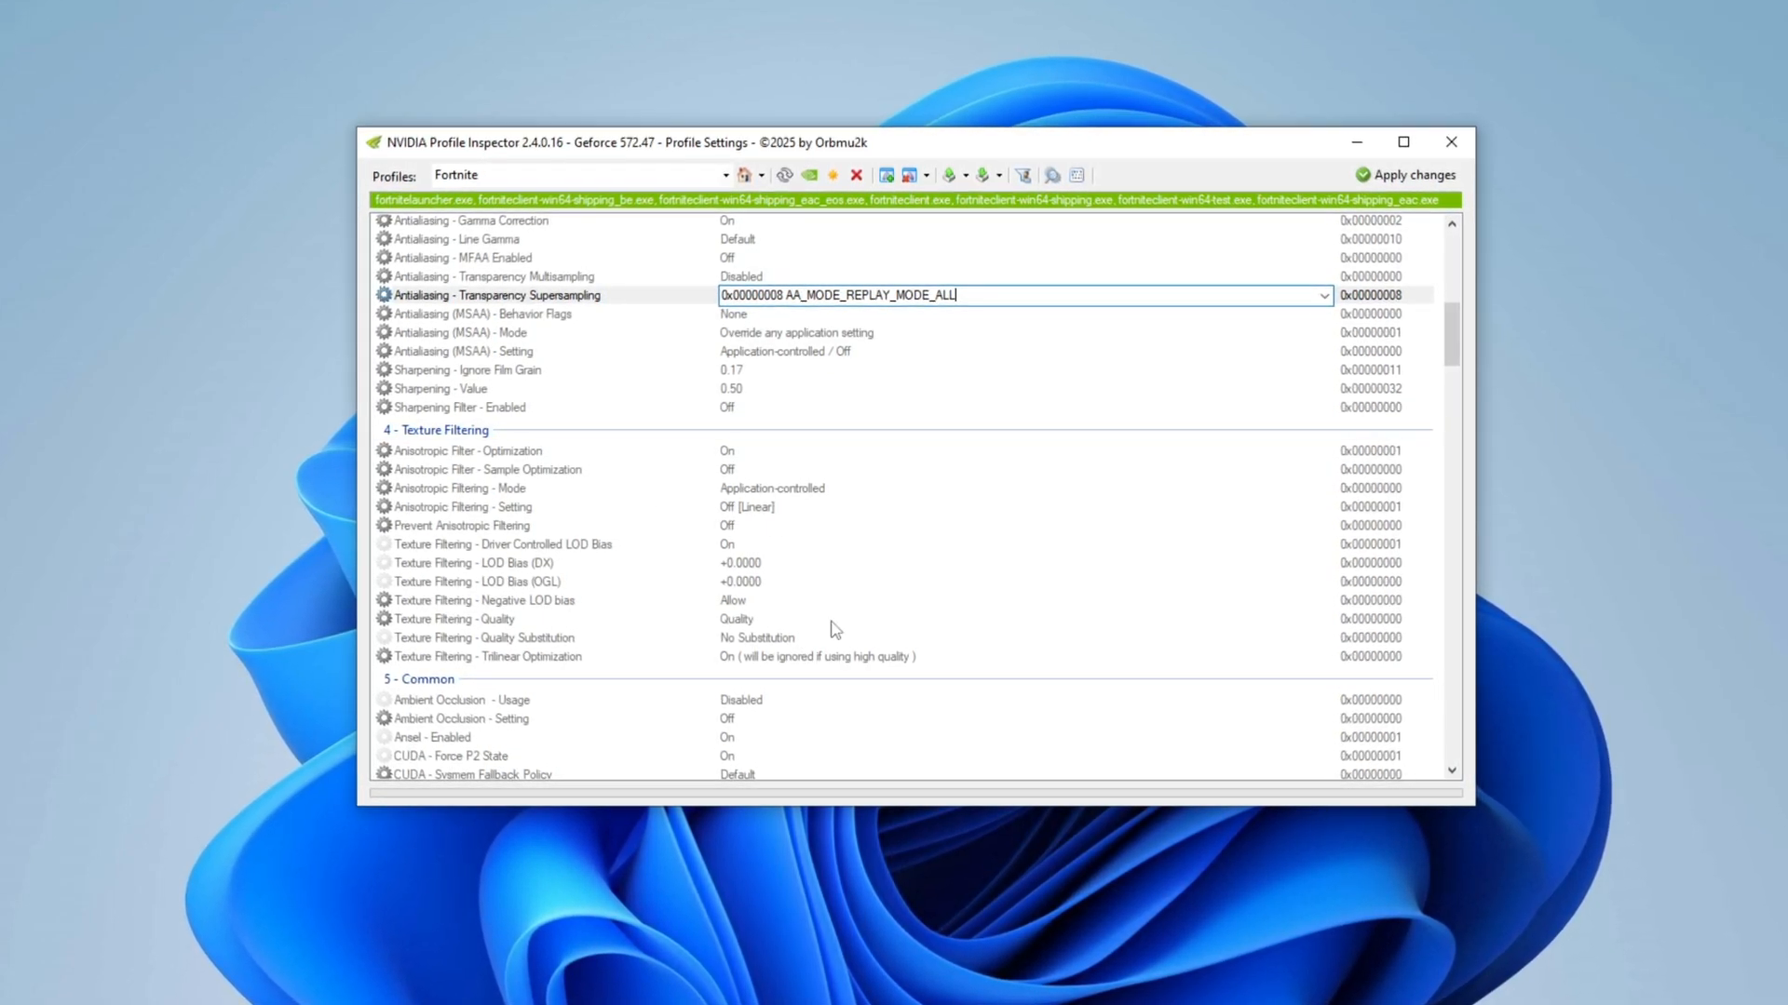
click(500, 544)
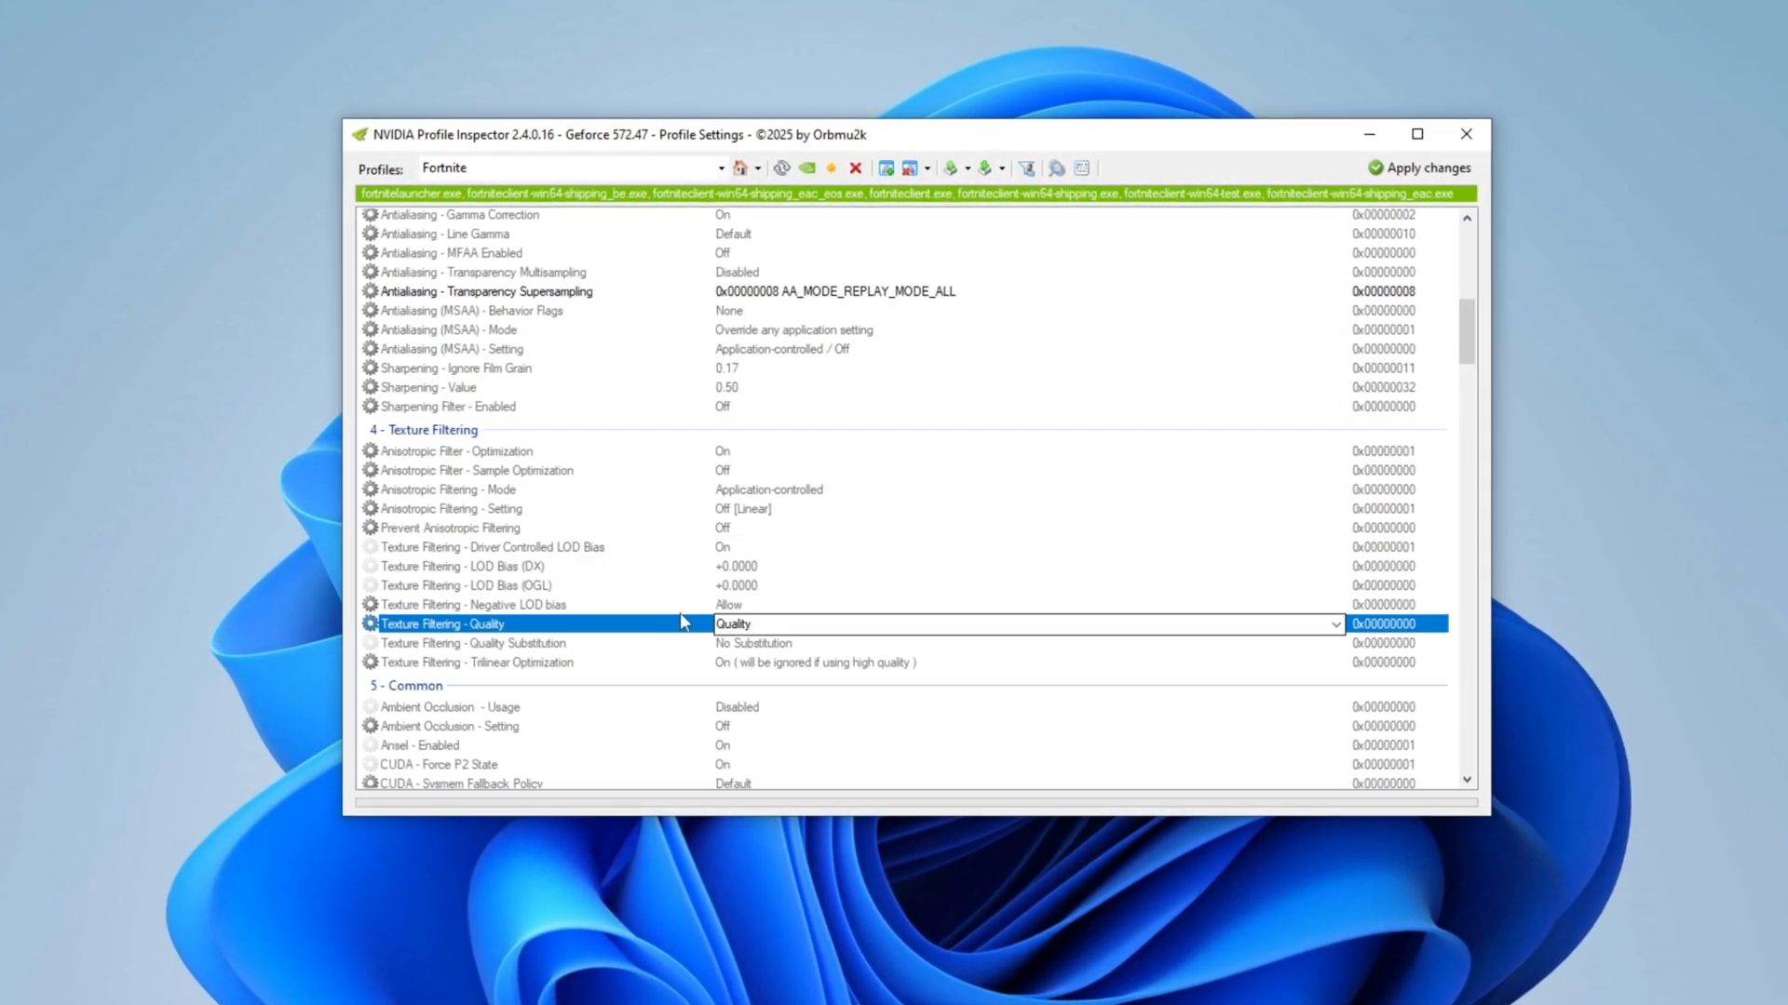
- Set texture filtering quality to High quality and negative LOD bias to Clamp
click(1337, 623)
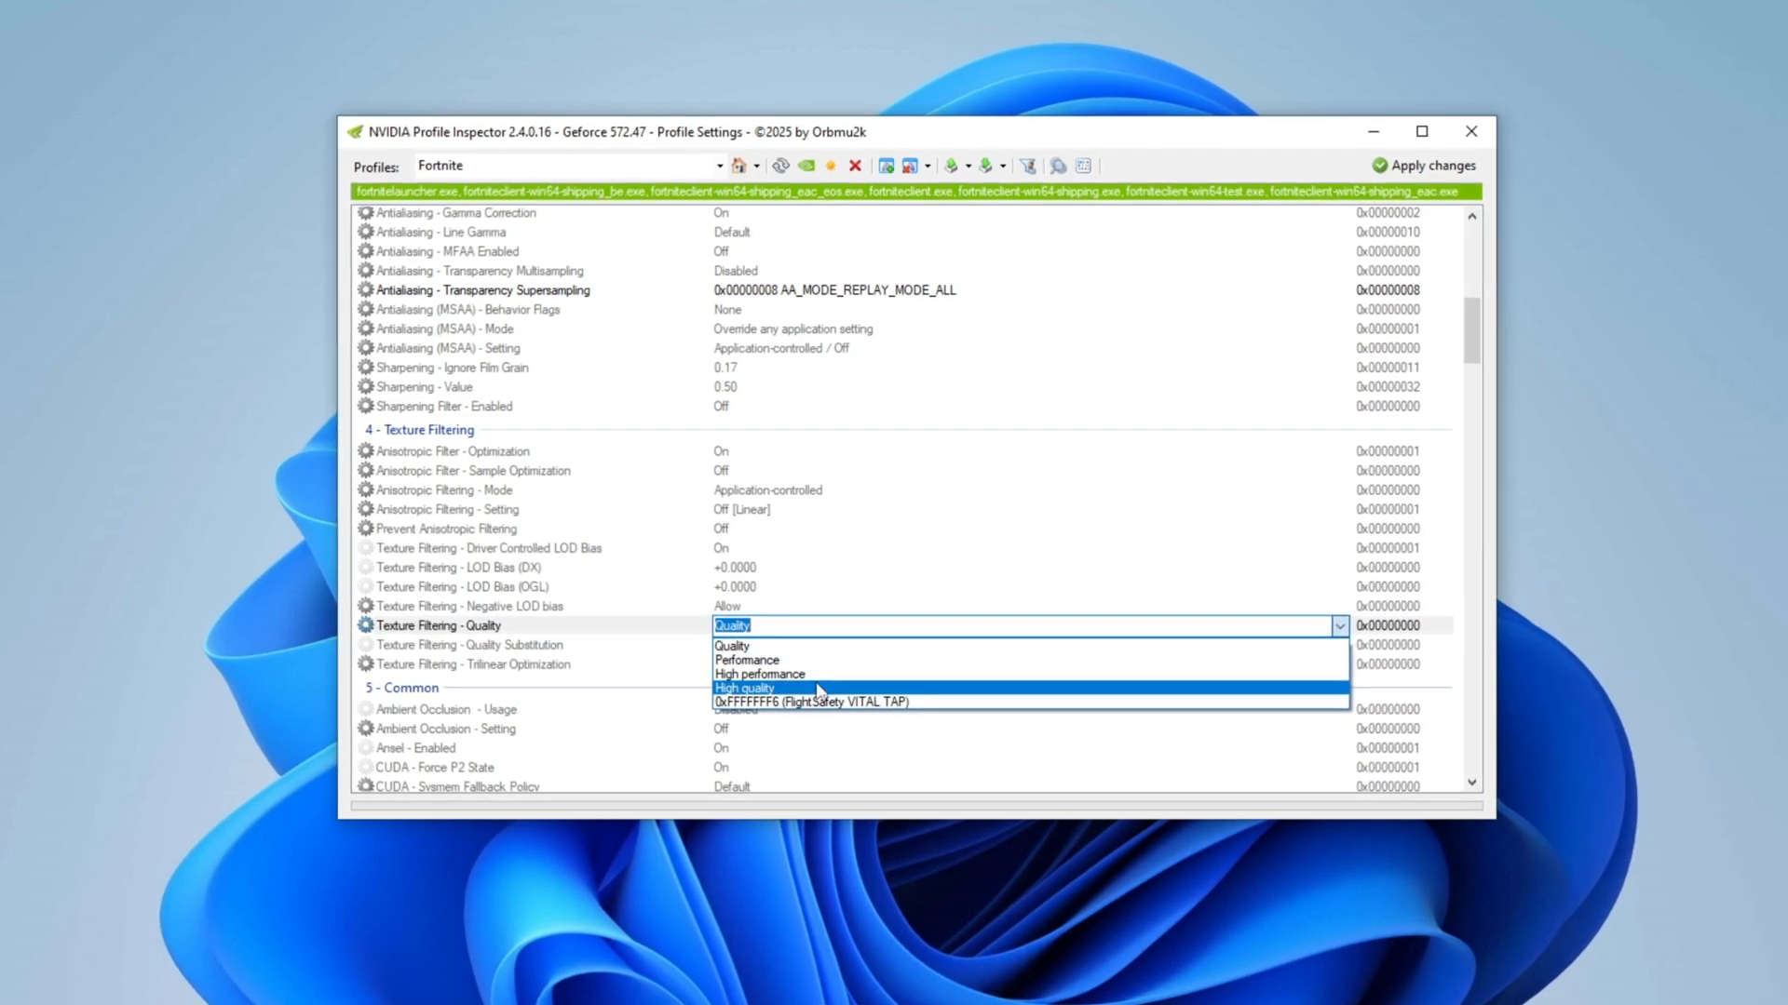
click(745, 688)
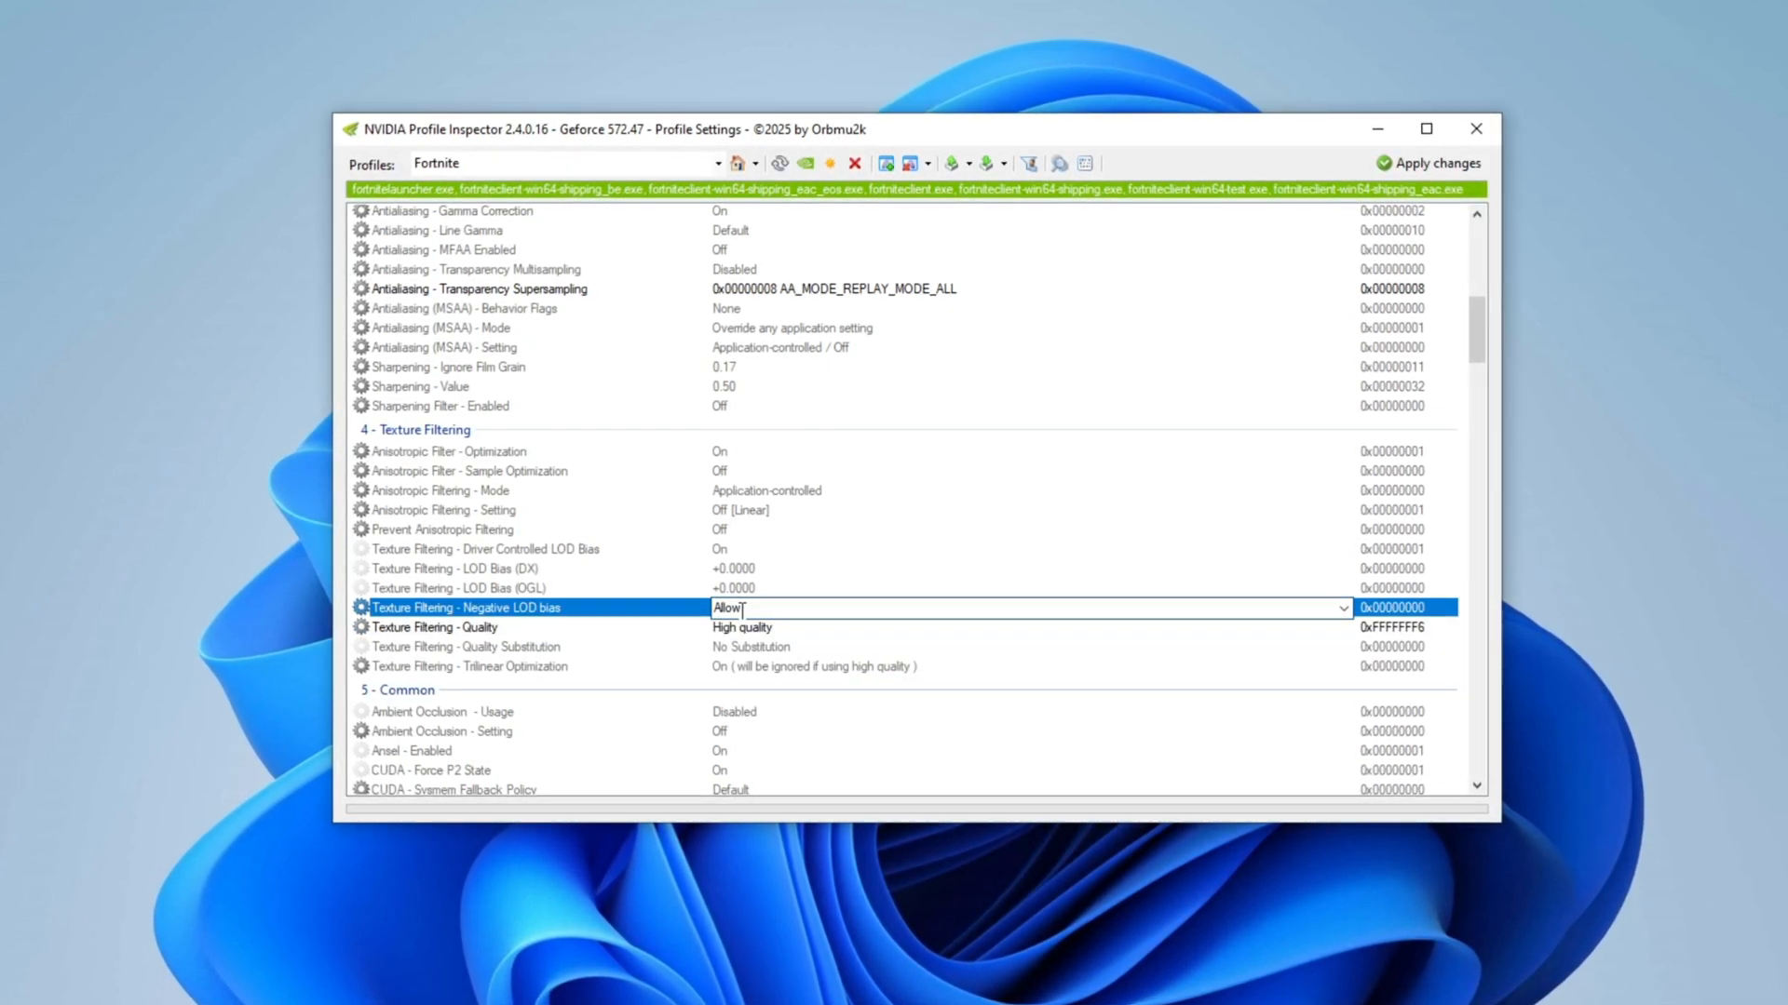
click(1026, 607)
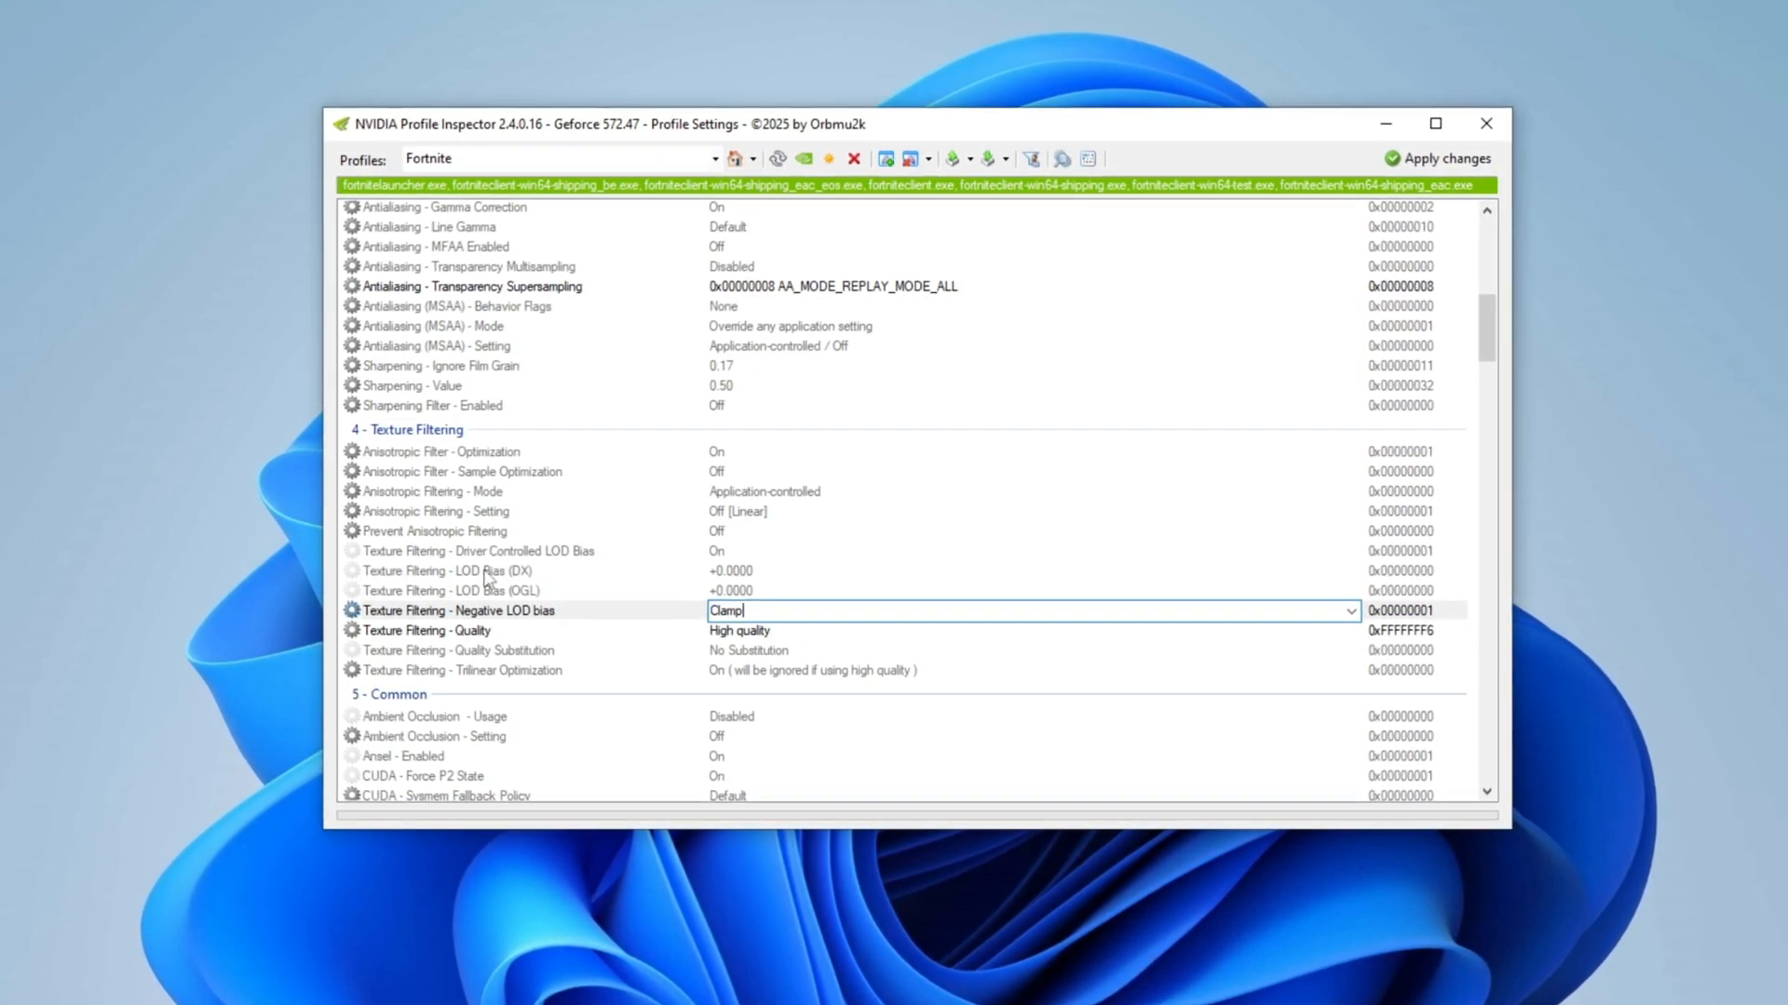
click(445, 572)
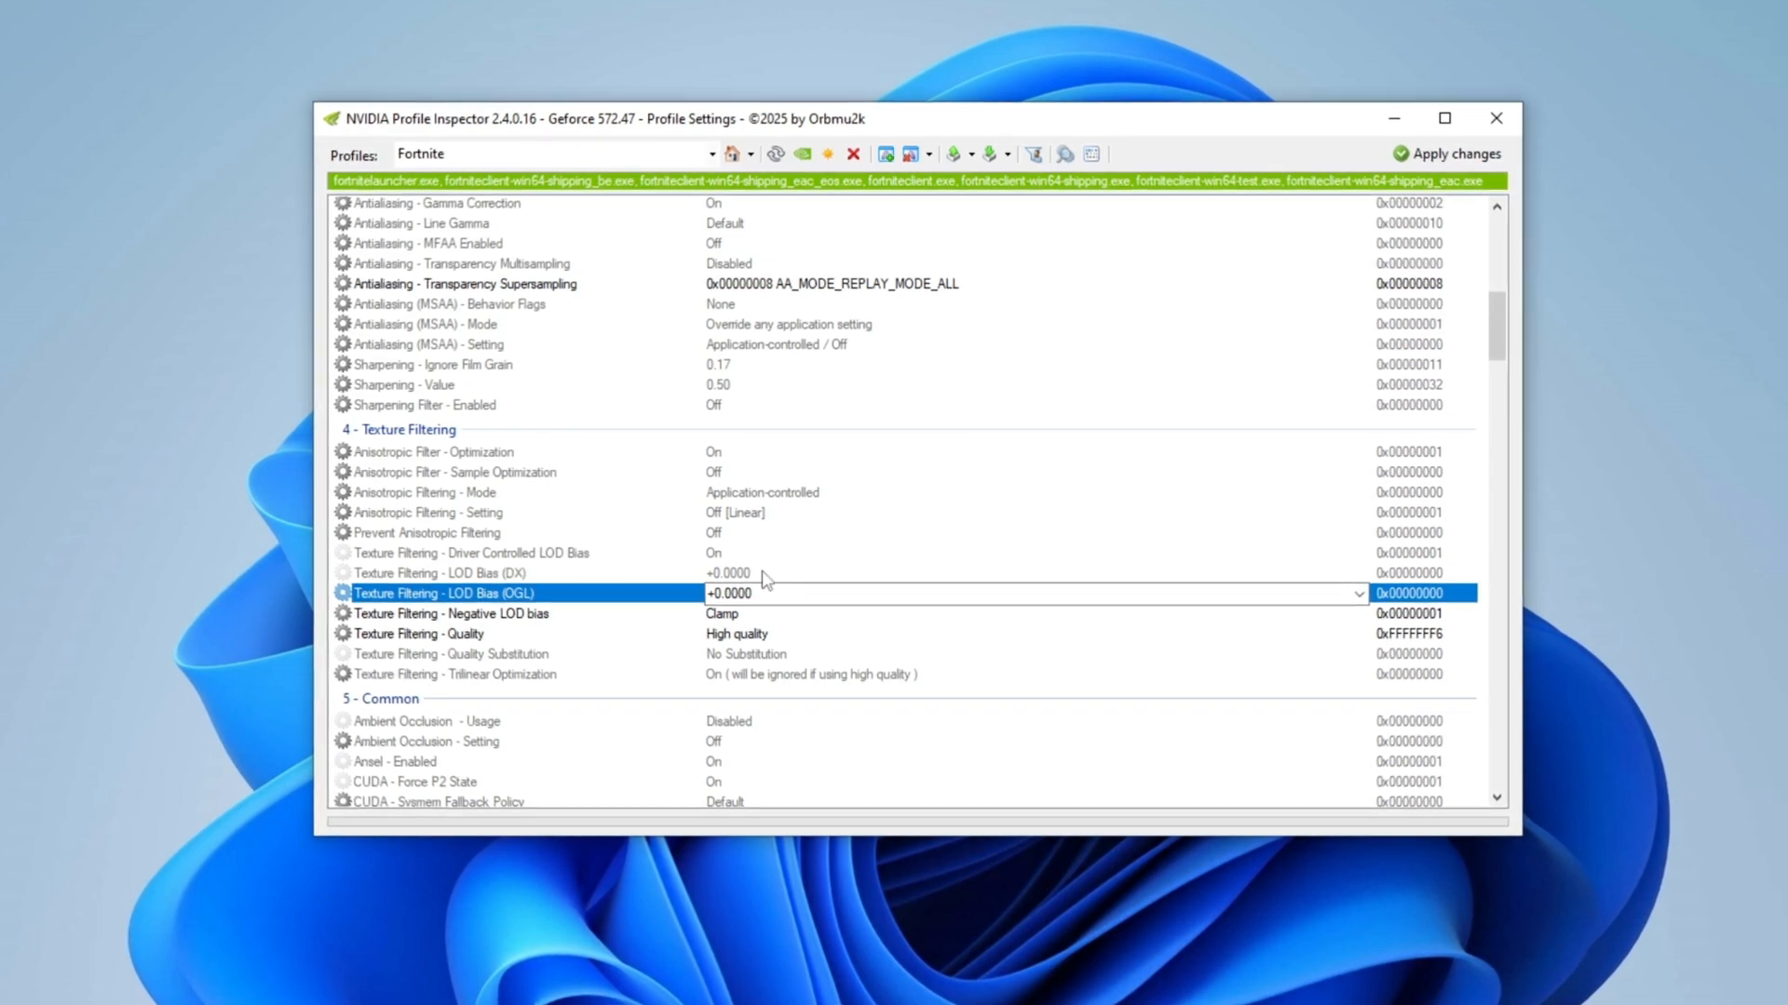
- Set Fortnite's Texture Filtering - LOD Bias (DX) to +3.0000
click(436, 574)
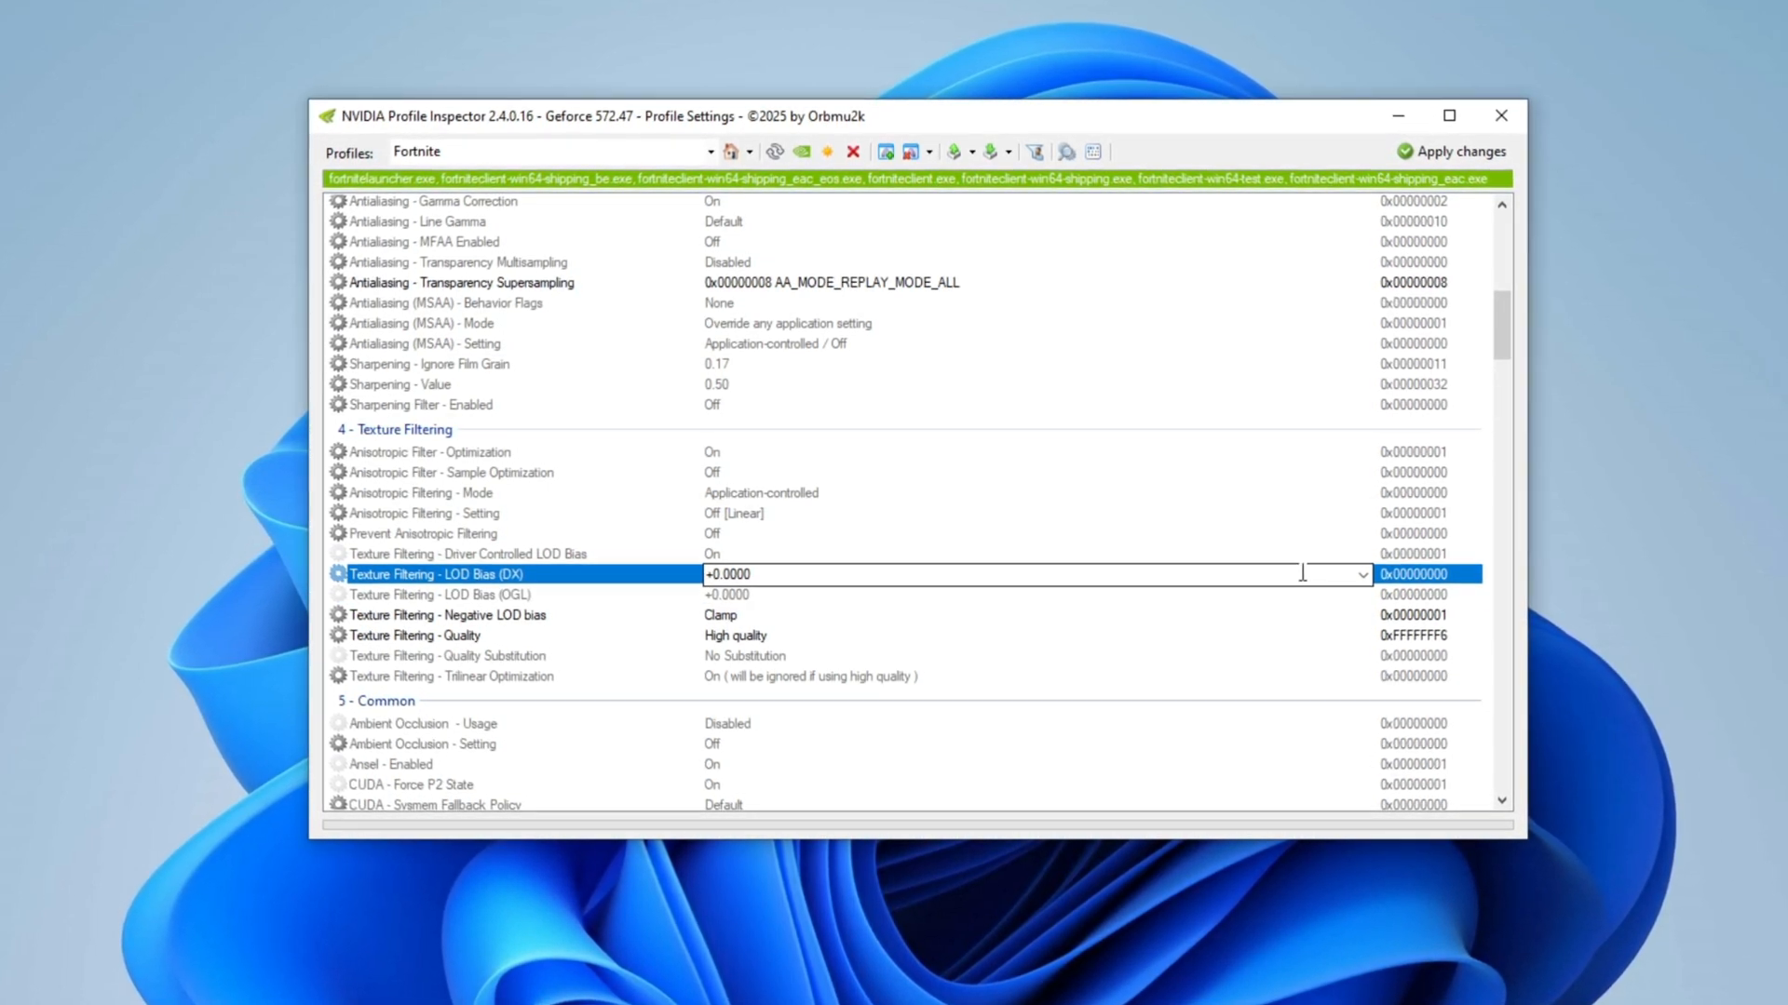
click(1365, 575)
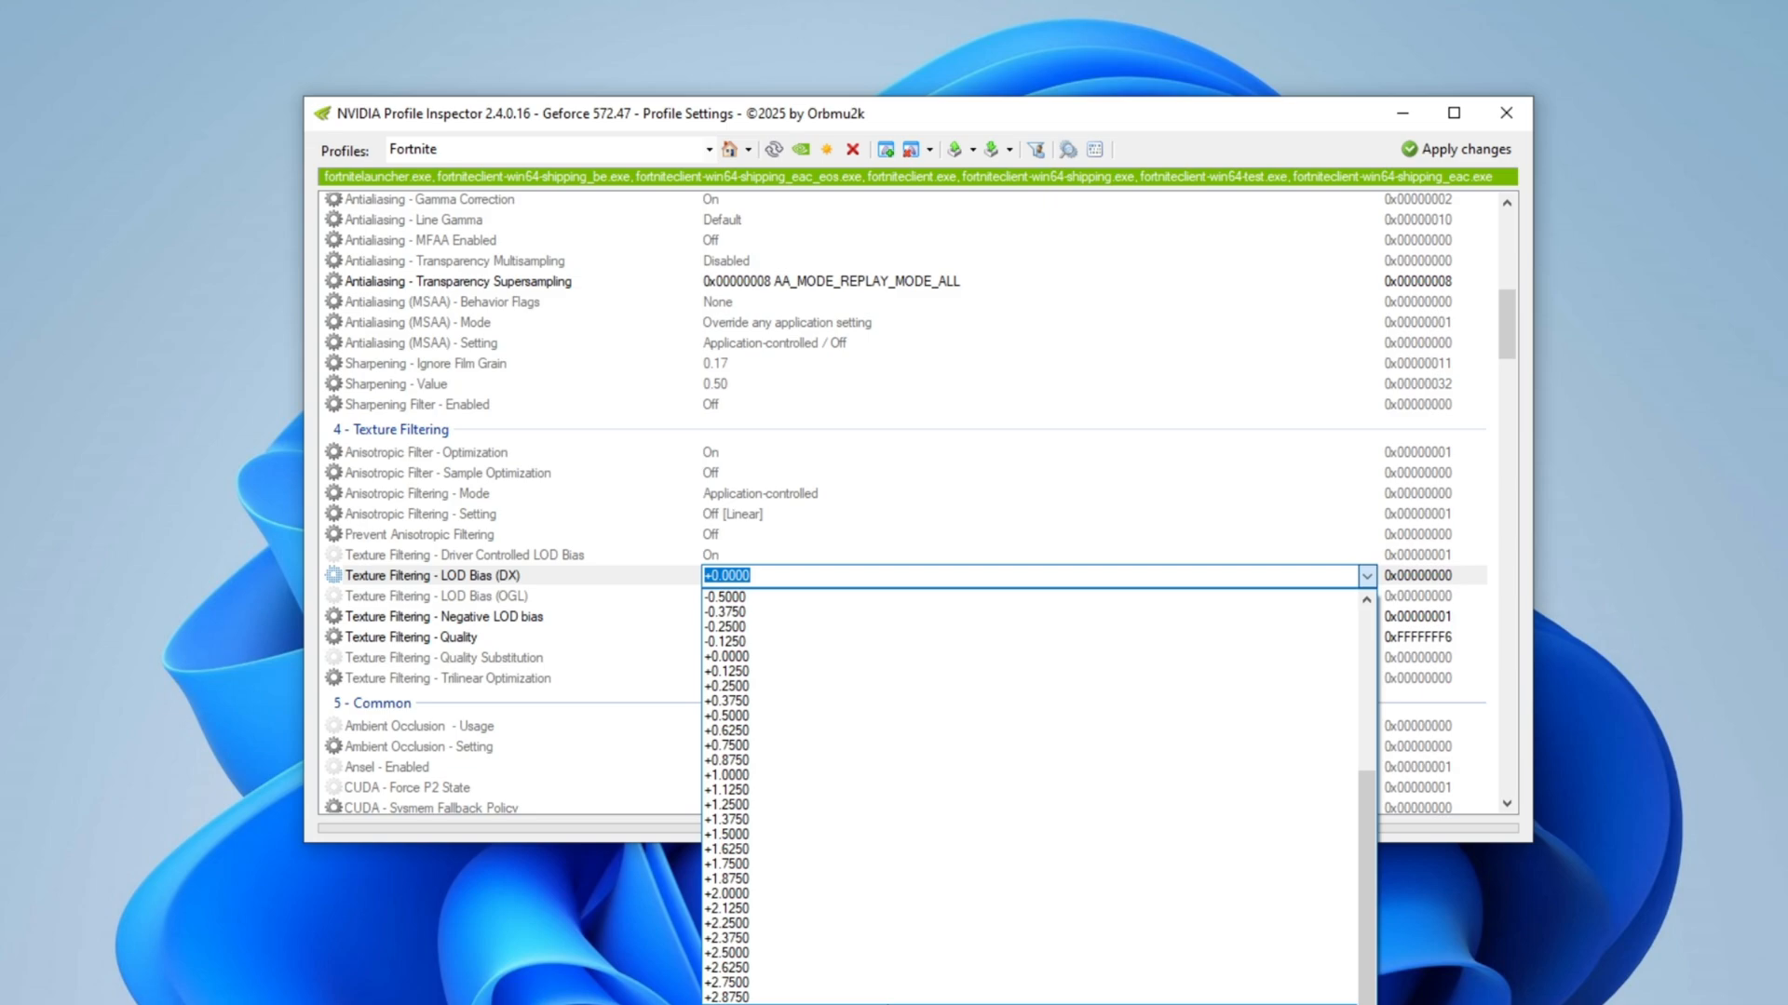
click(726, 994)
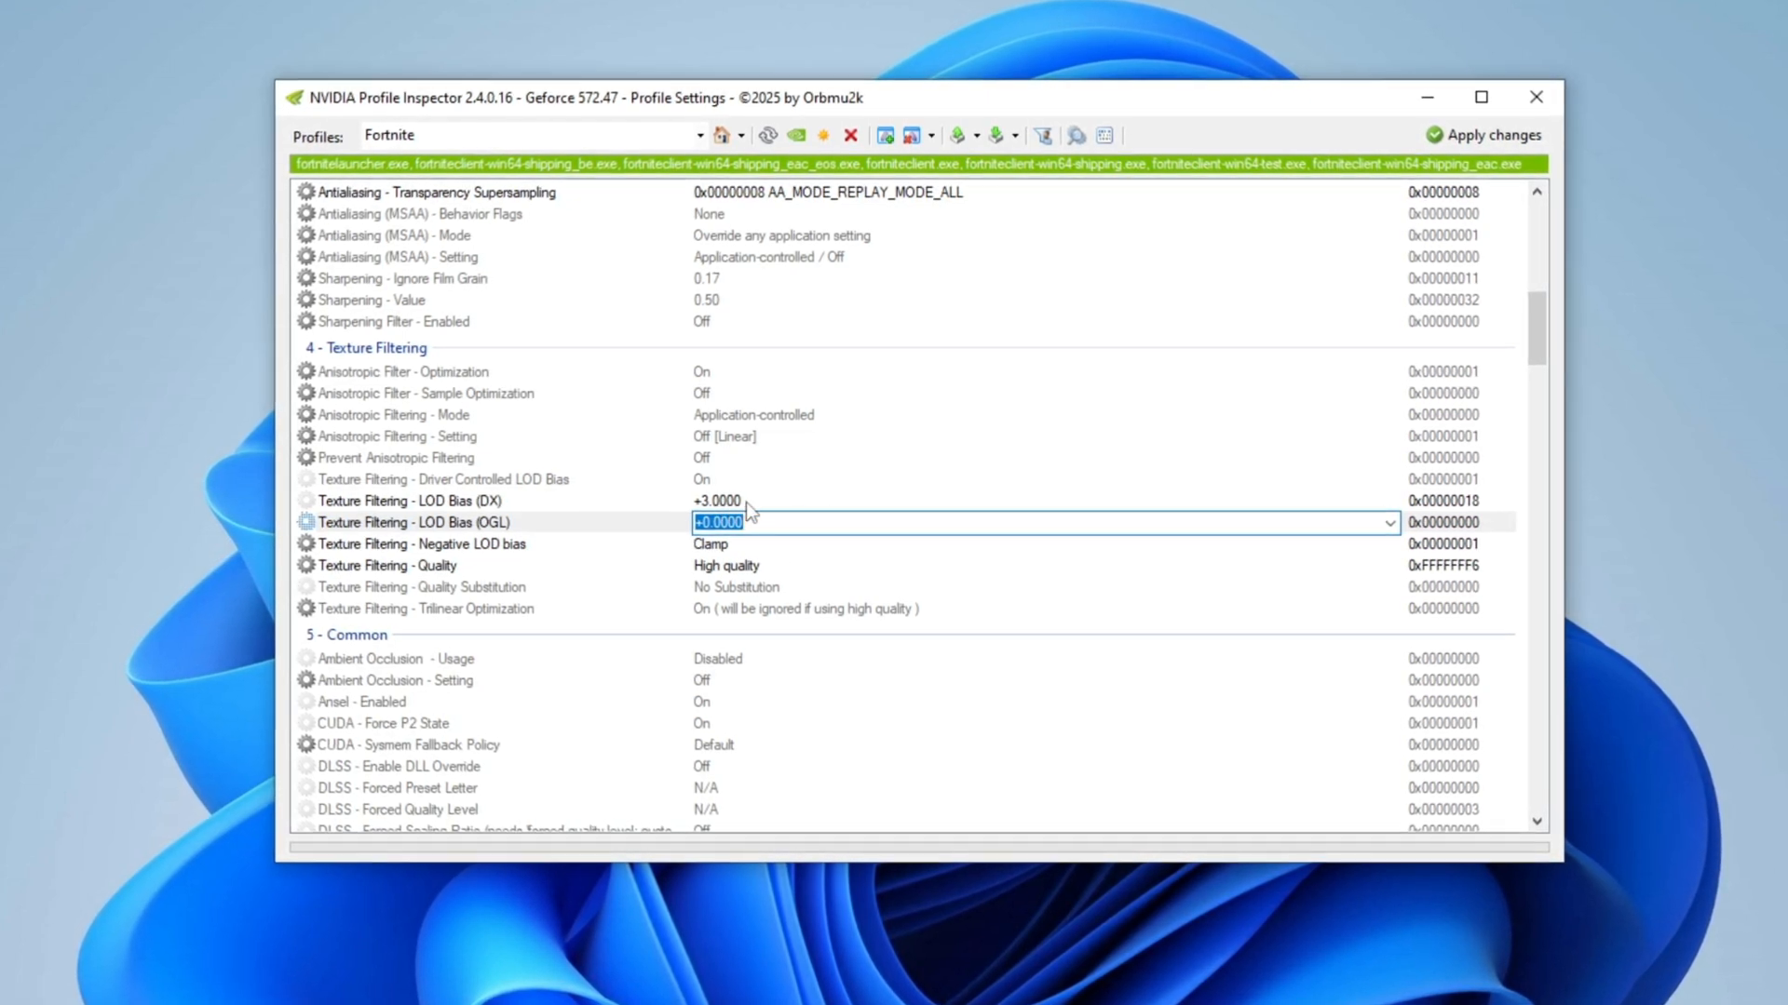
click(404, 501)
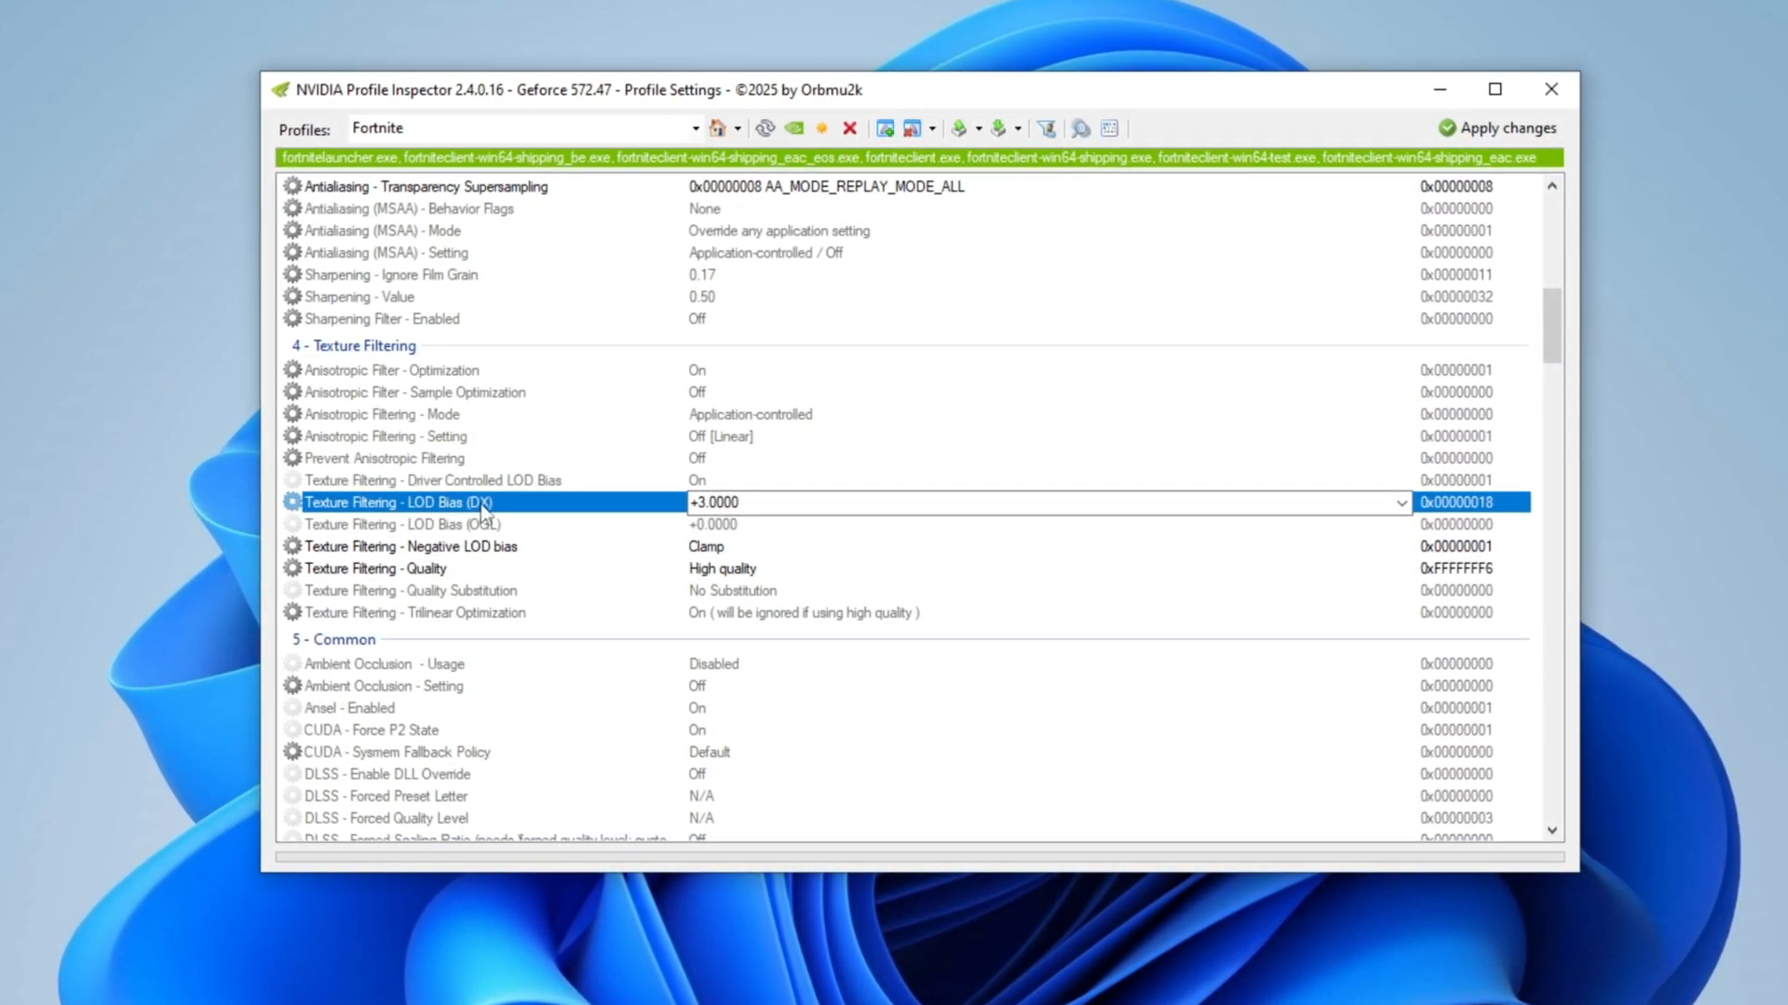
click(398, 525)
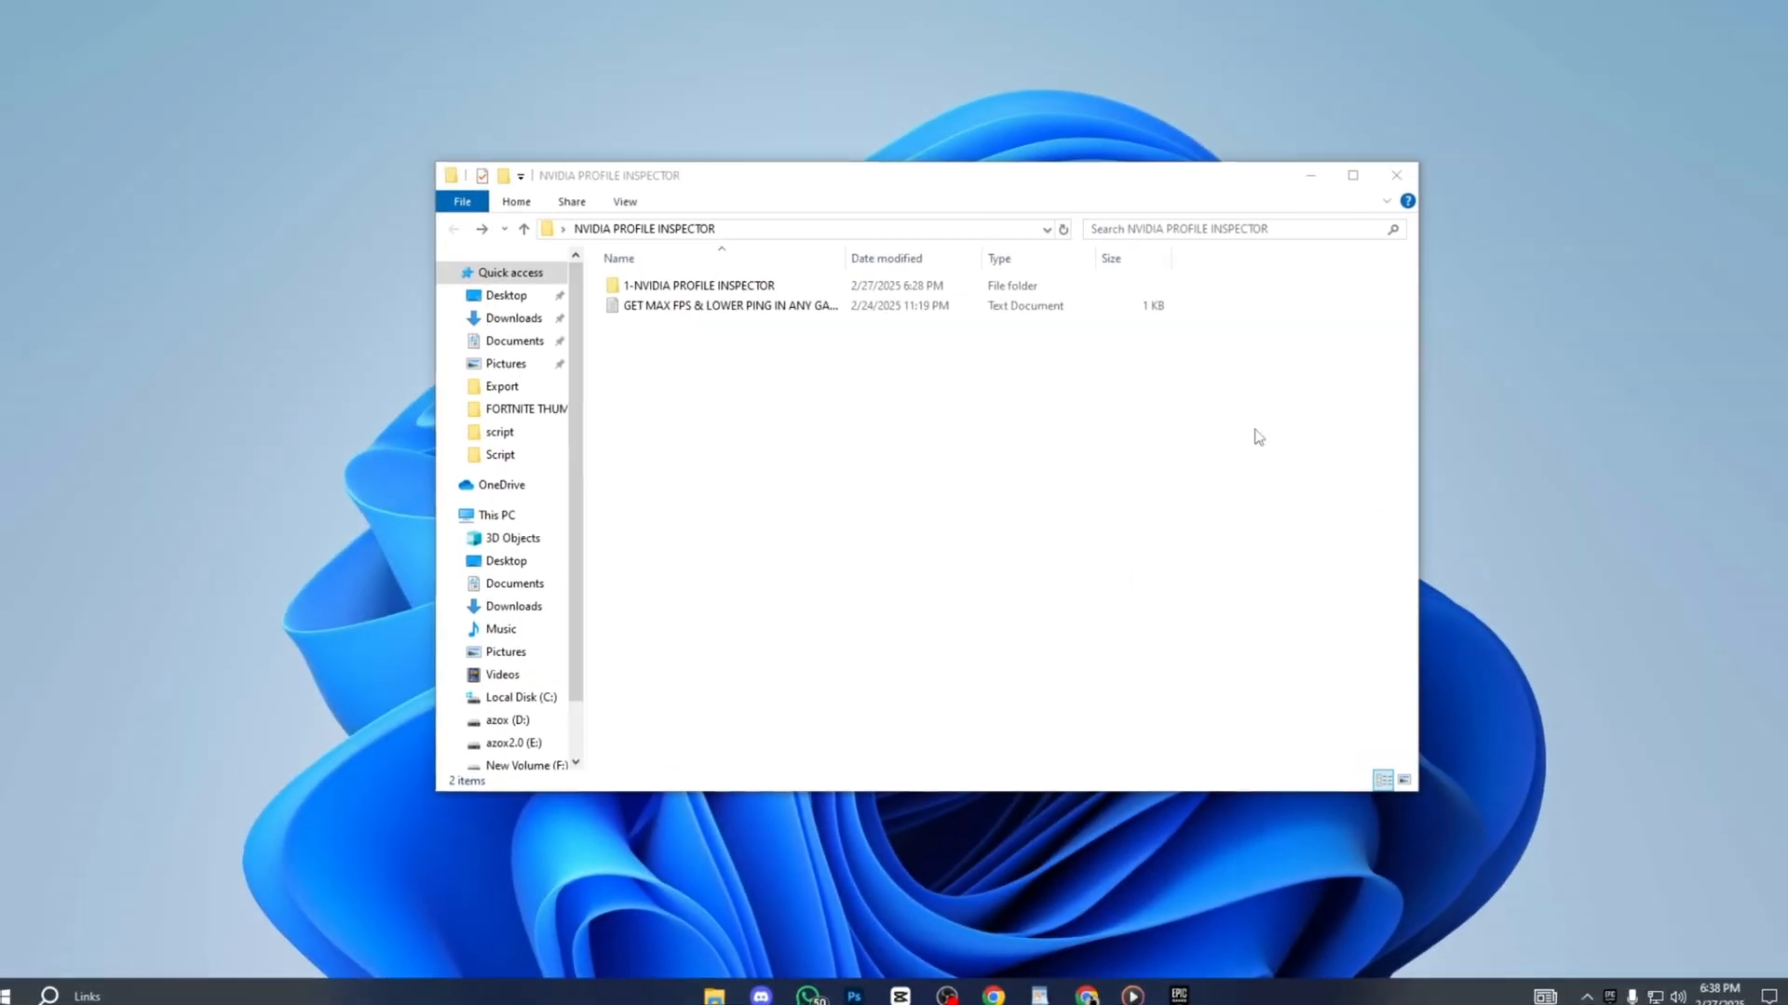
- Read the GET MAX FPS text note in Notepad and select its GearUP download link
click(730, 305)
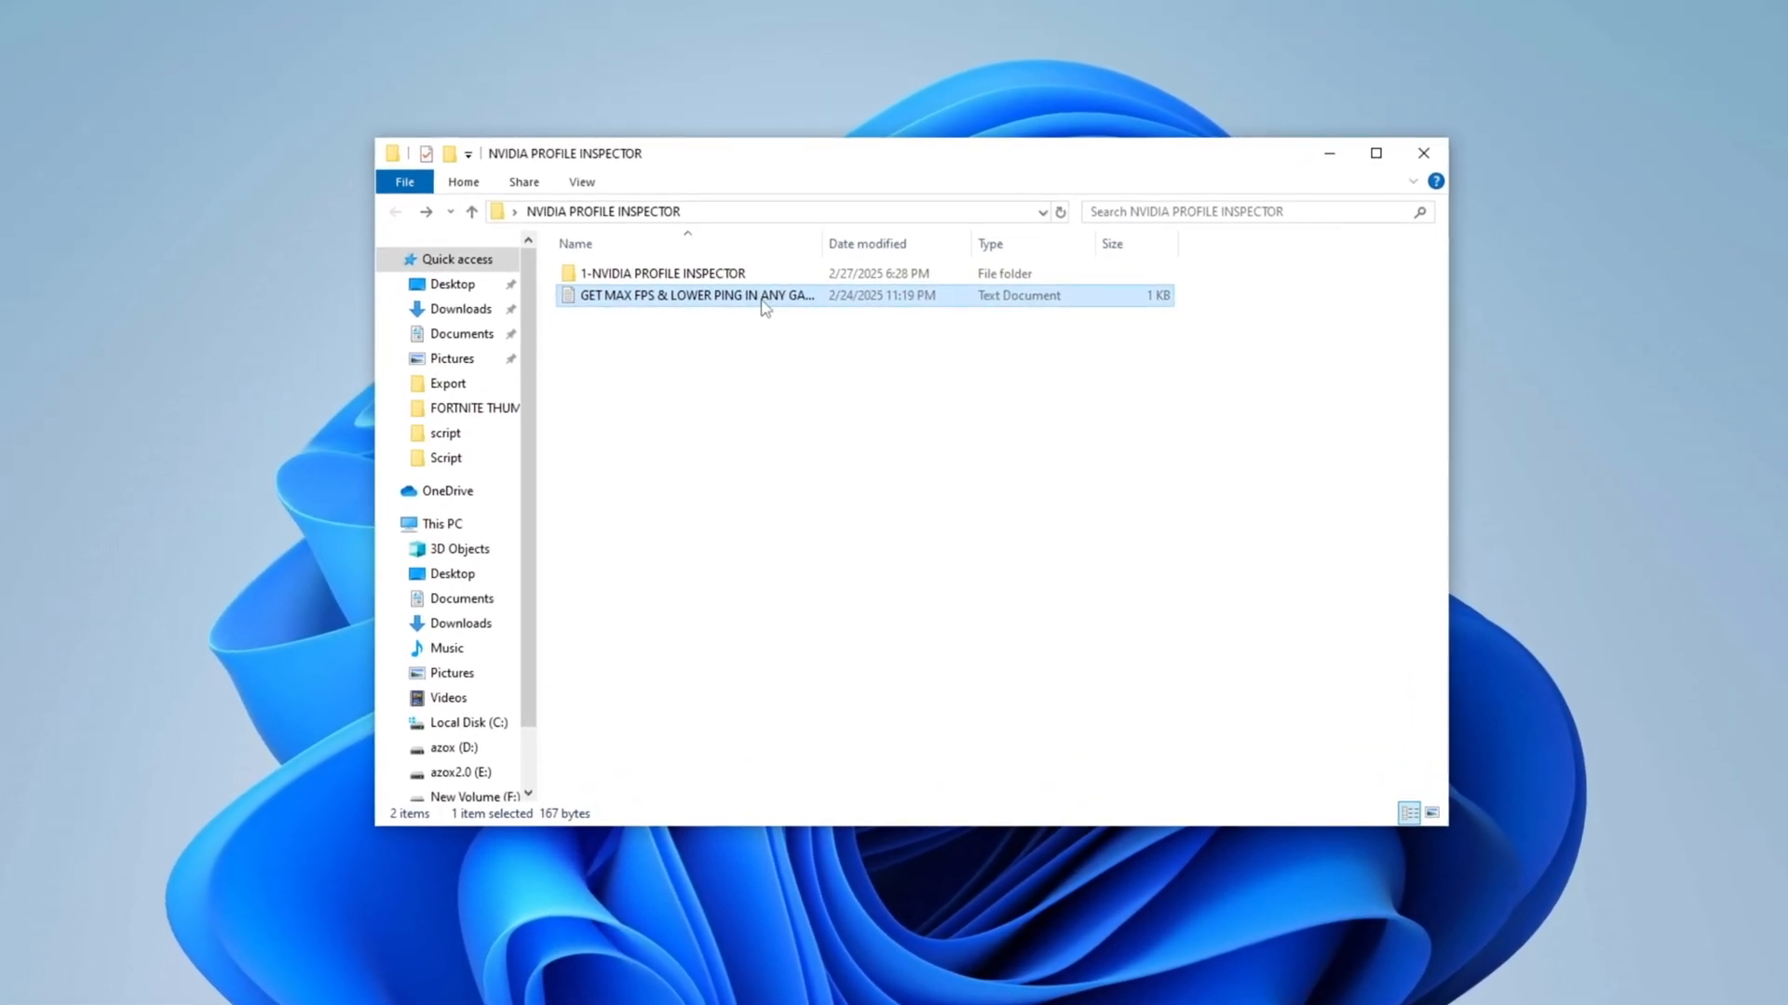
double_click(695, 296)
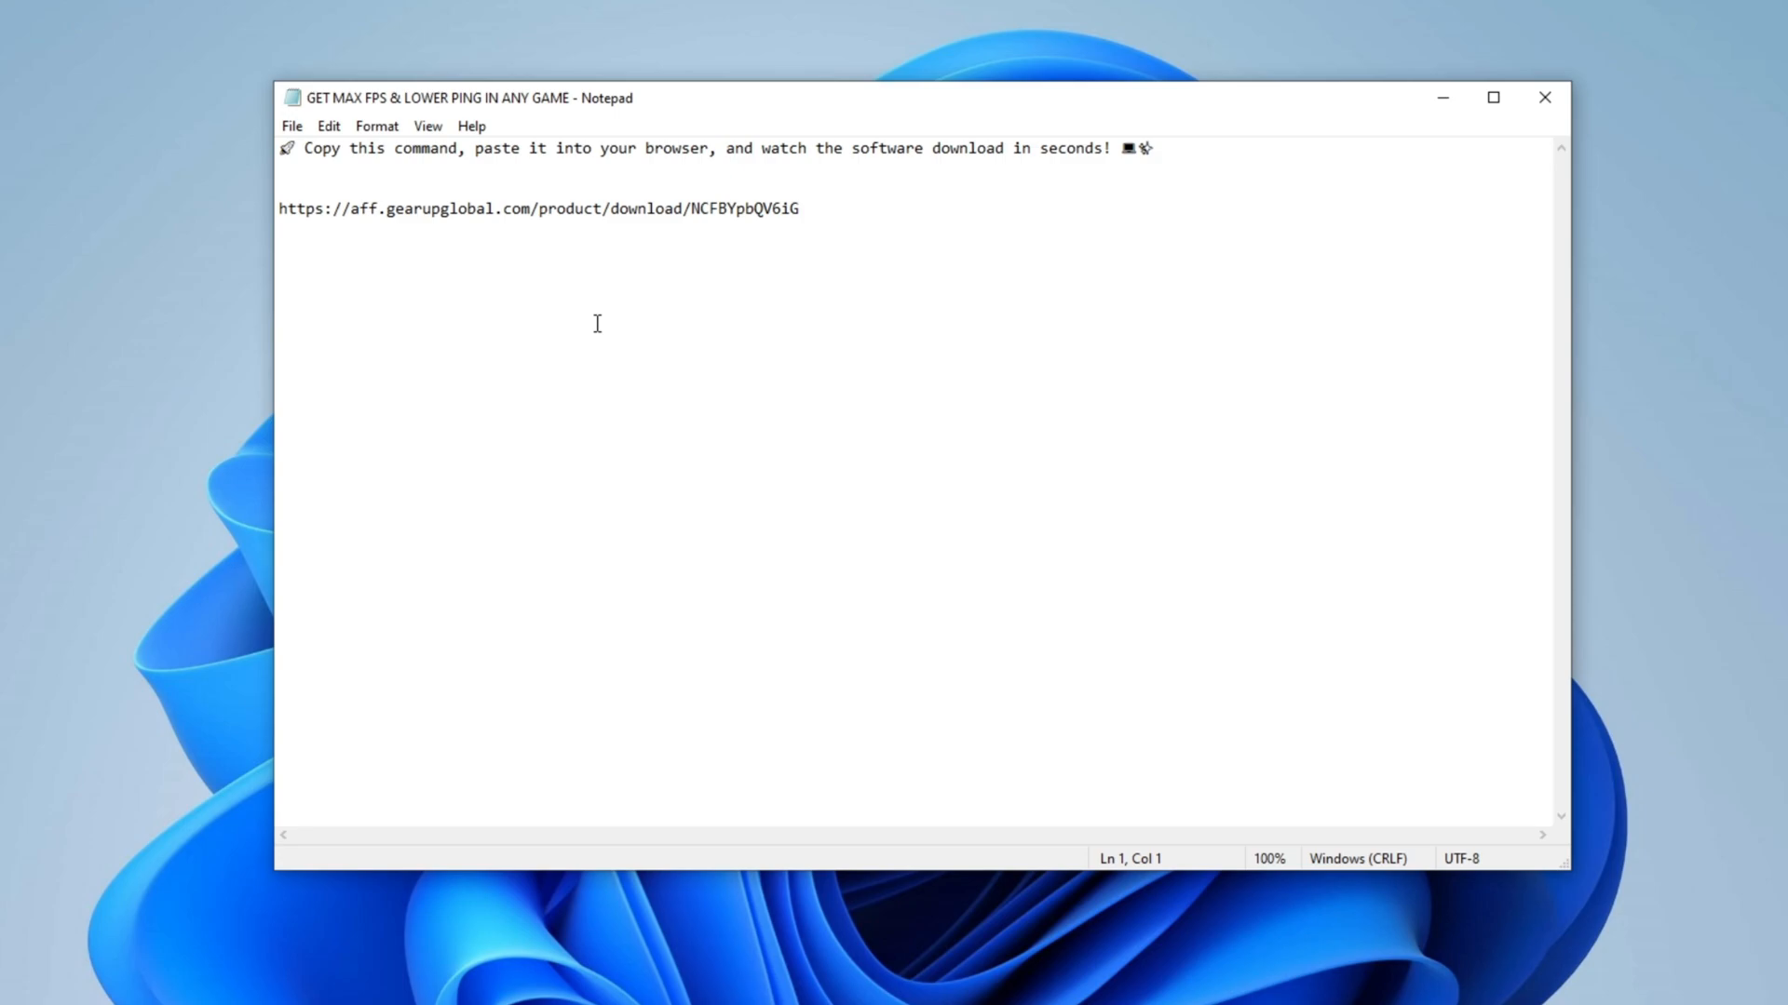
triple_click(538, 207)
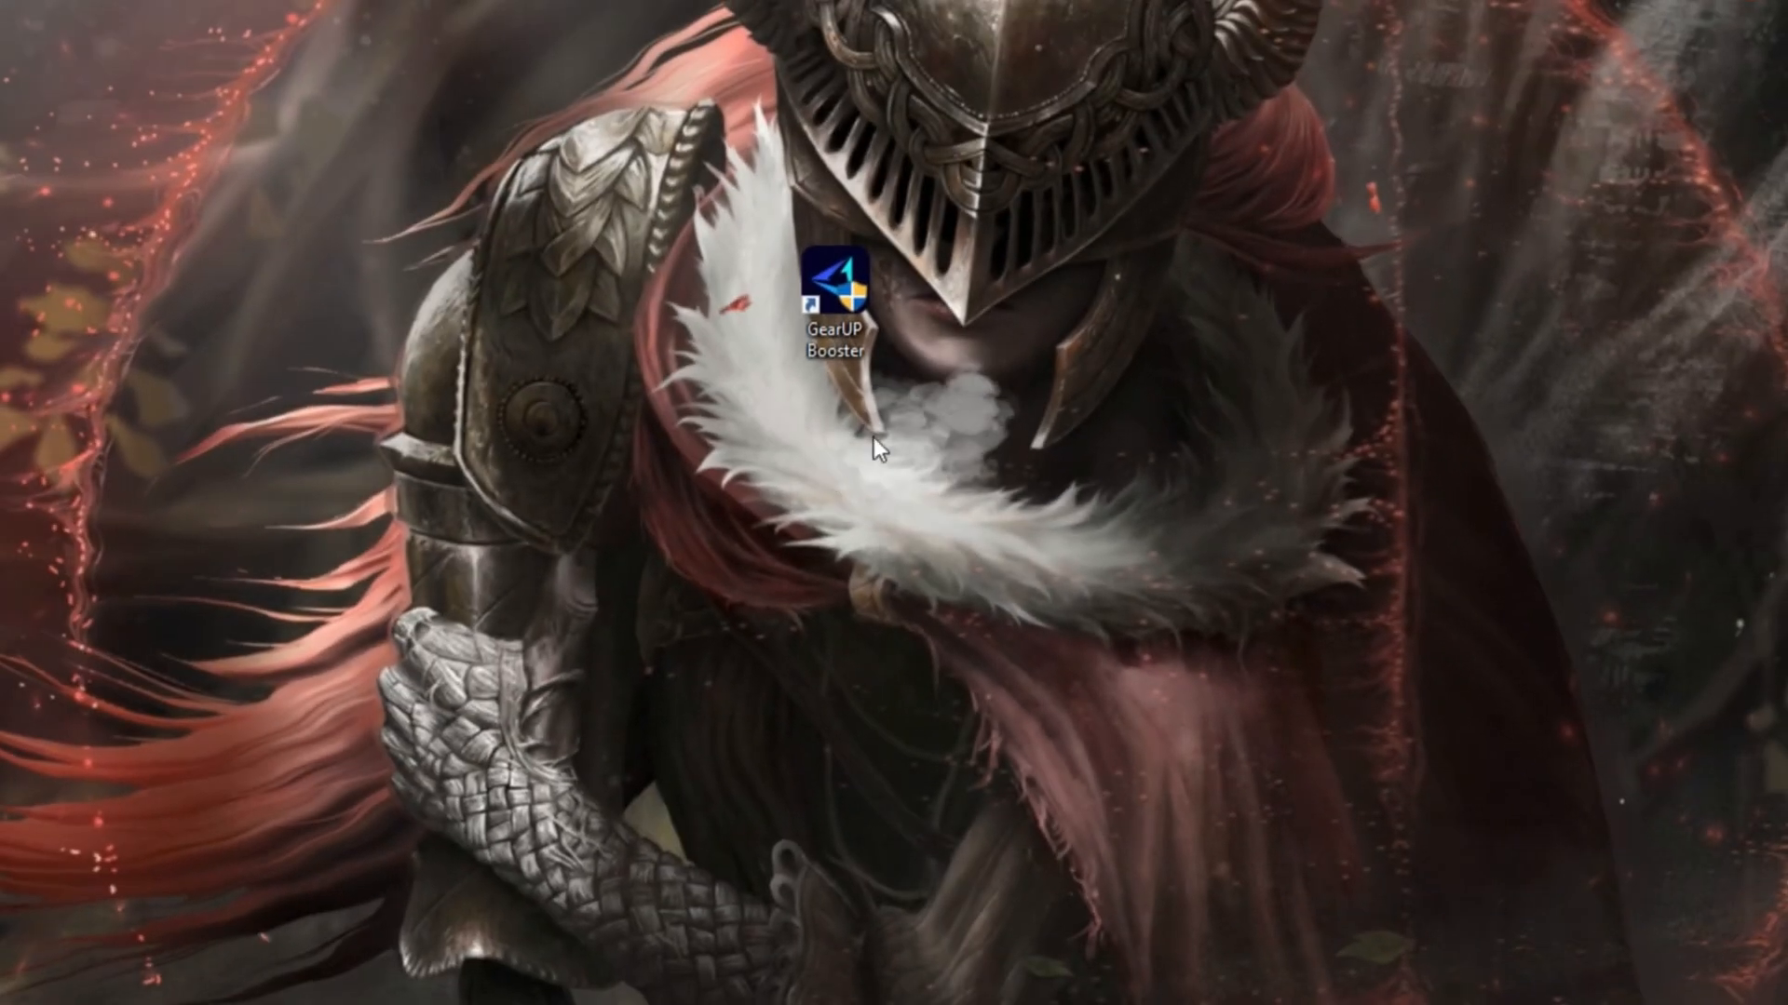
double_click(836, 274)
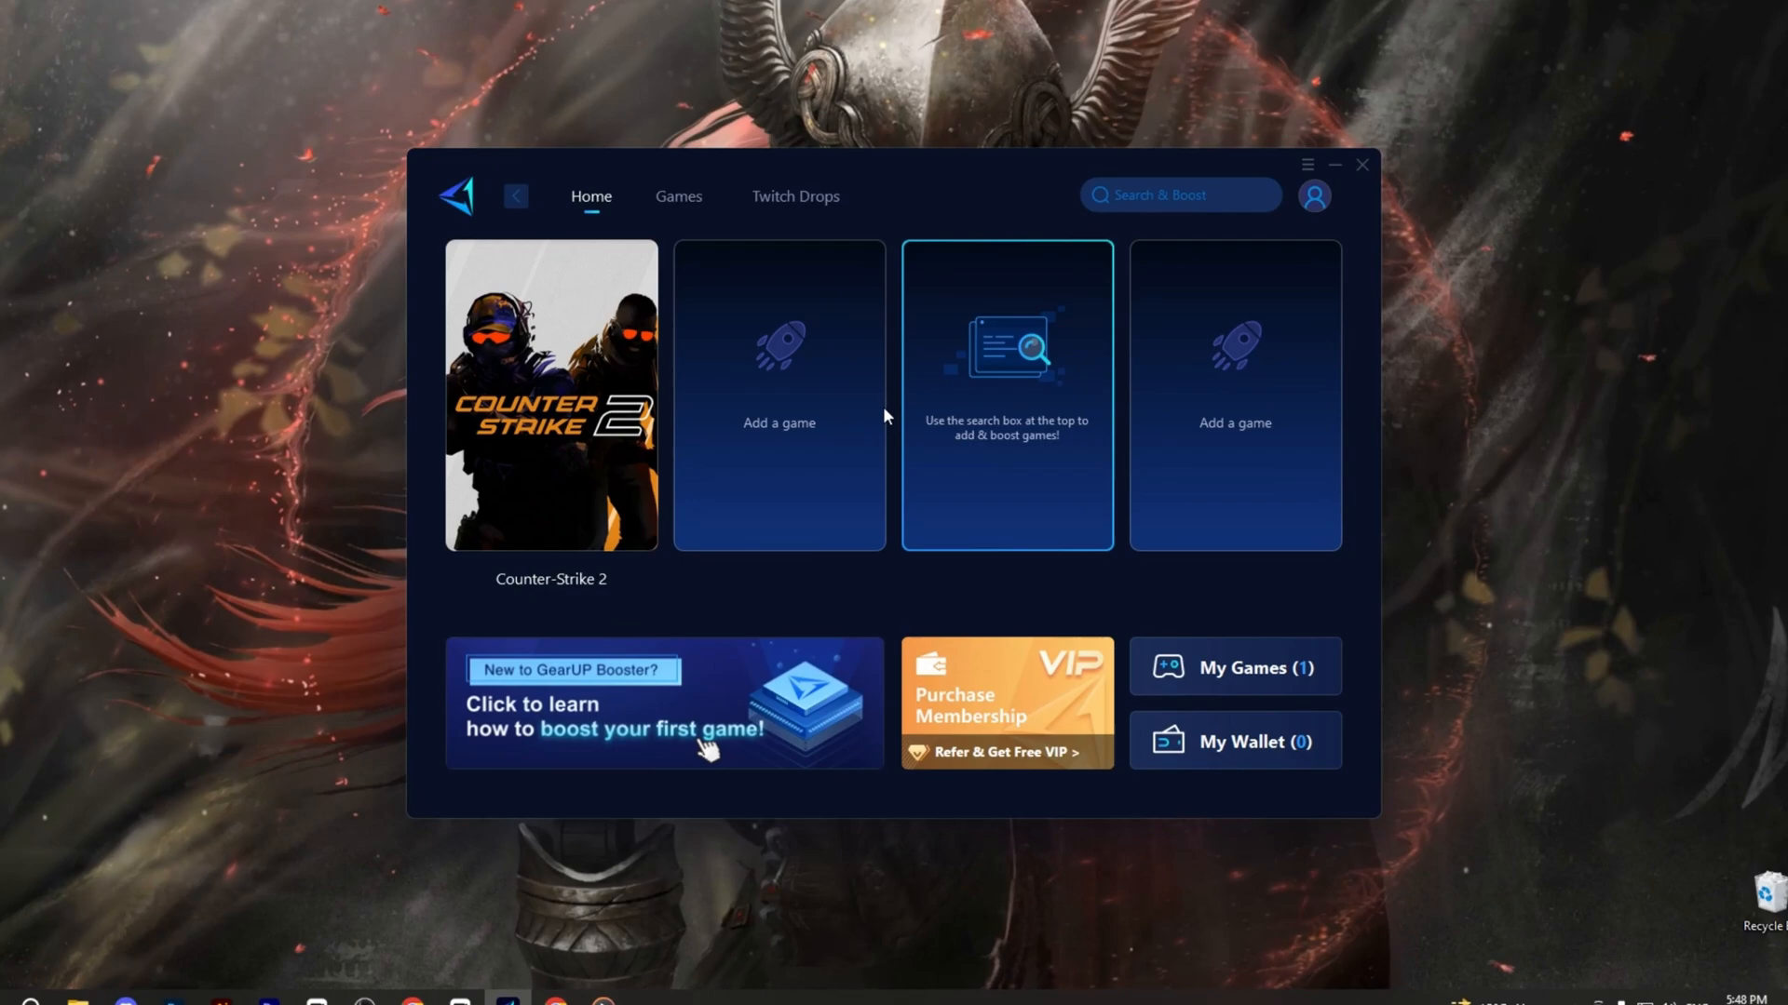
click(678, 195)
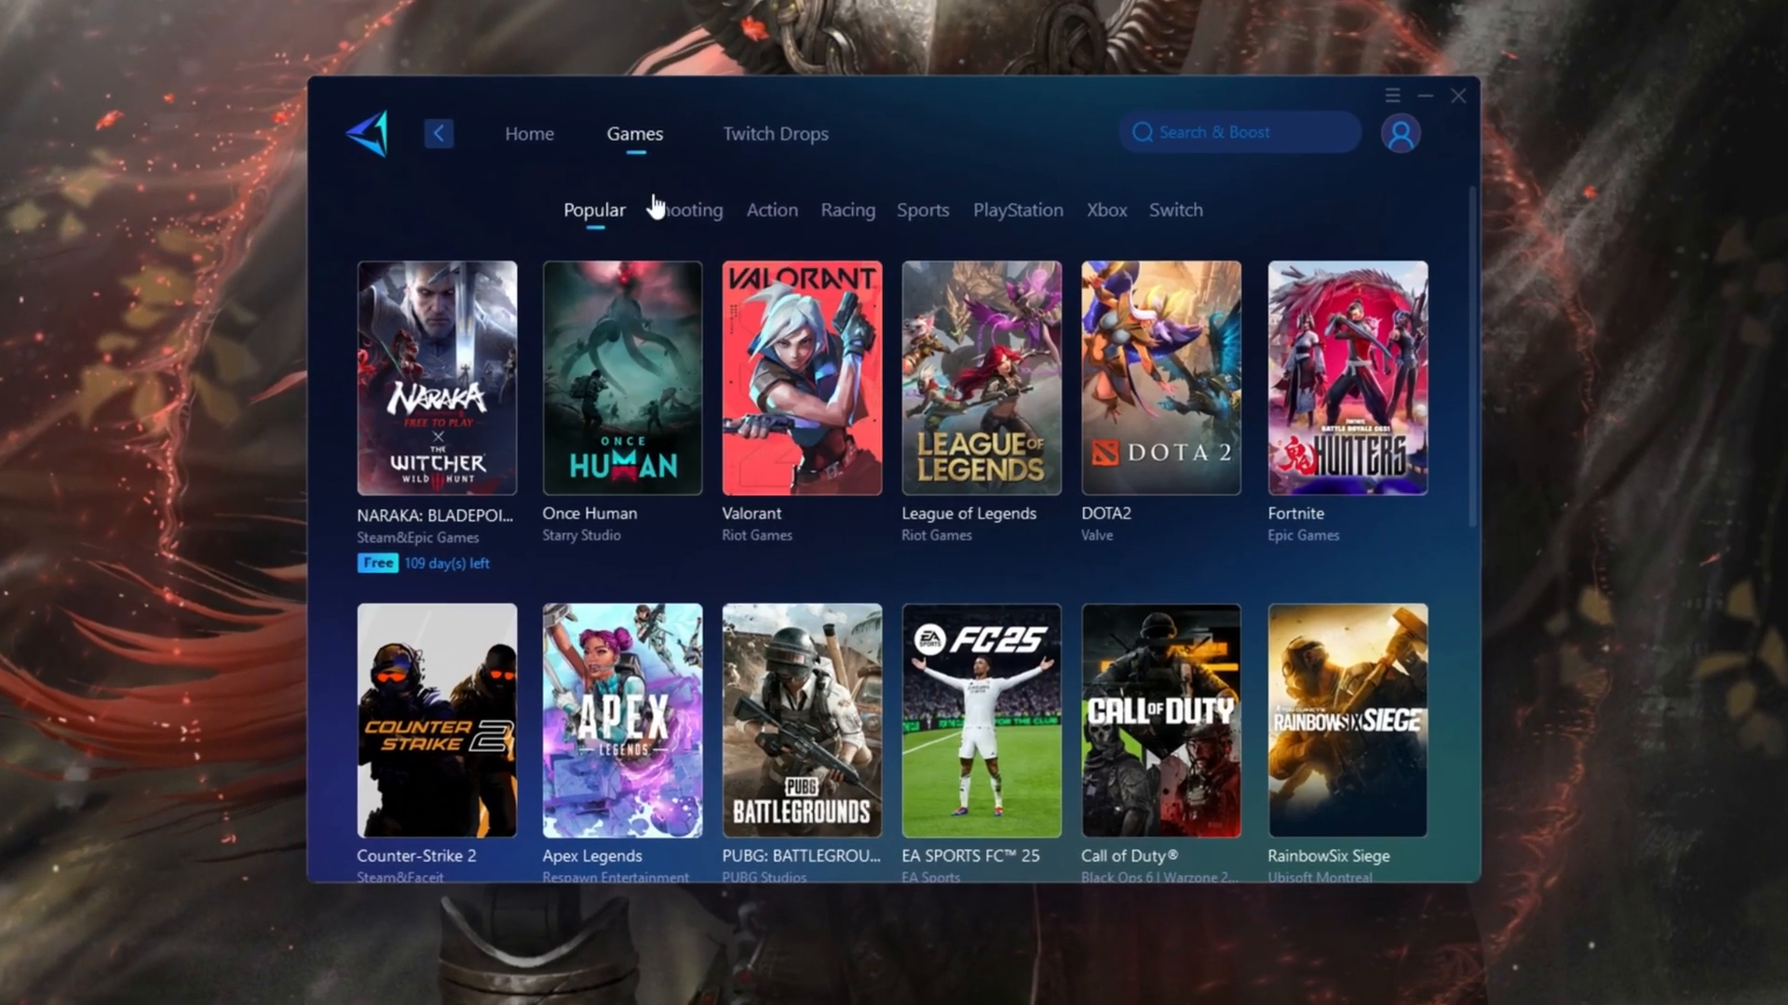
scroll(down, 3)
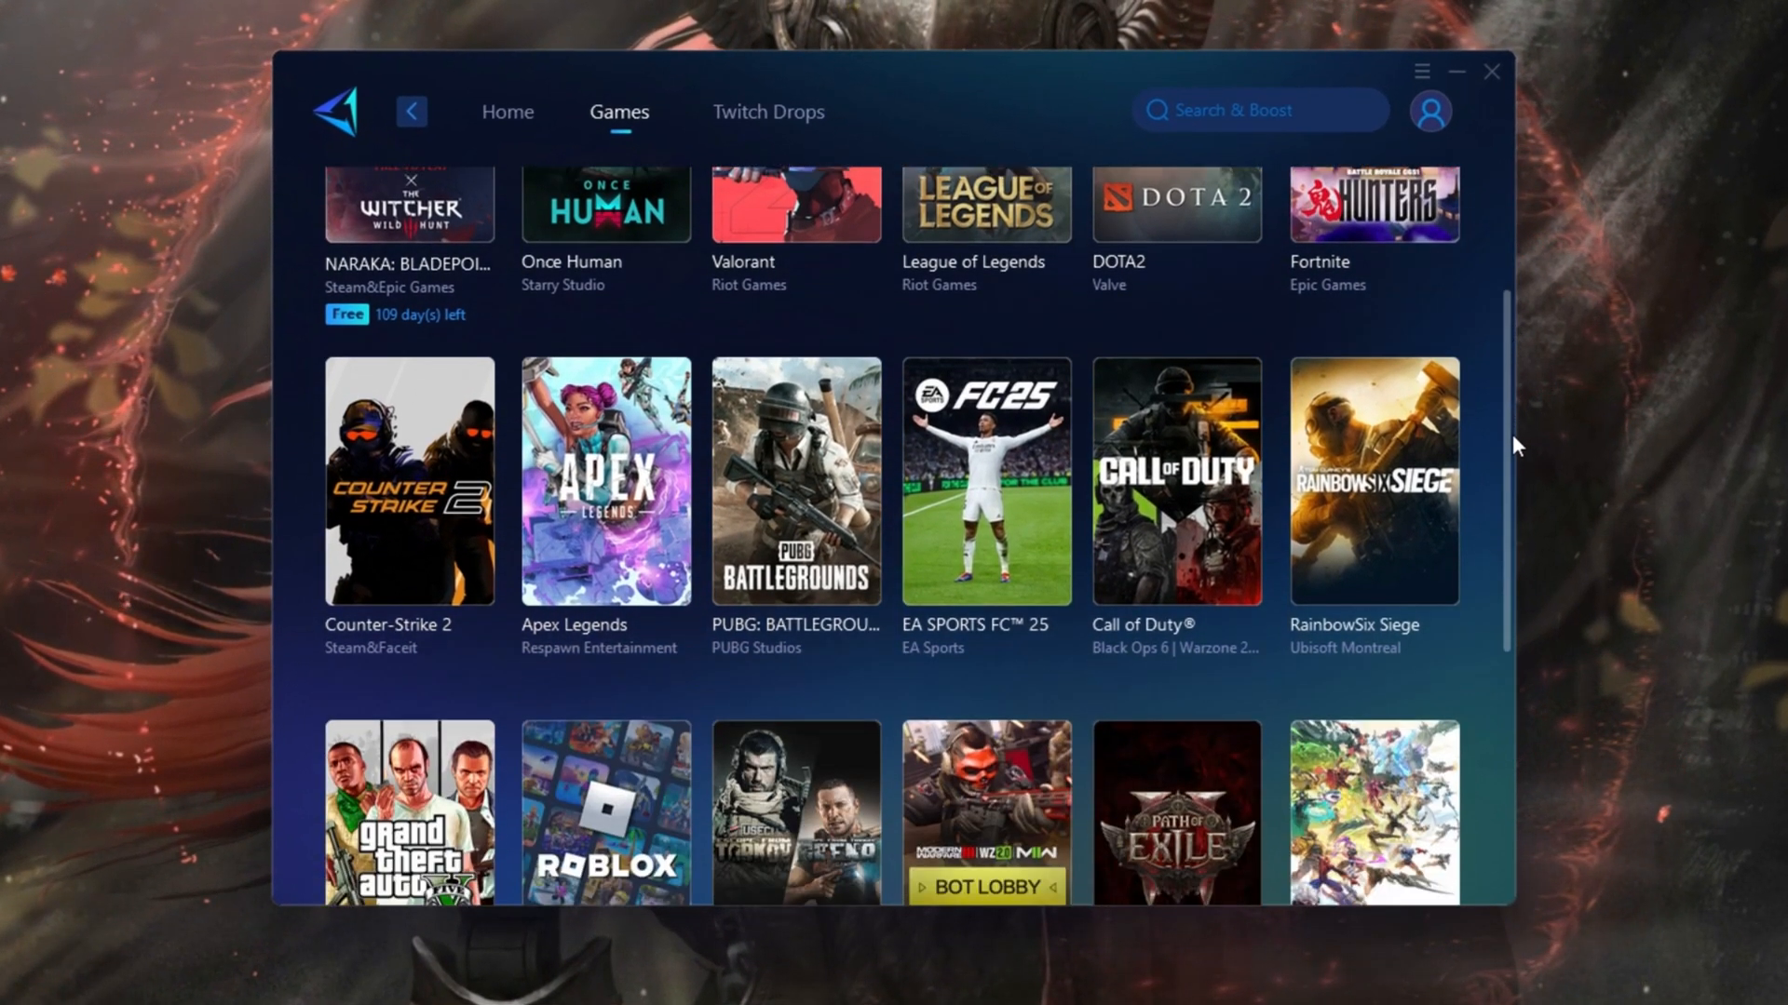
scroll(down, 3)
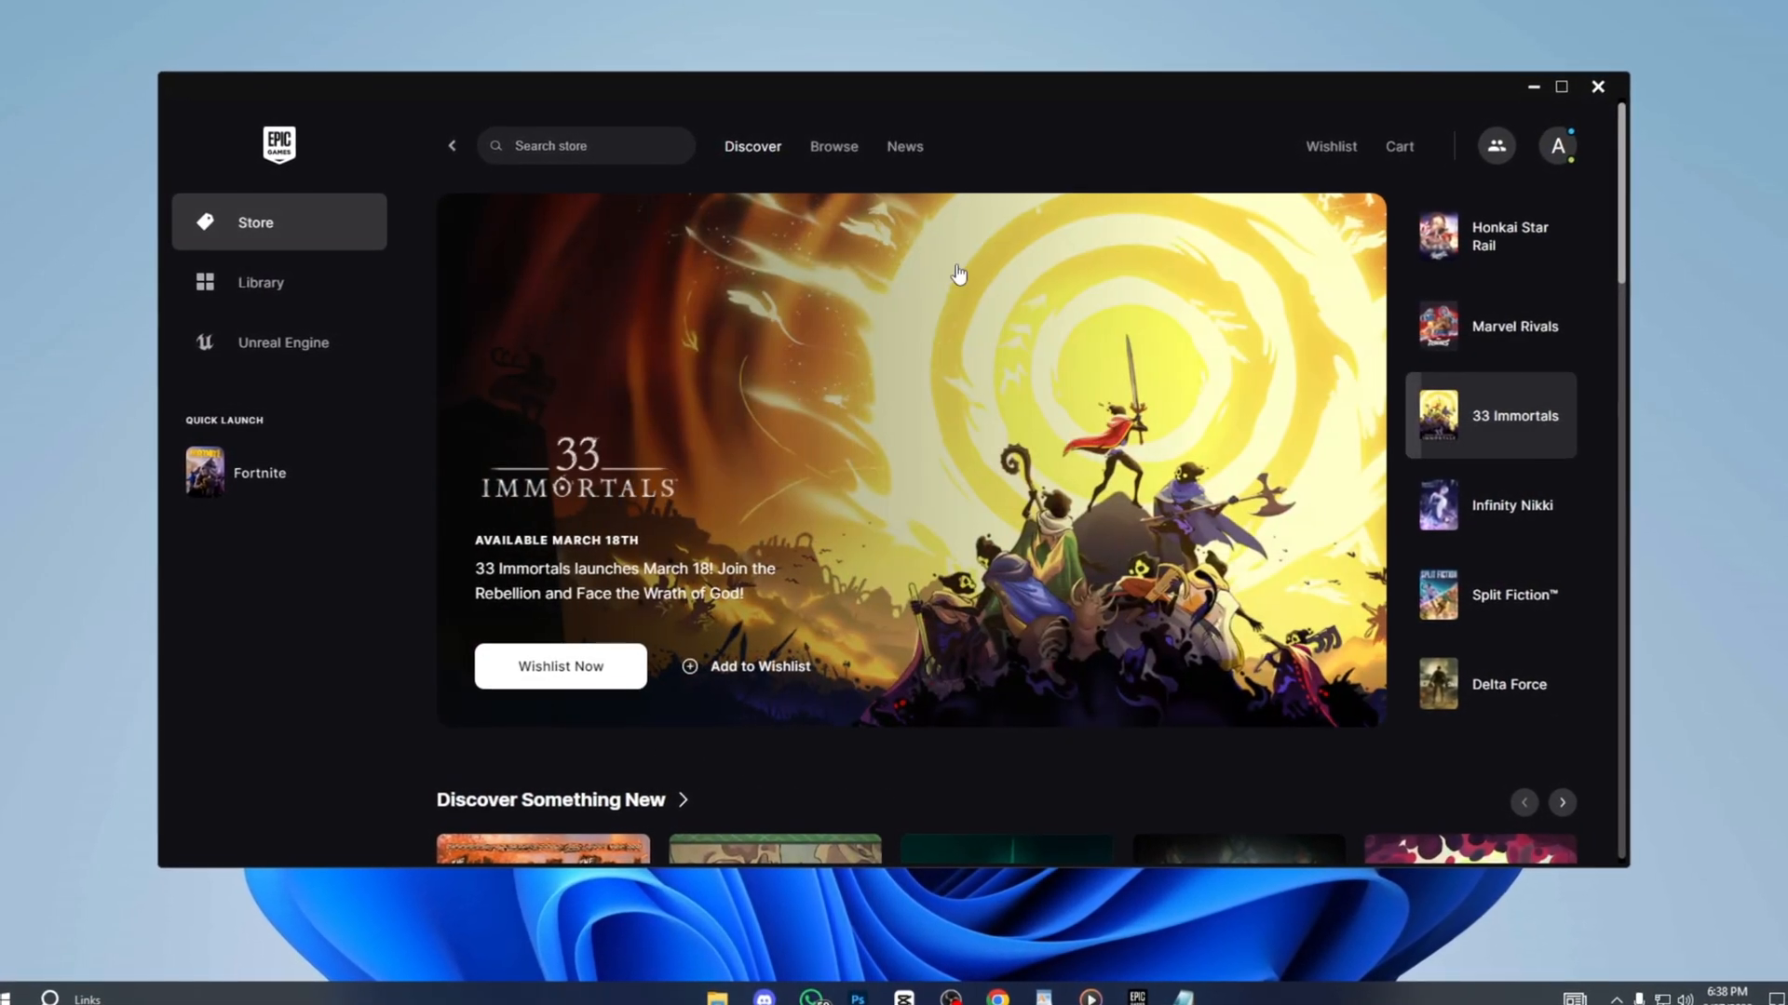
- Untick High Resolution Textures in Fortnite's install options and apply, cutting storage to 54 GB
click(261, 281)
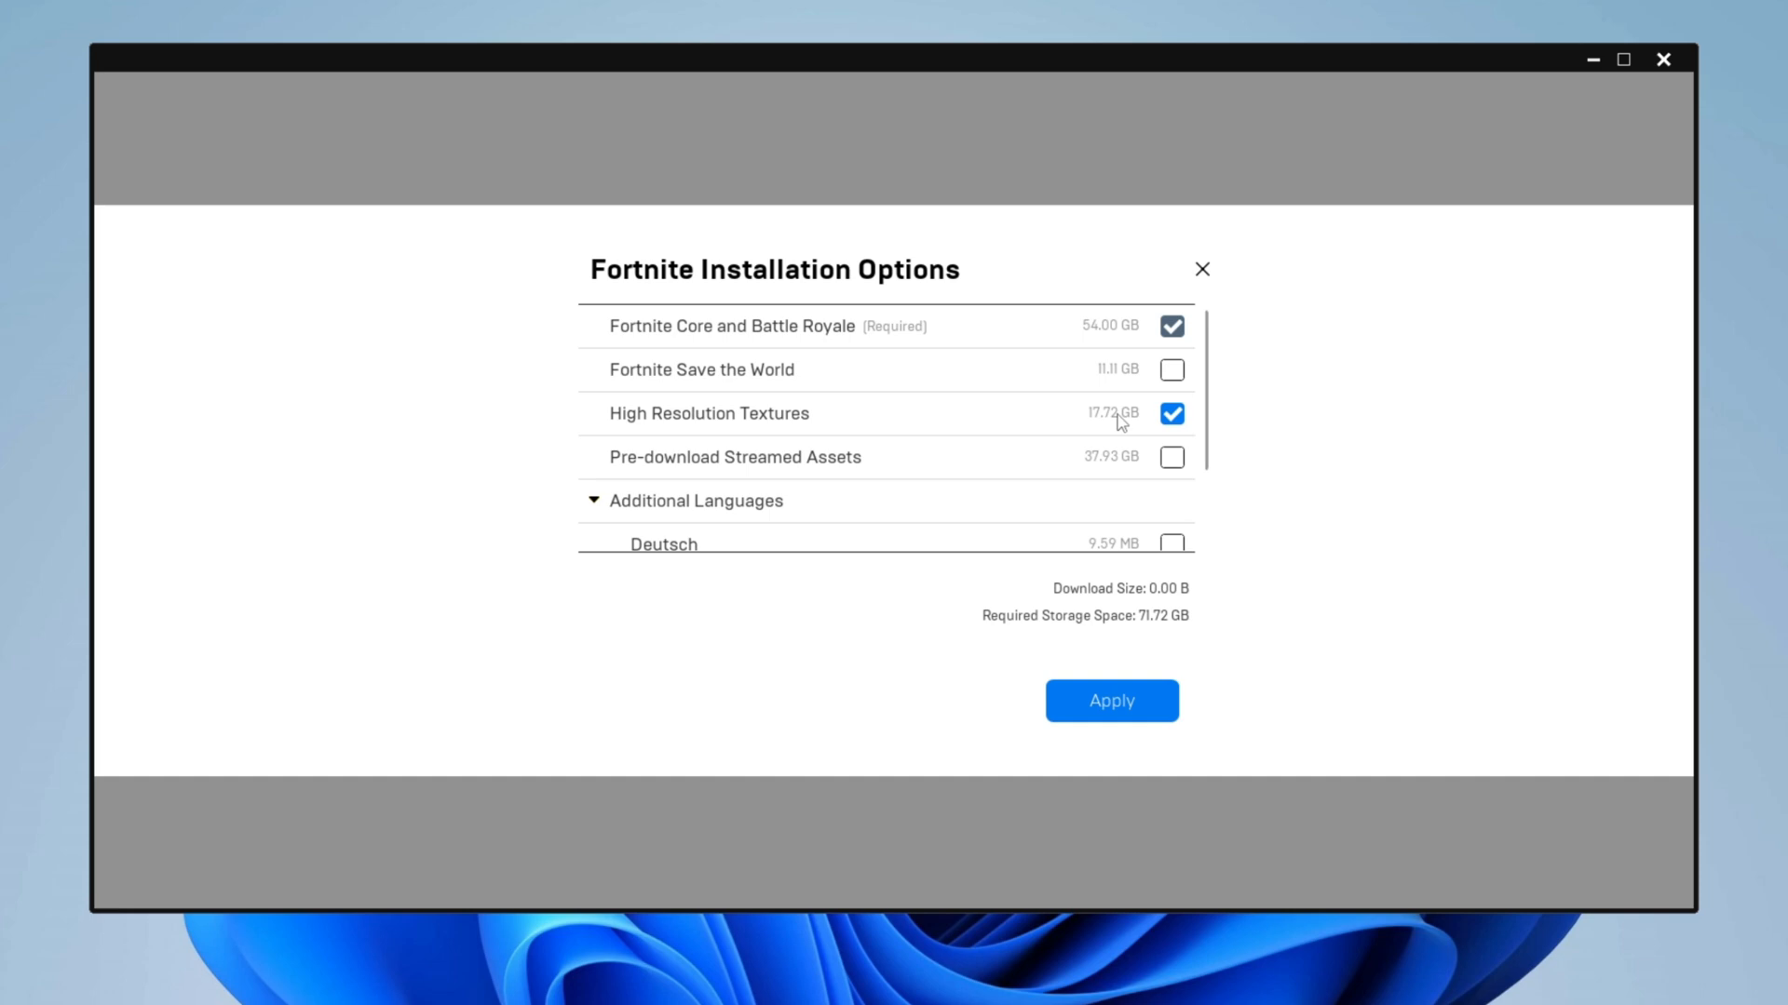
click(1171, 413)
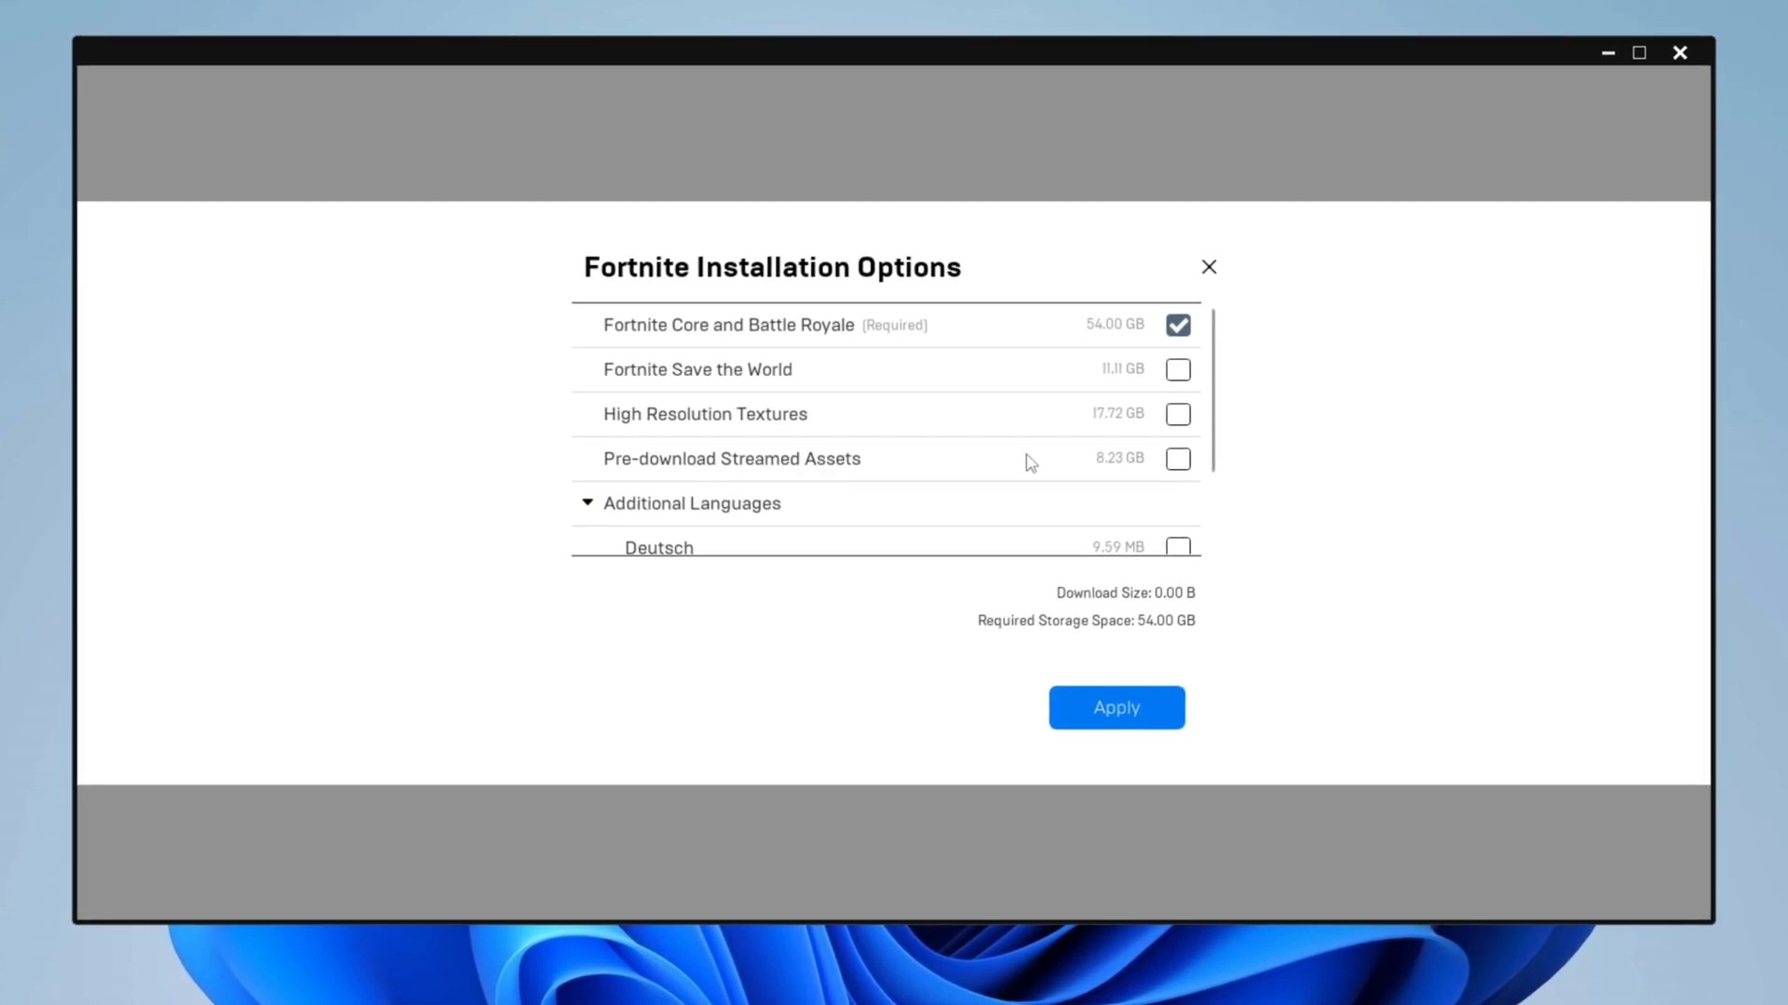
click(1177, 458)
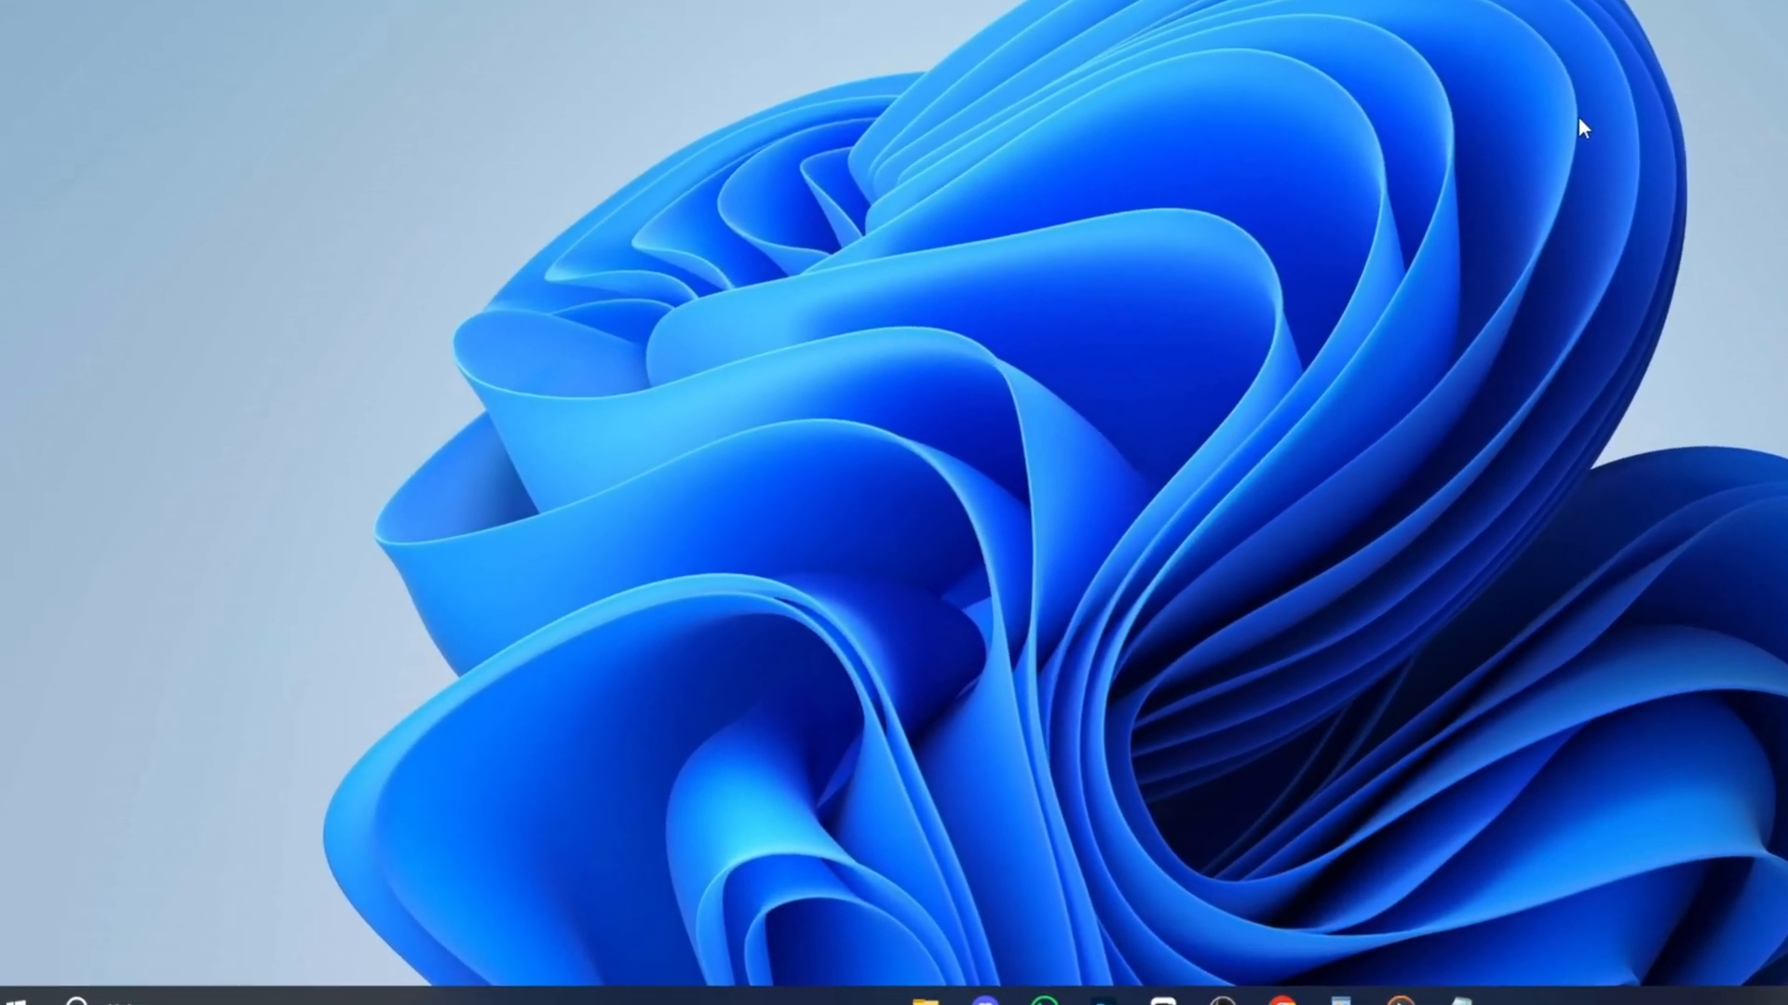
- Reach Game Mode settings via Start search with Game Mode on, then head to Game Bar
text(gamem)
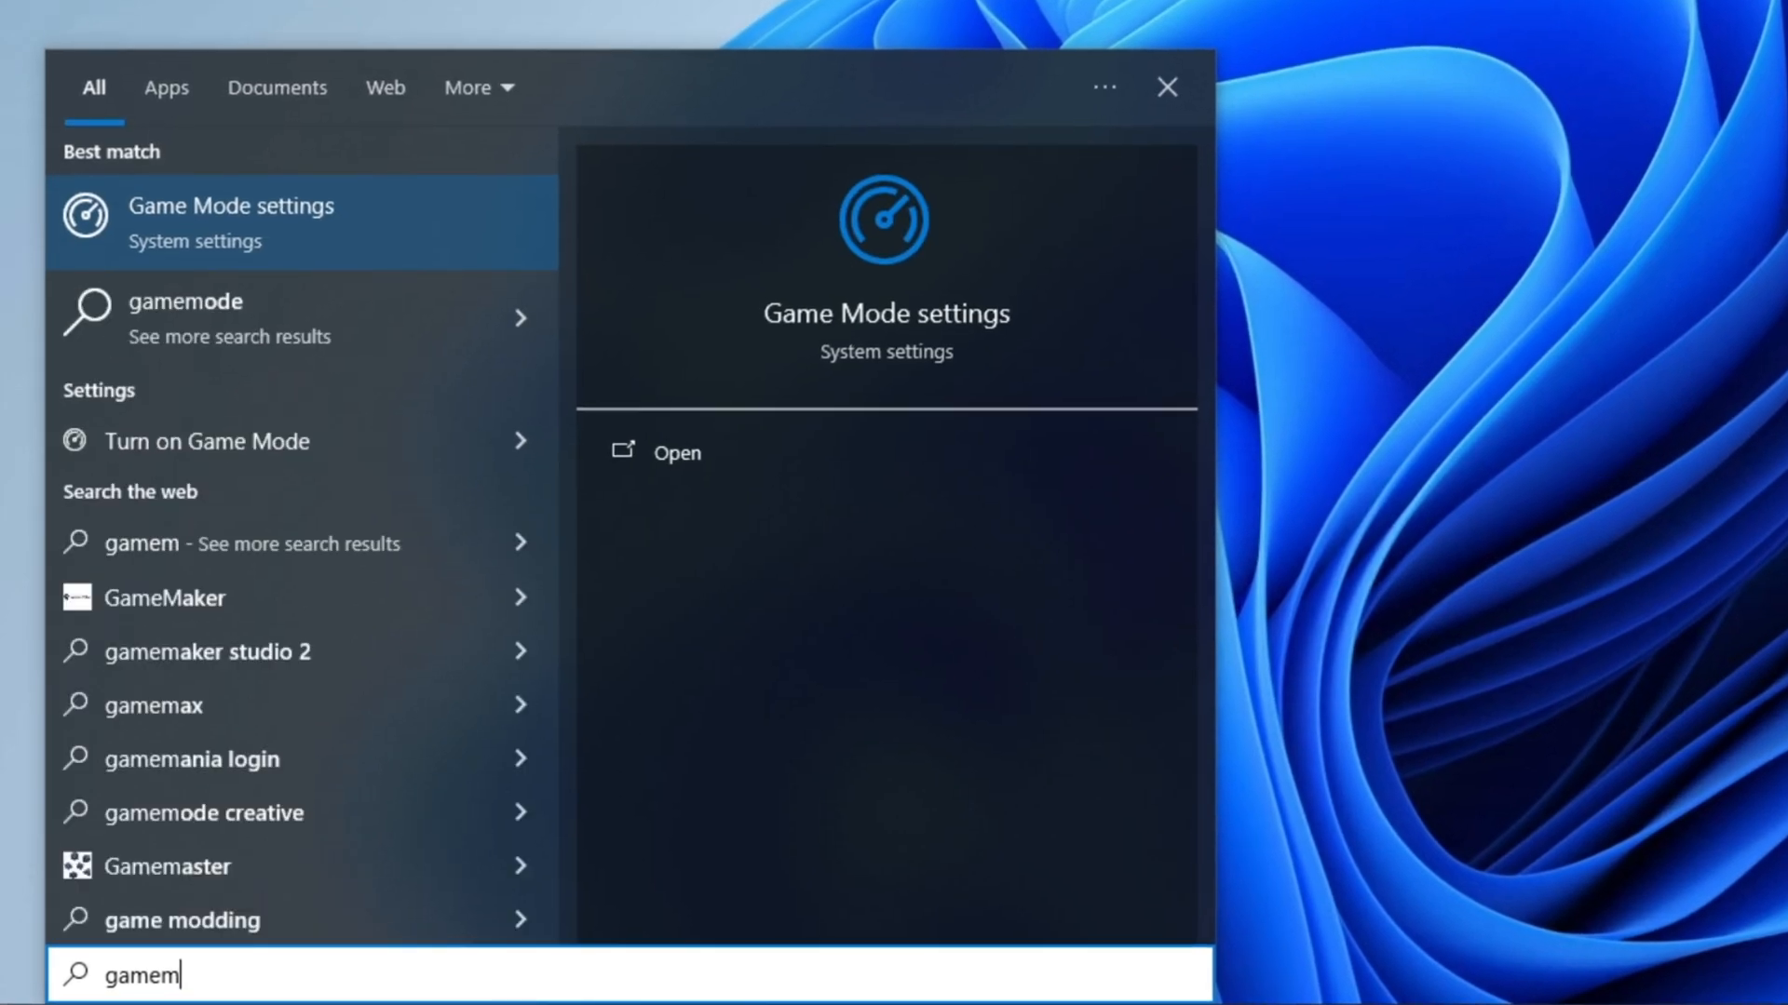
click(674, 453)
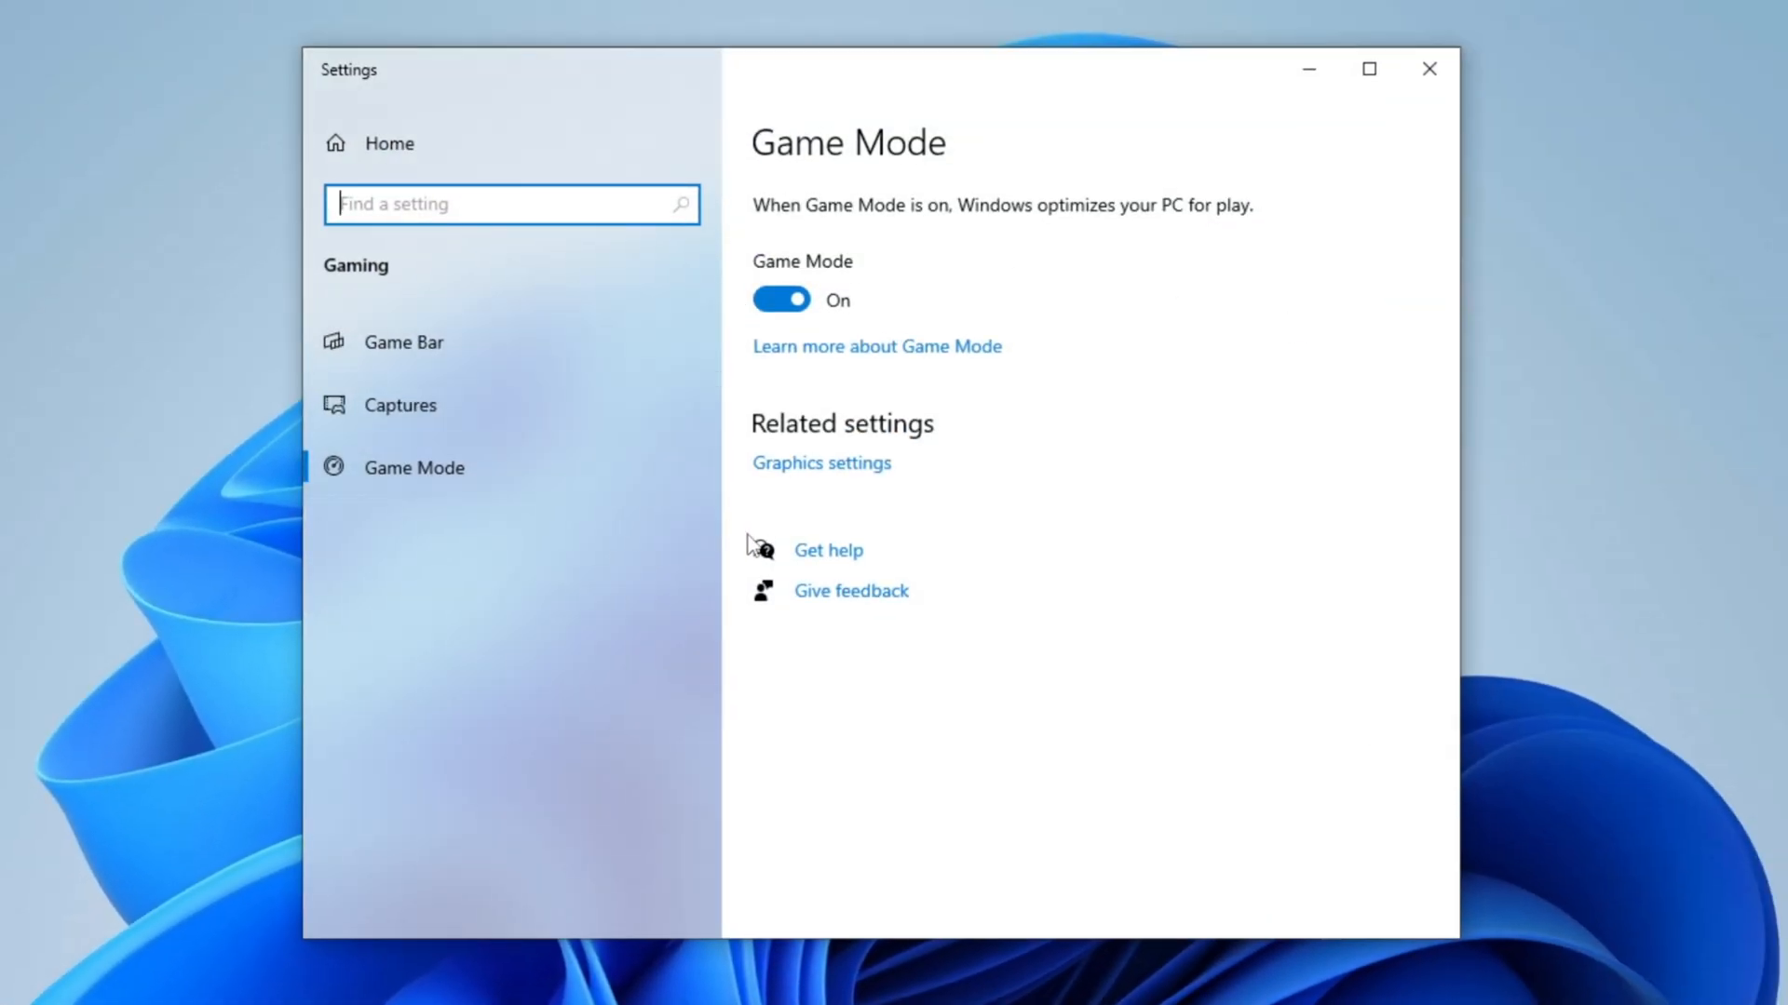
mouse_move(739, 247)
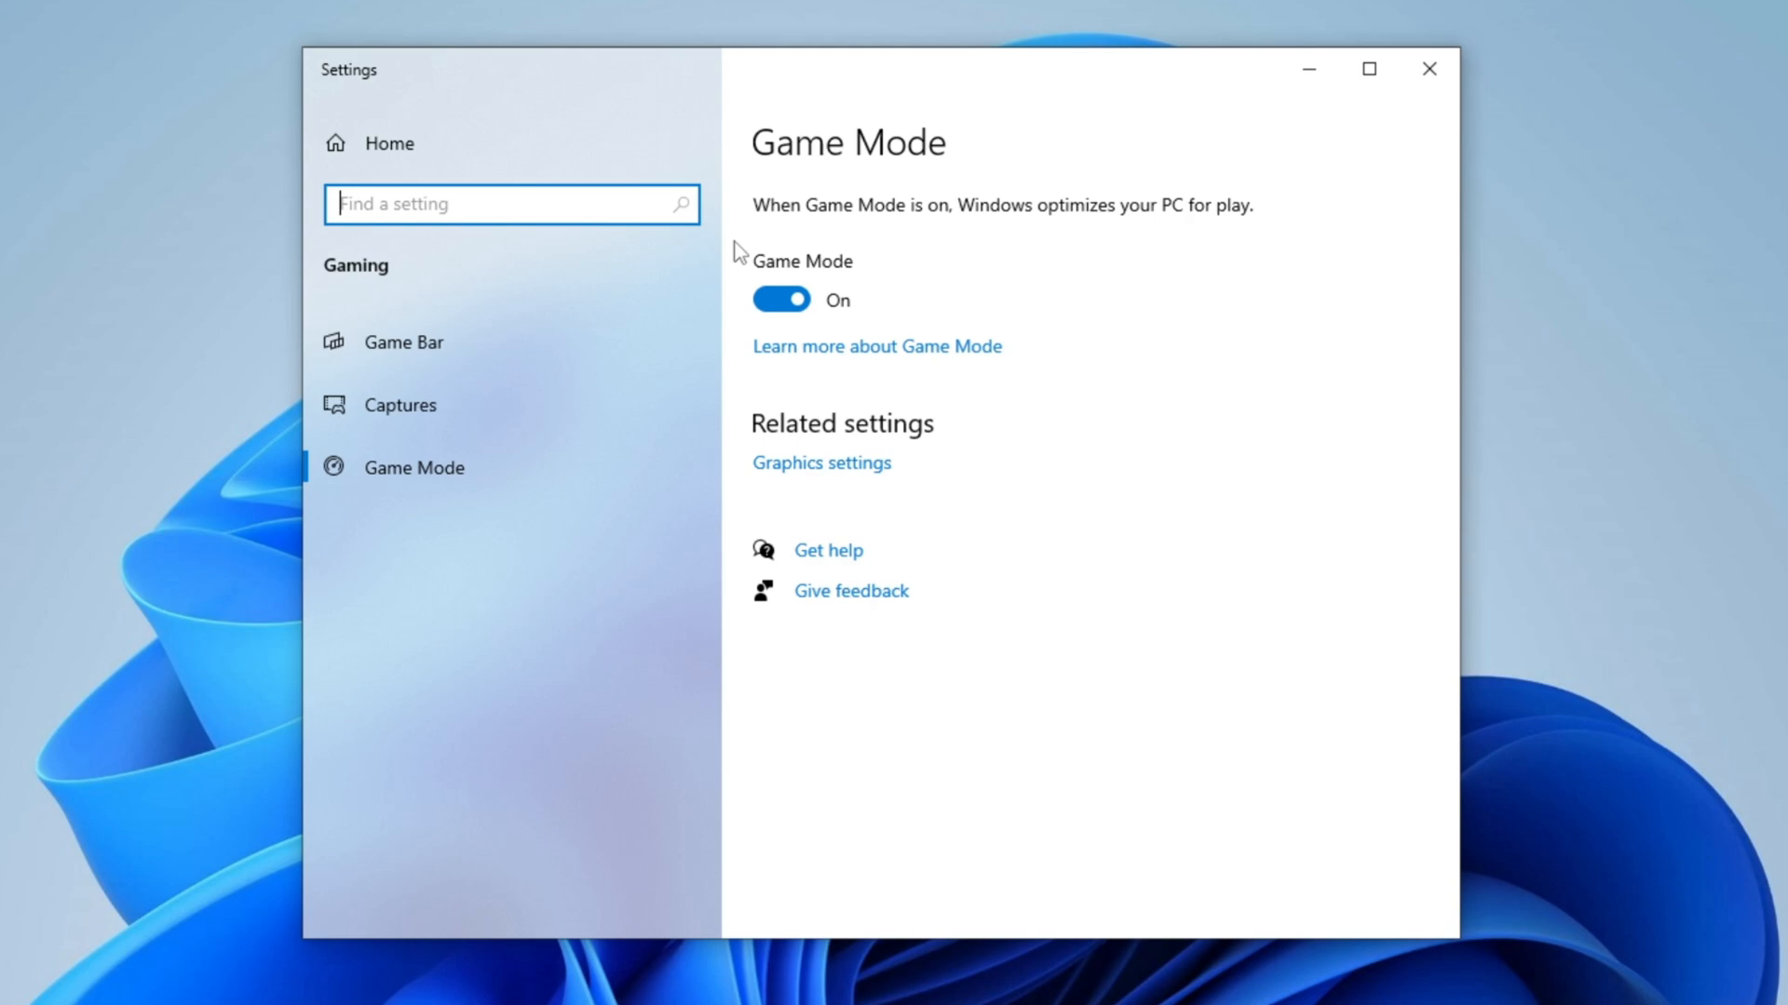
mouse_move(743, 296)
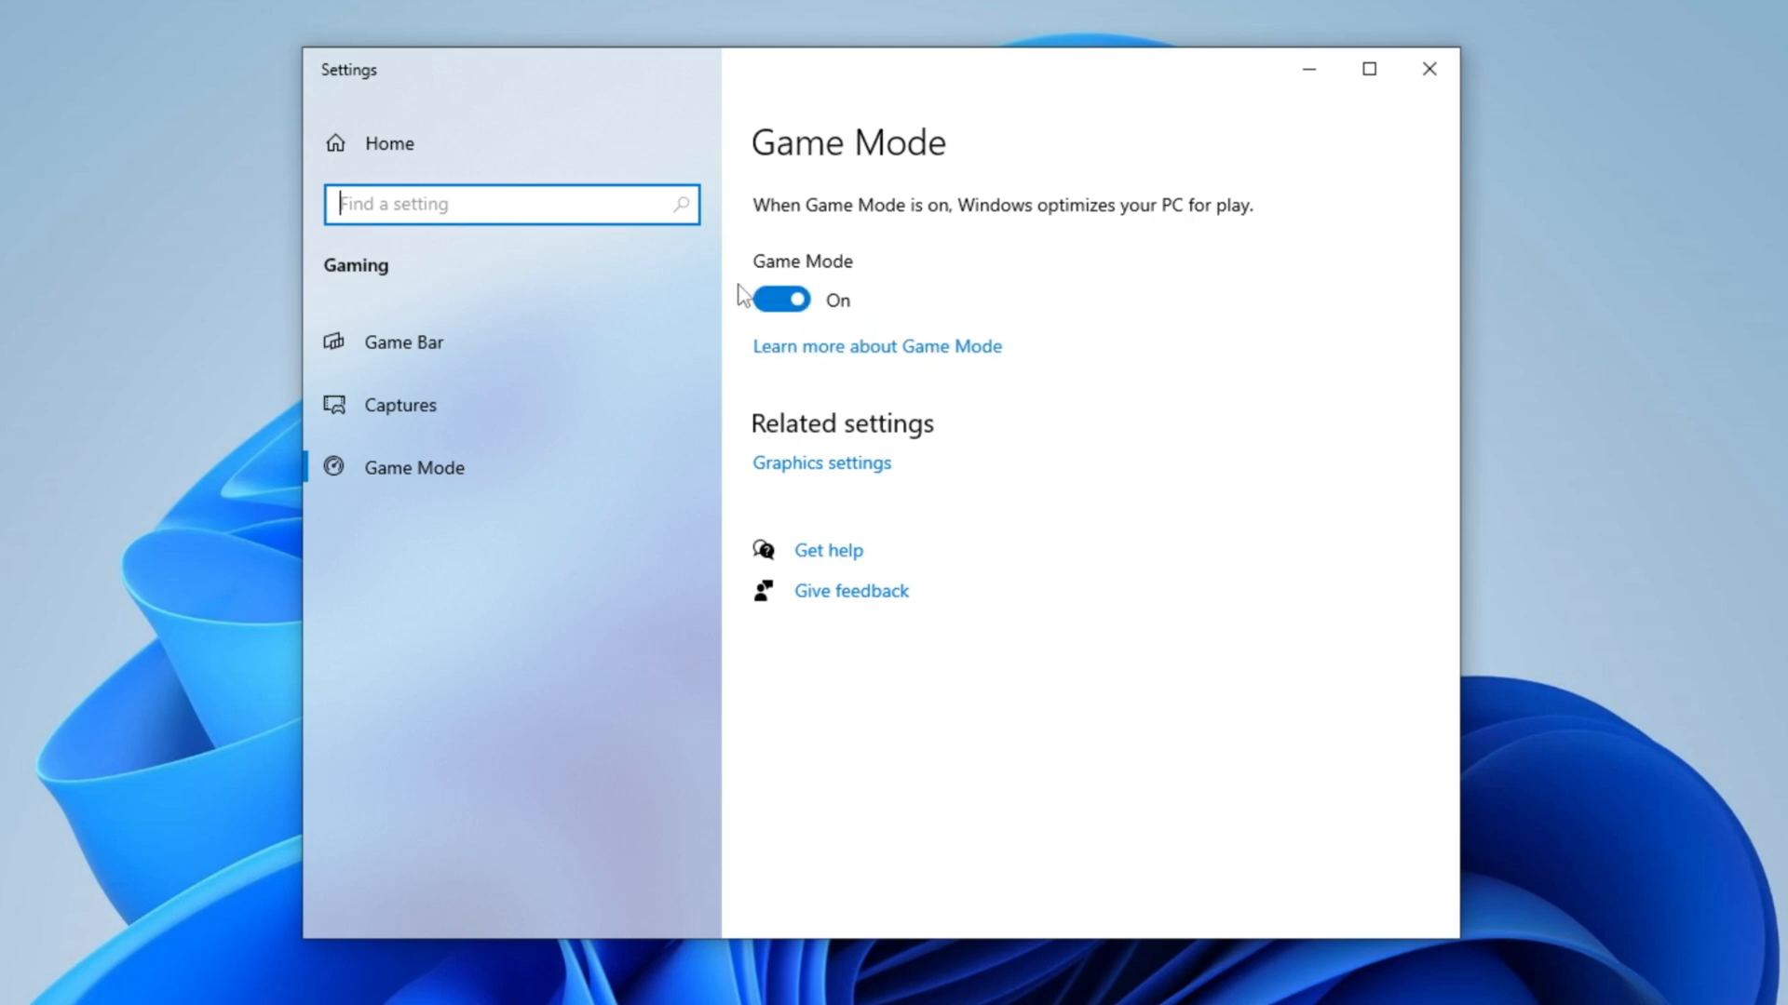
mouse_move(763, 335)
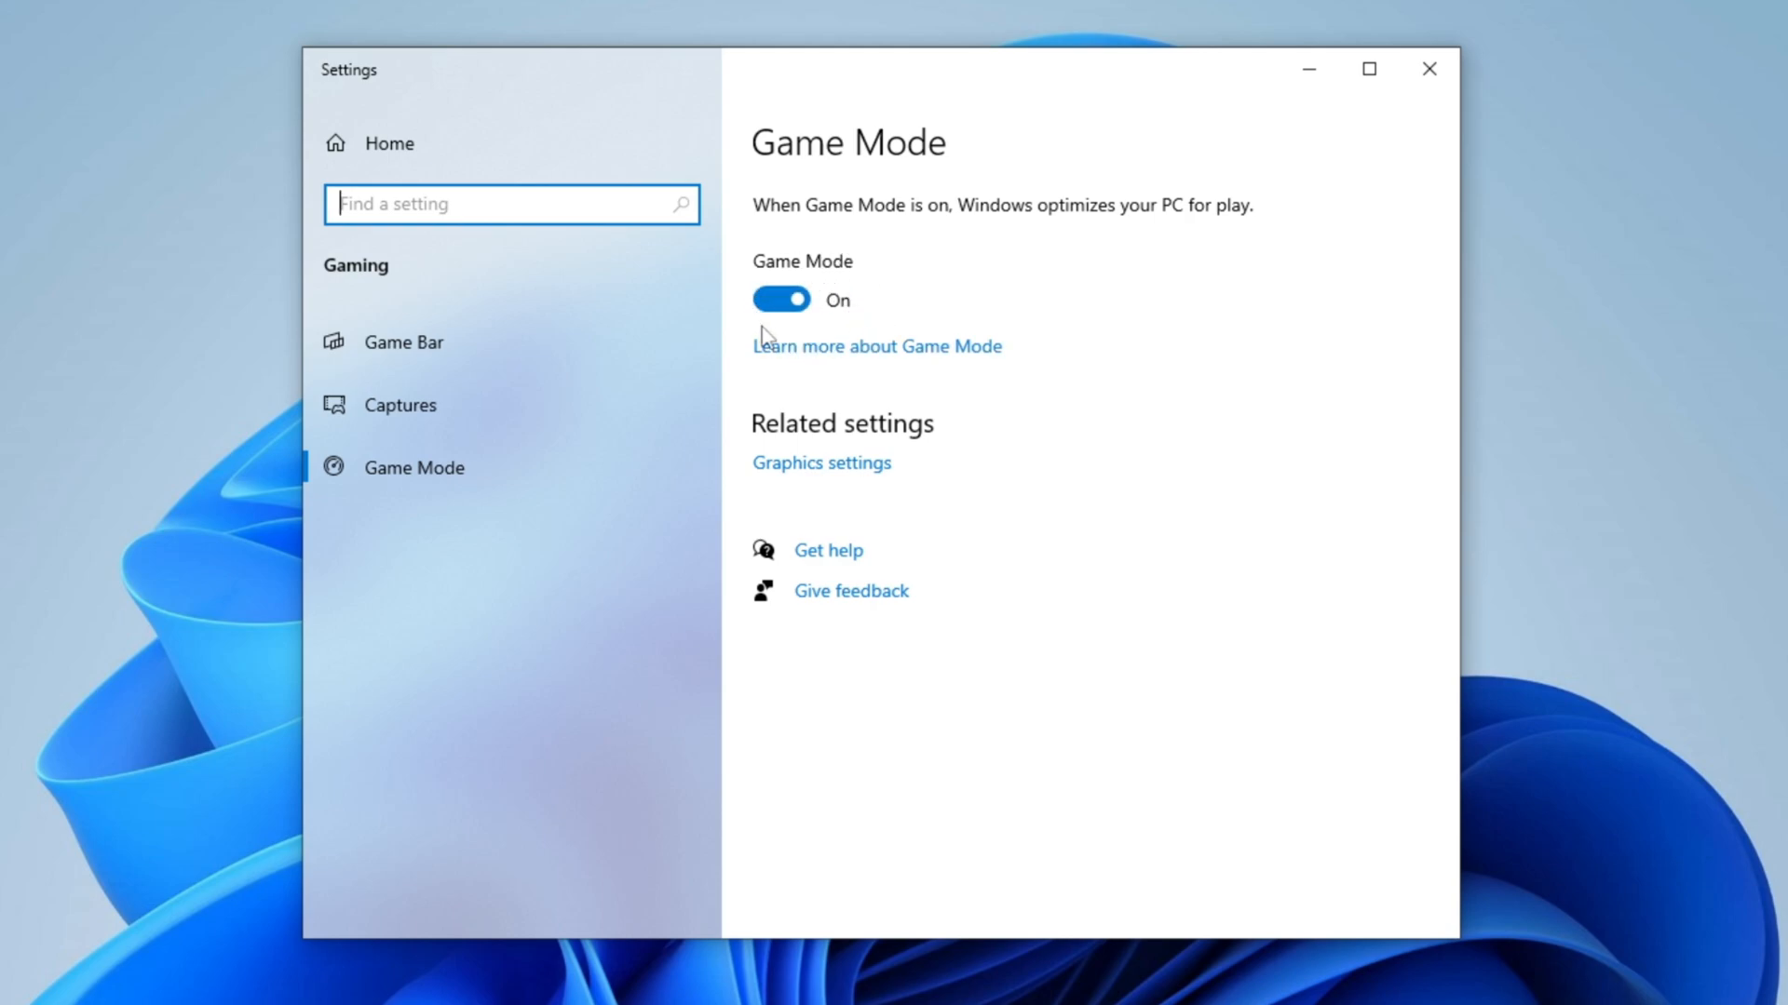
mouse_move(803, 277)
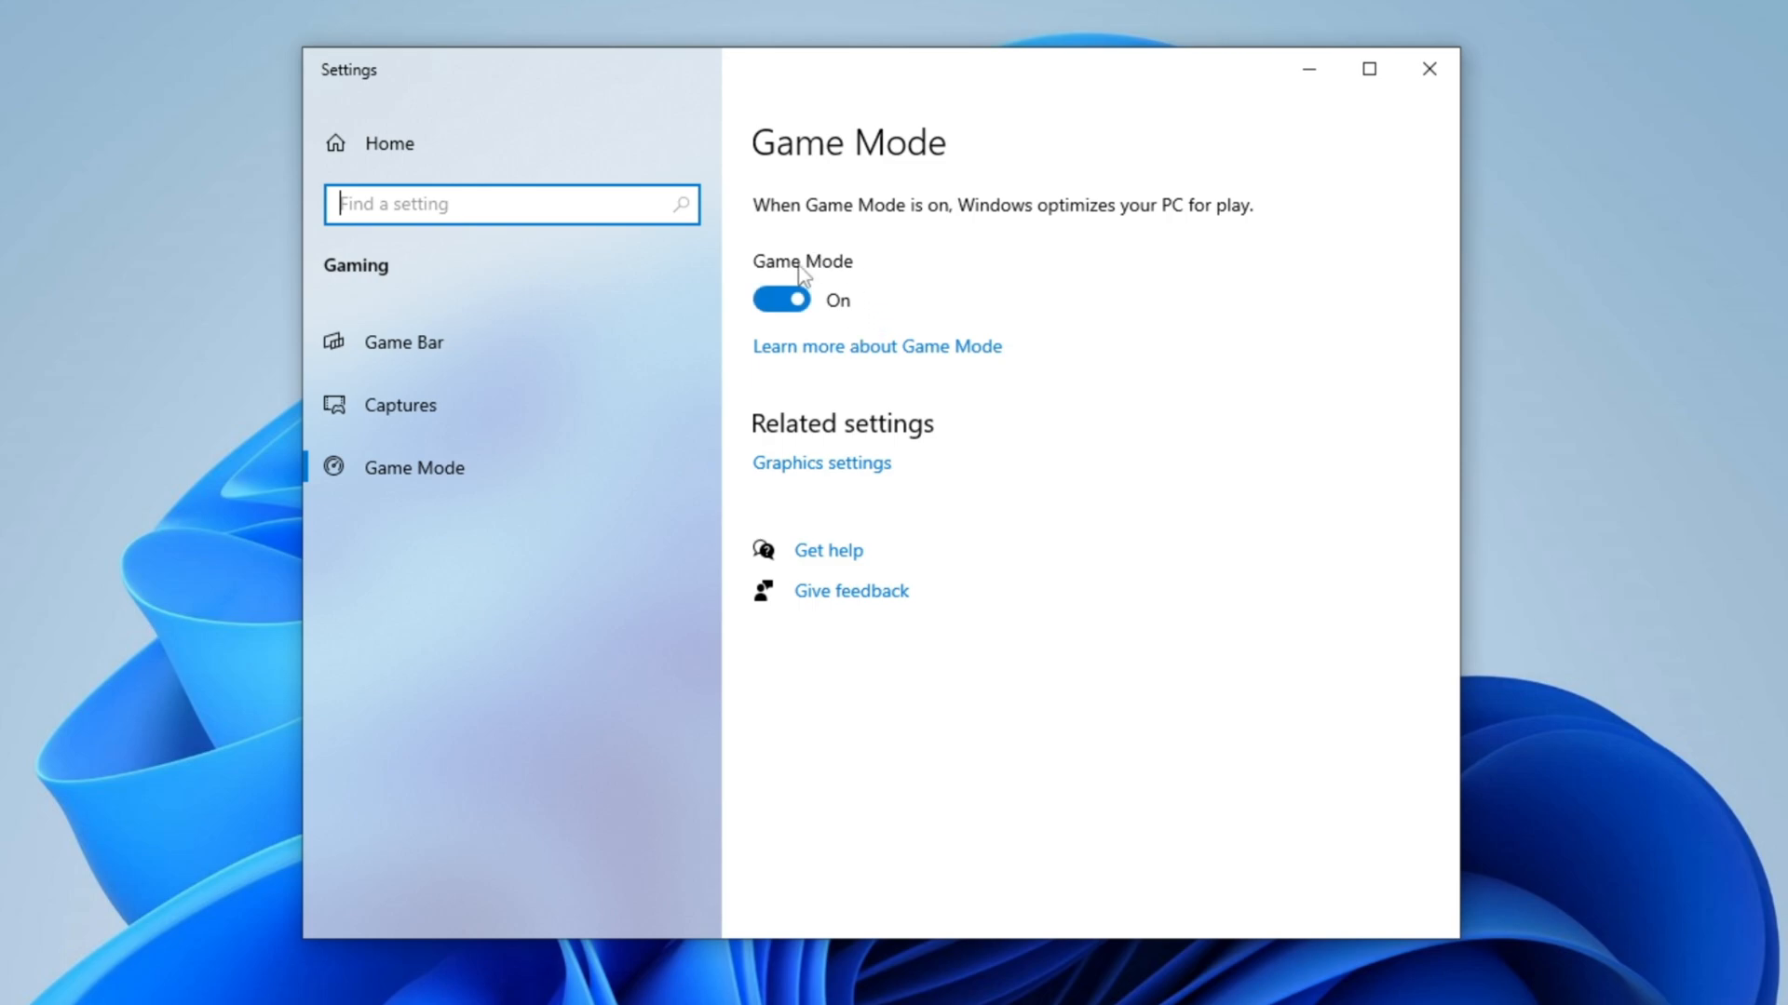
mouse_move(840, 332)
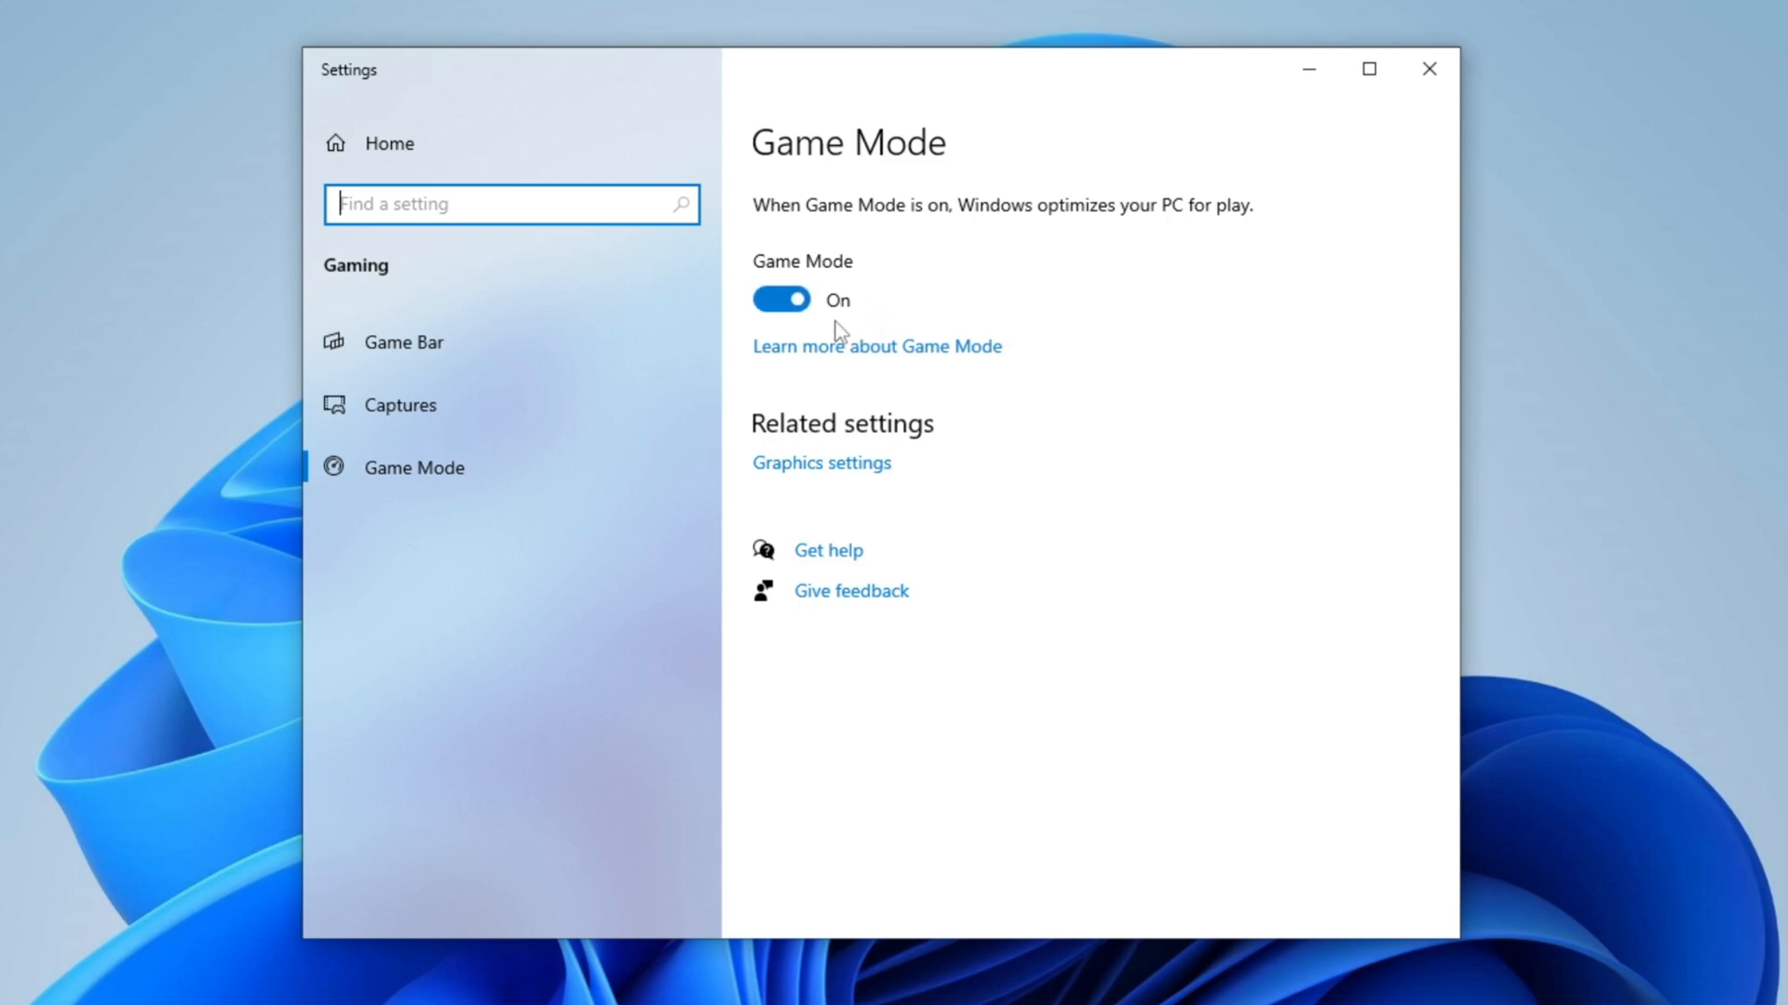
click(402, 342)
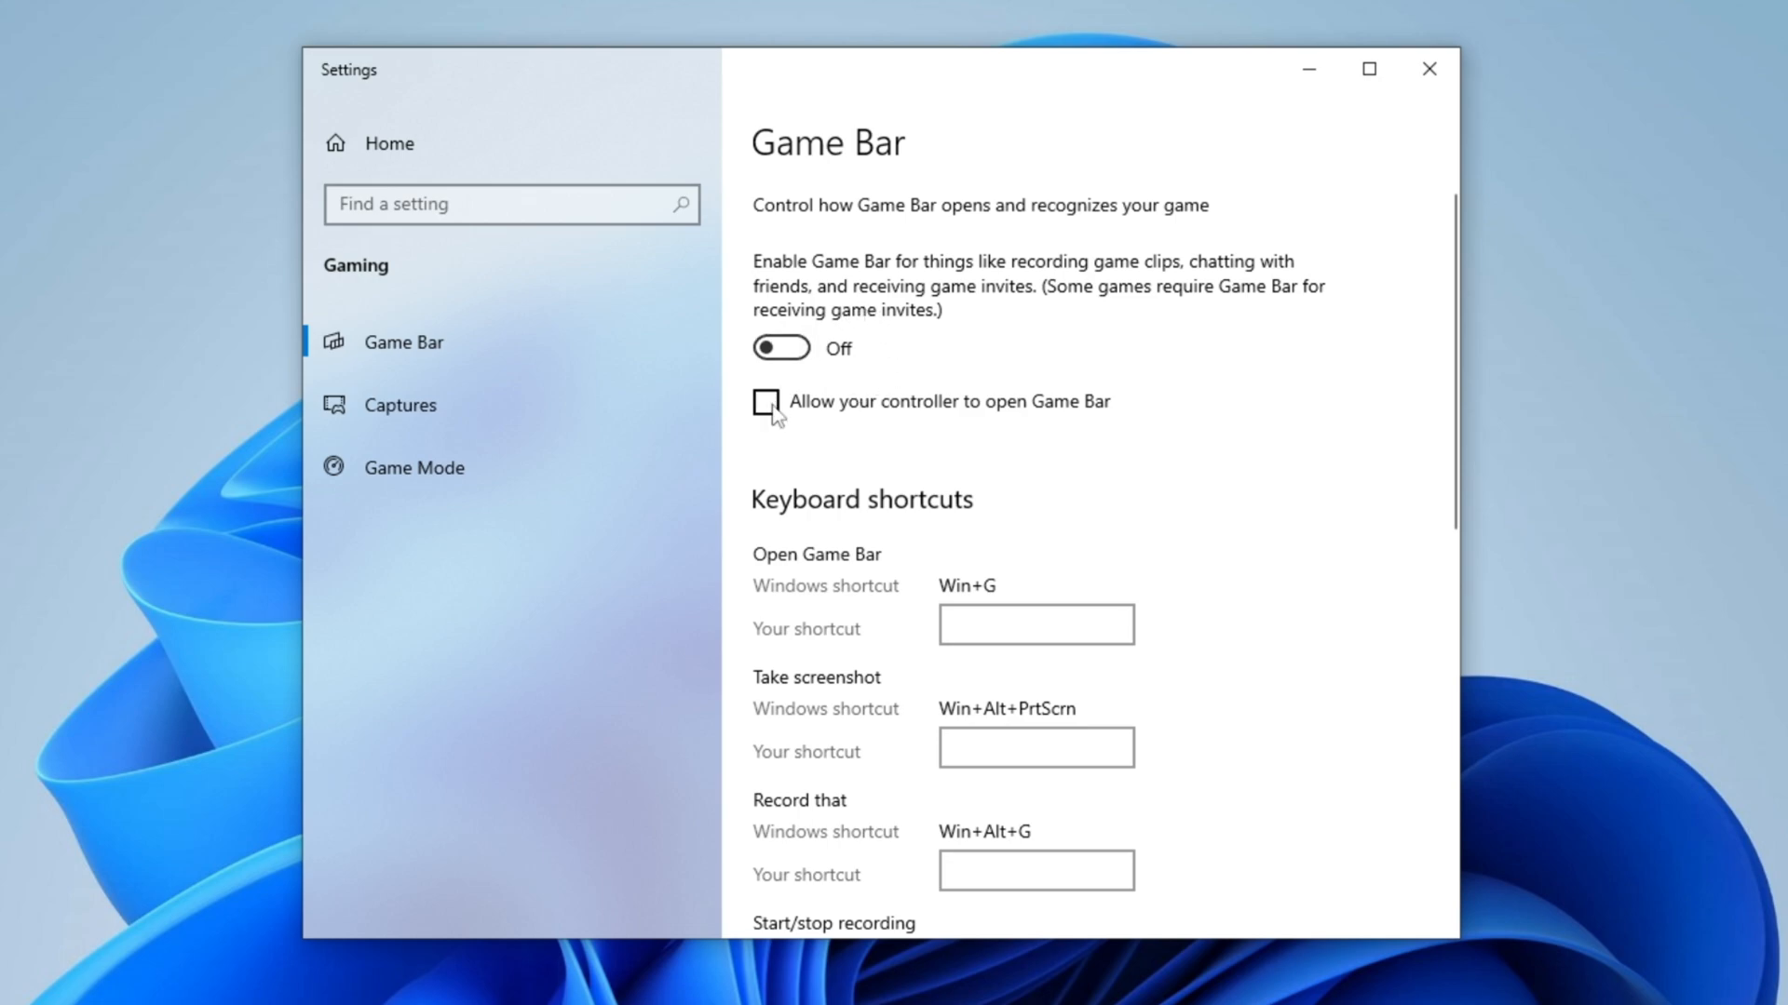
mouse_move(918, 430)
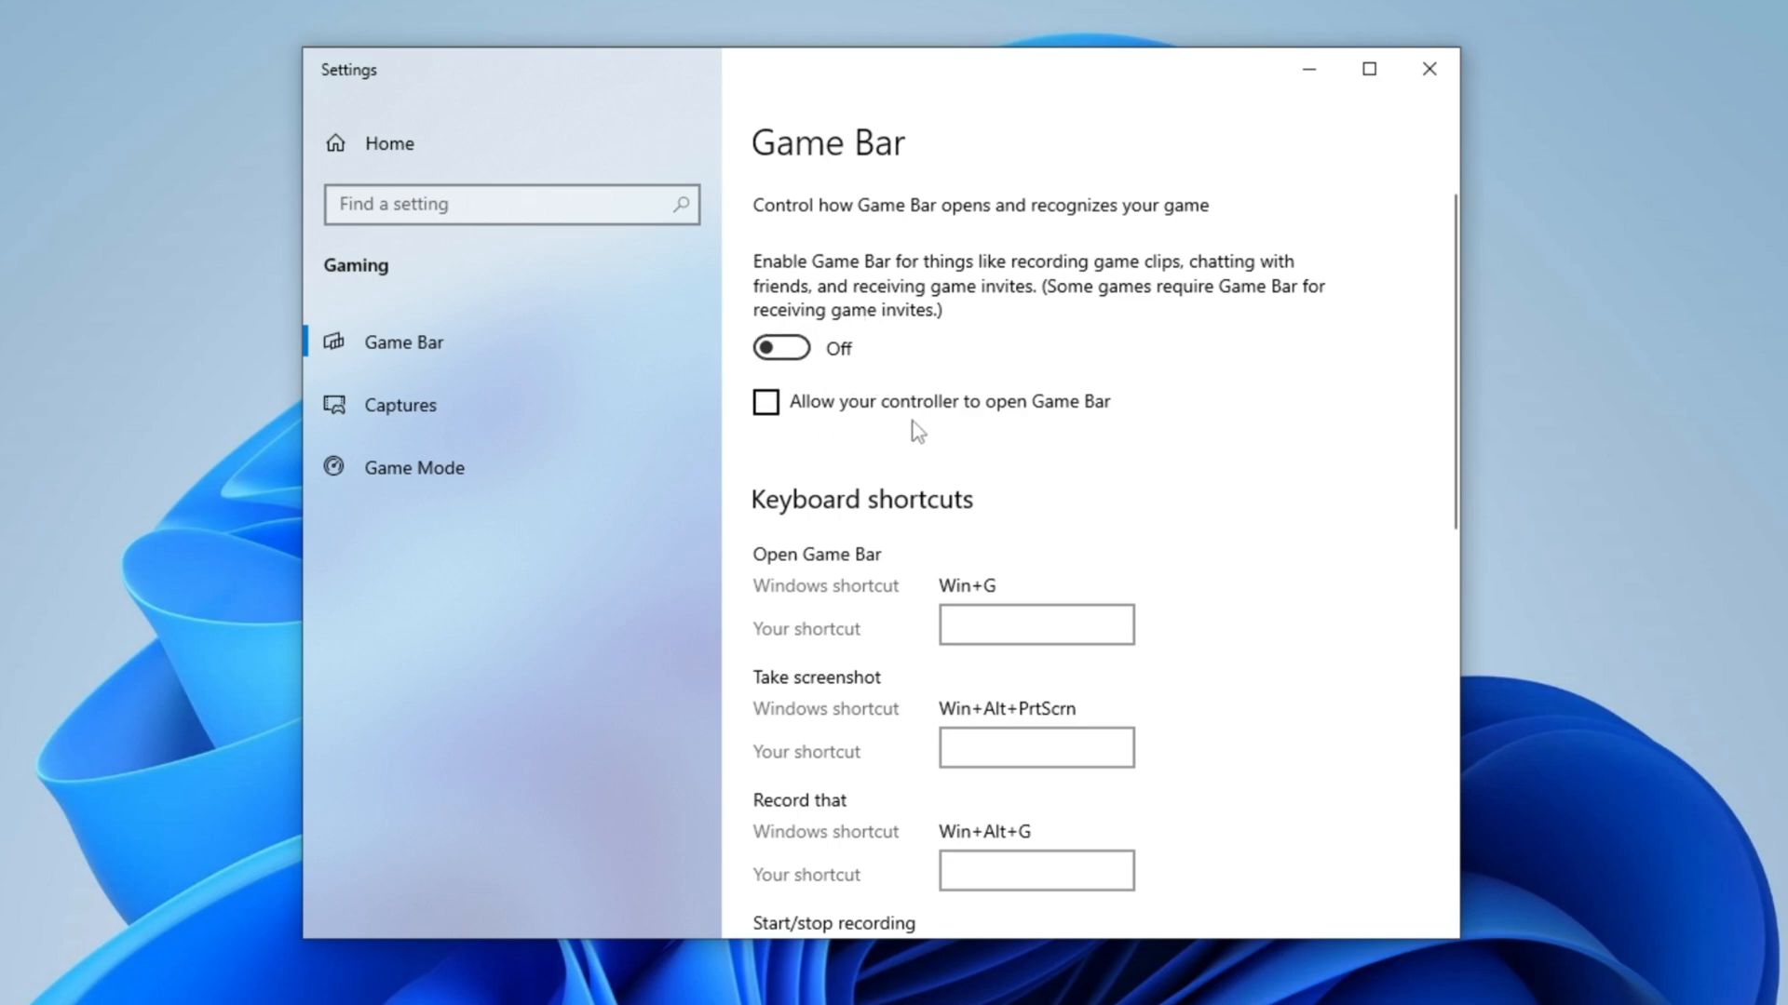
mouse_move(841, 430)
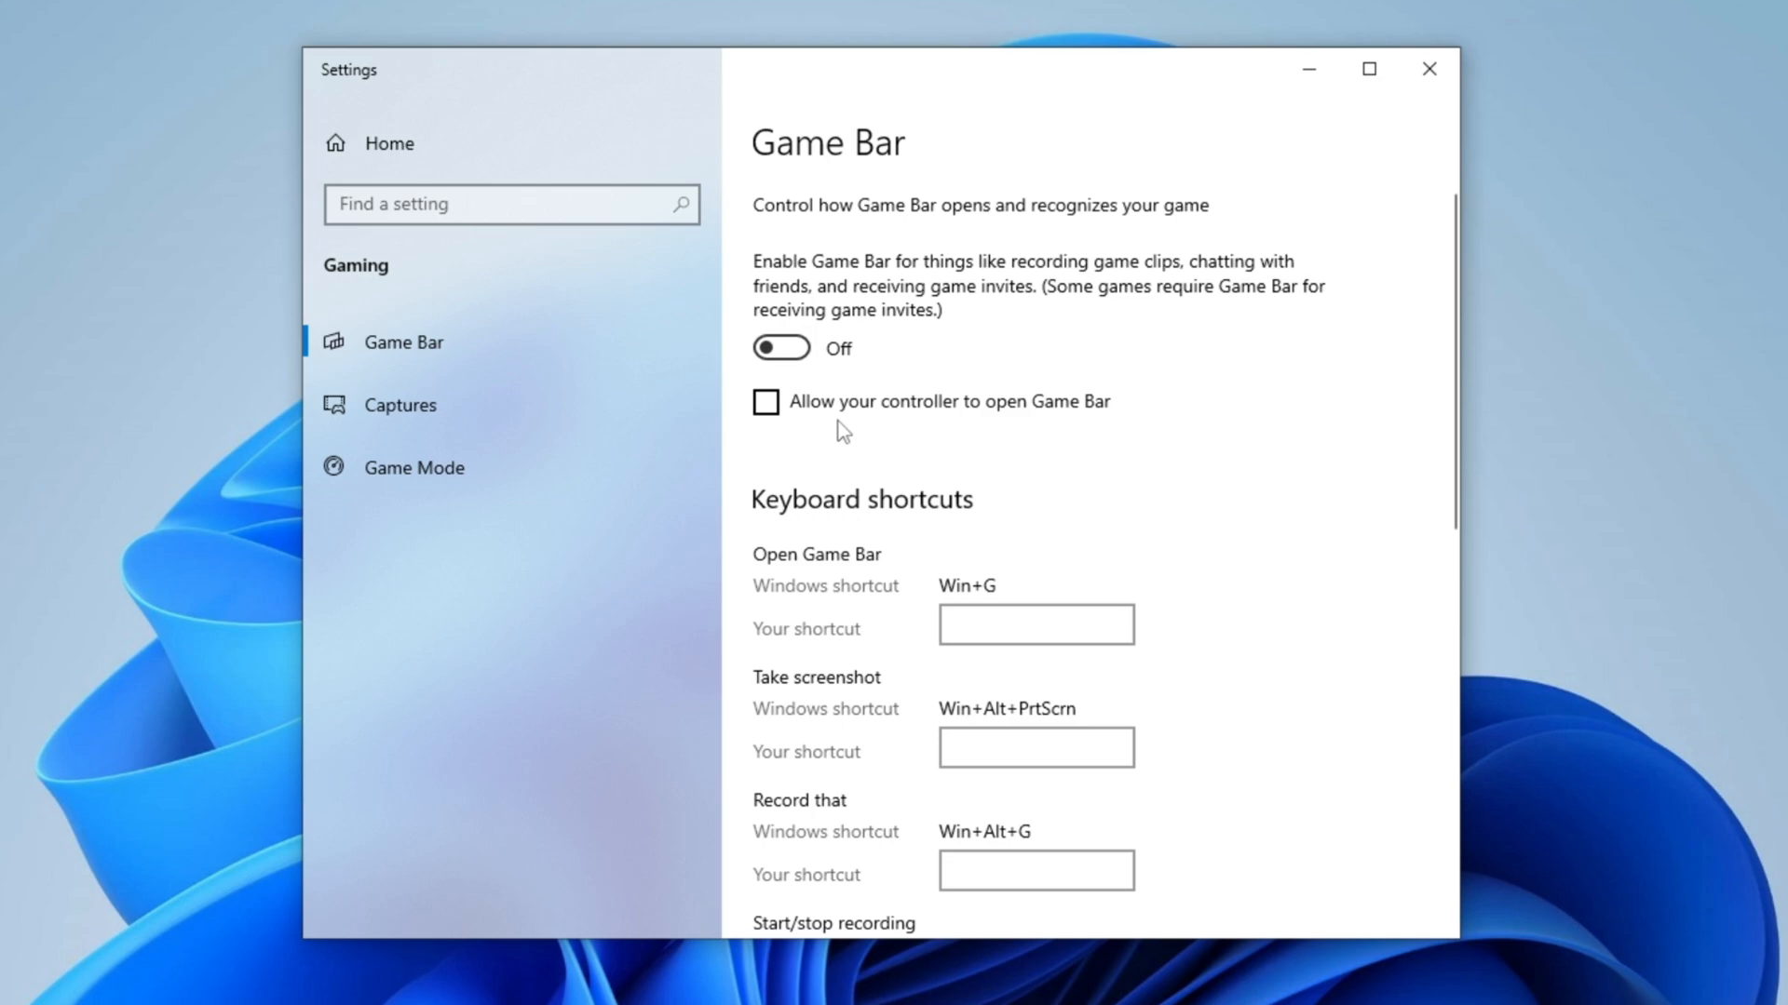
mouse_move(908, 415)
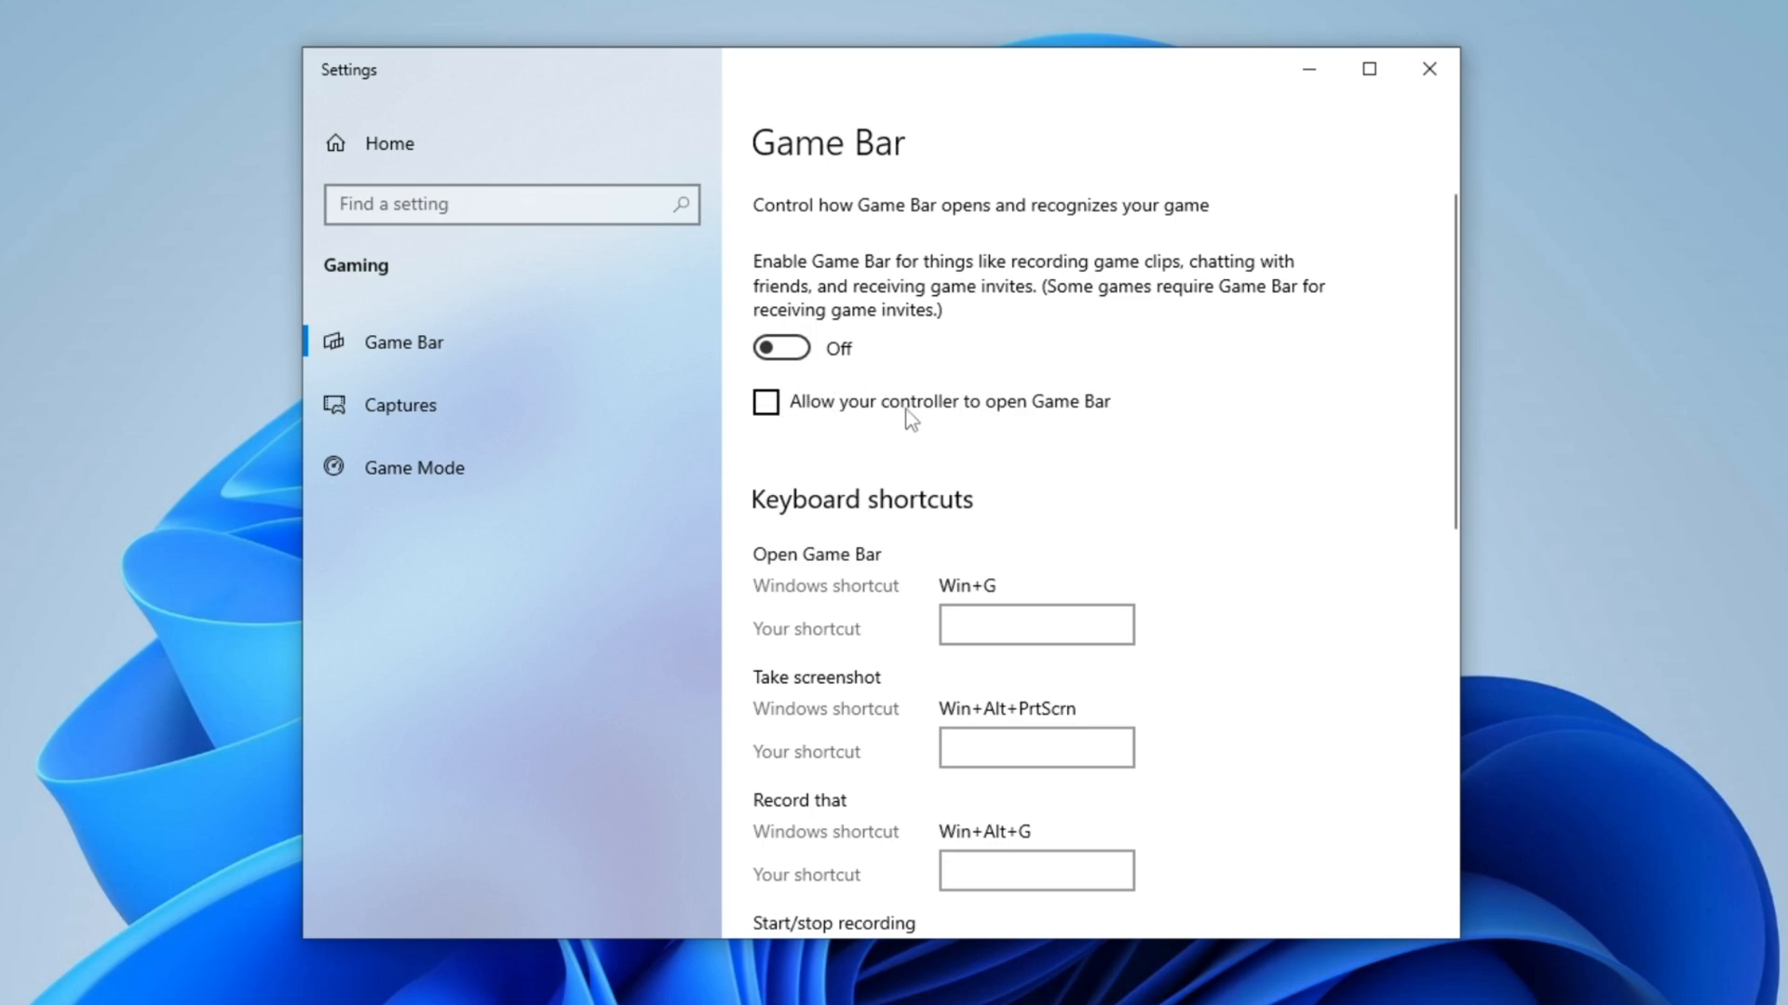
mouse_move(899, 436)
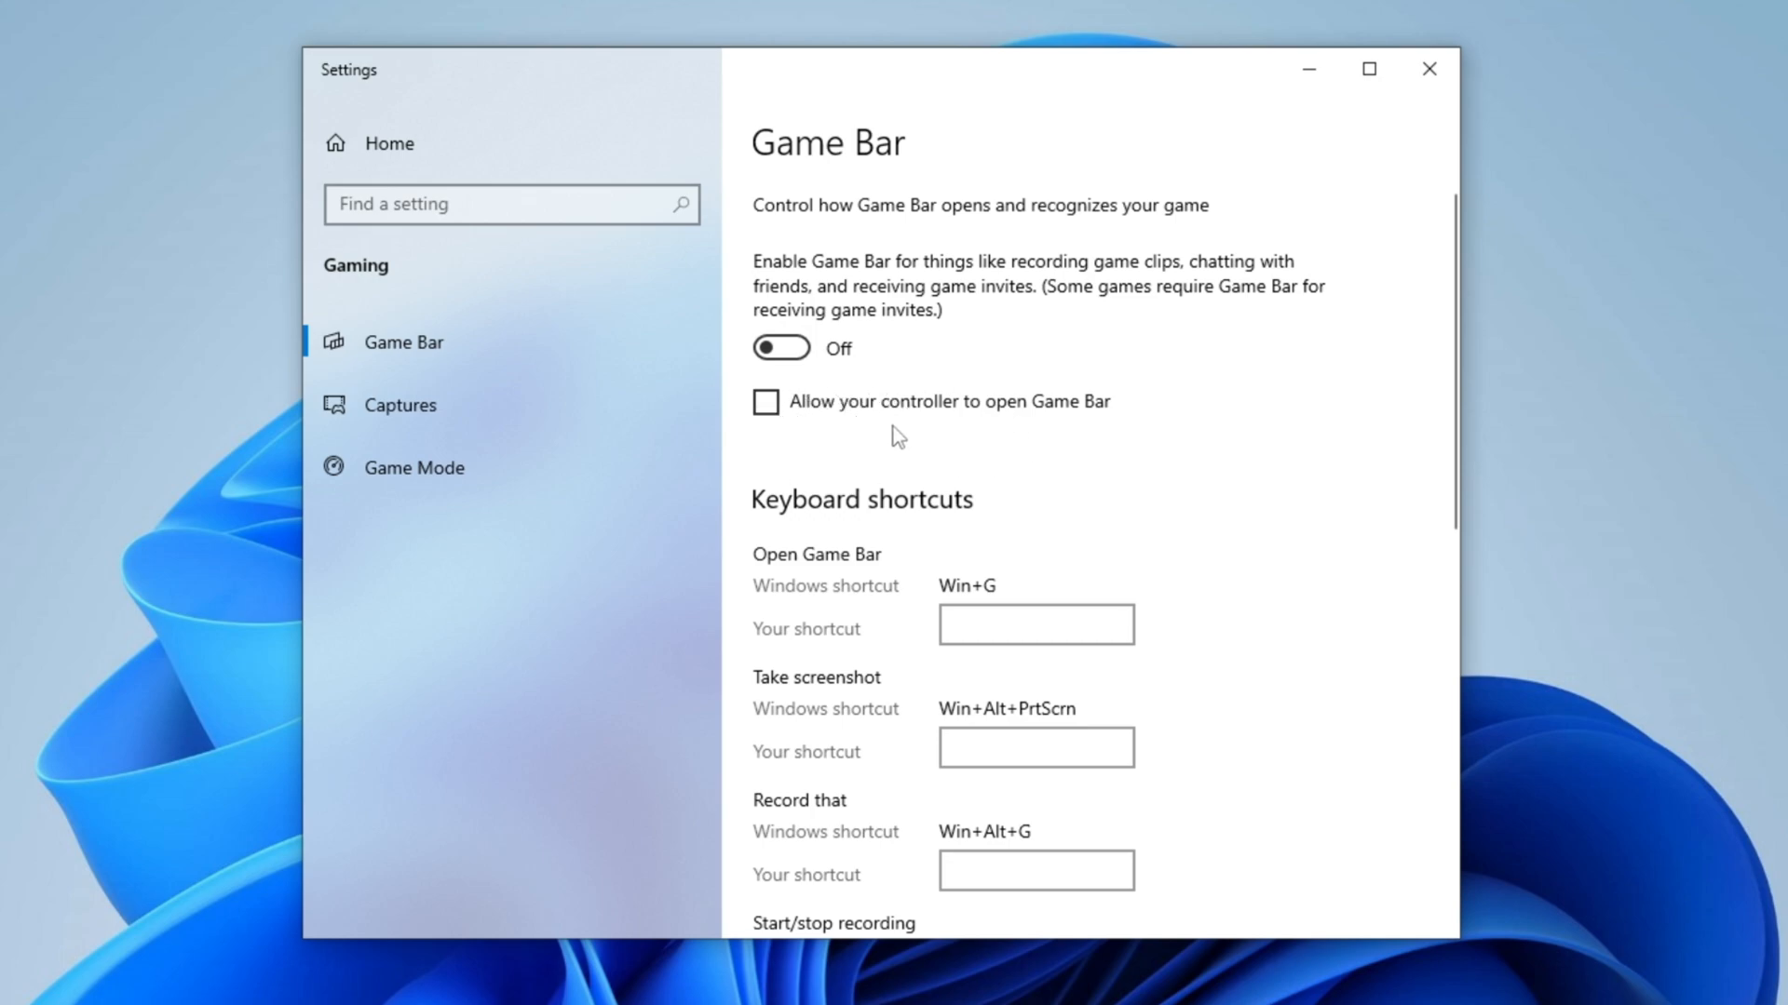
- Save FortniteLauncher's graphics preference as High performance in Graphics settings
scroll(down, 3)
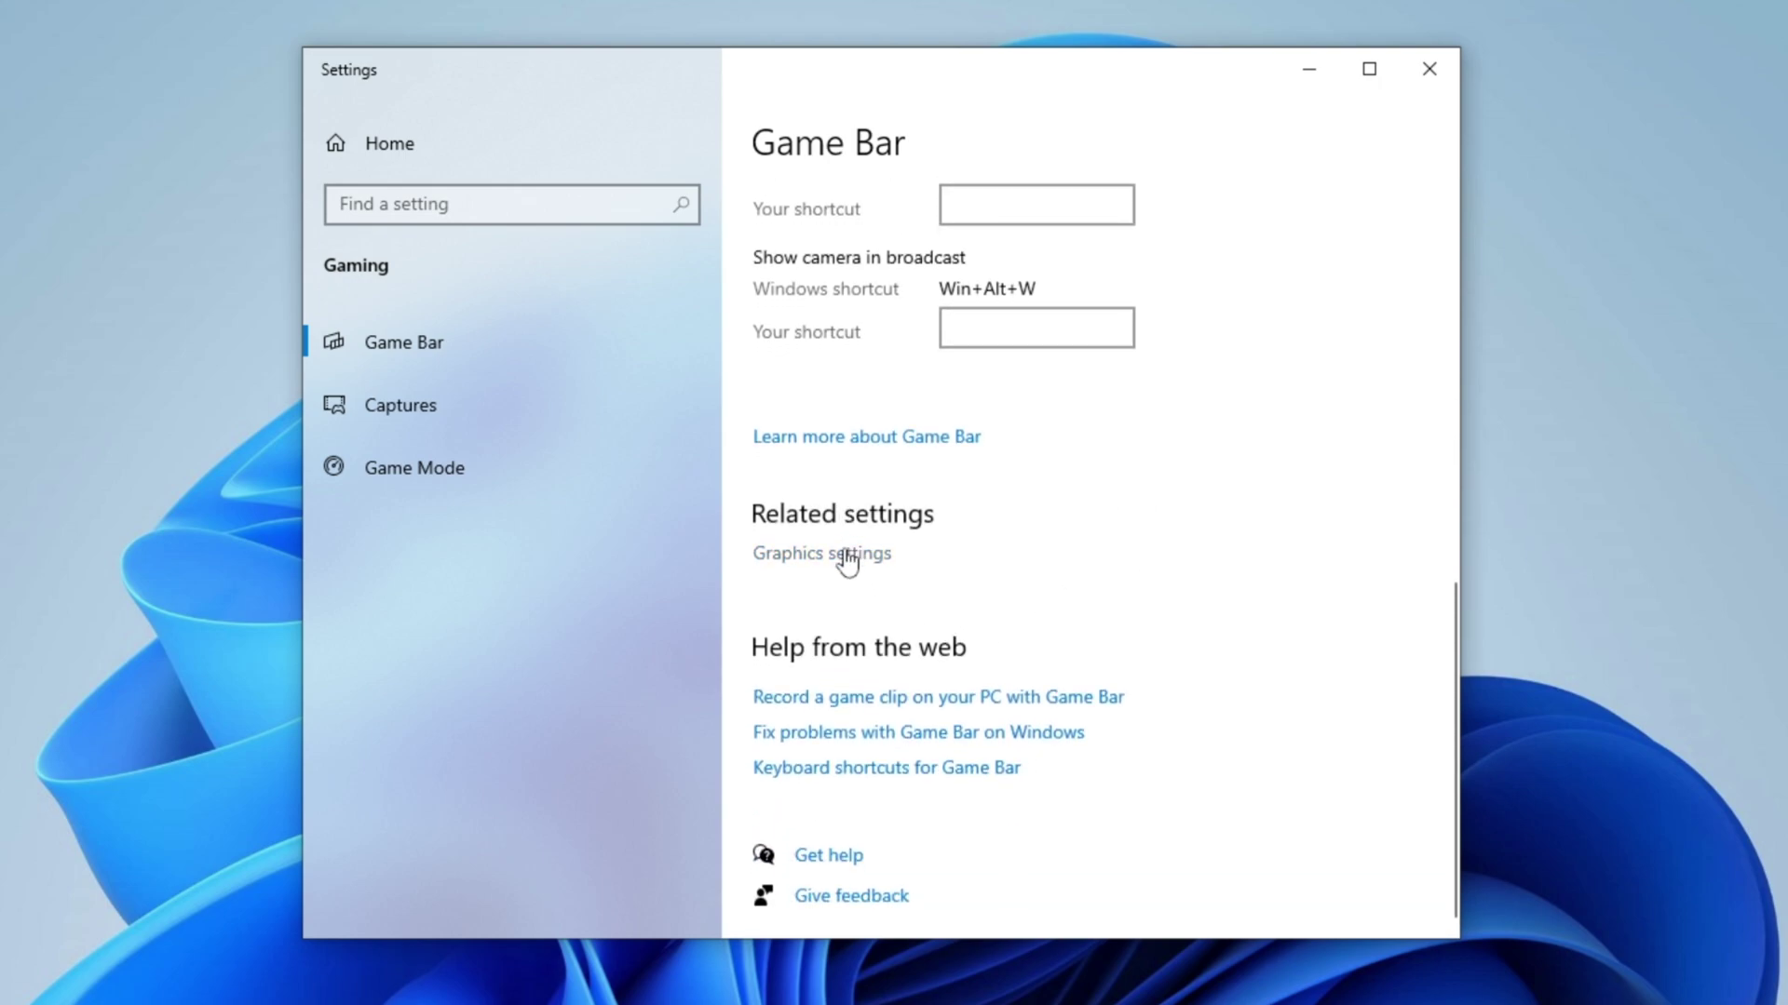
click(820, 553)
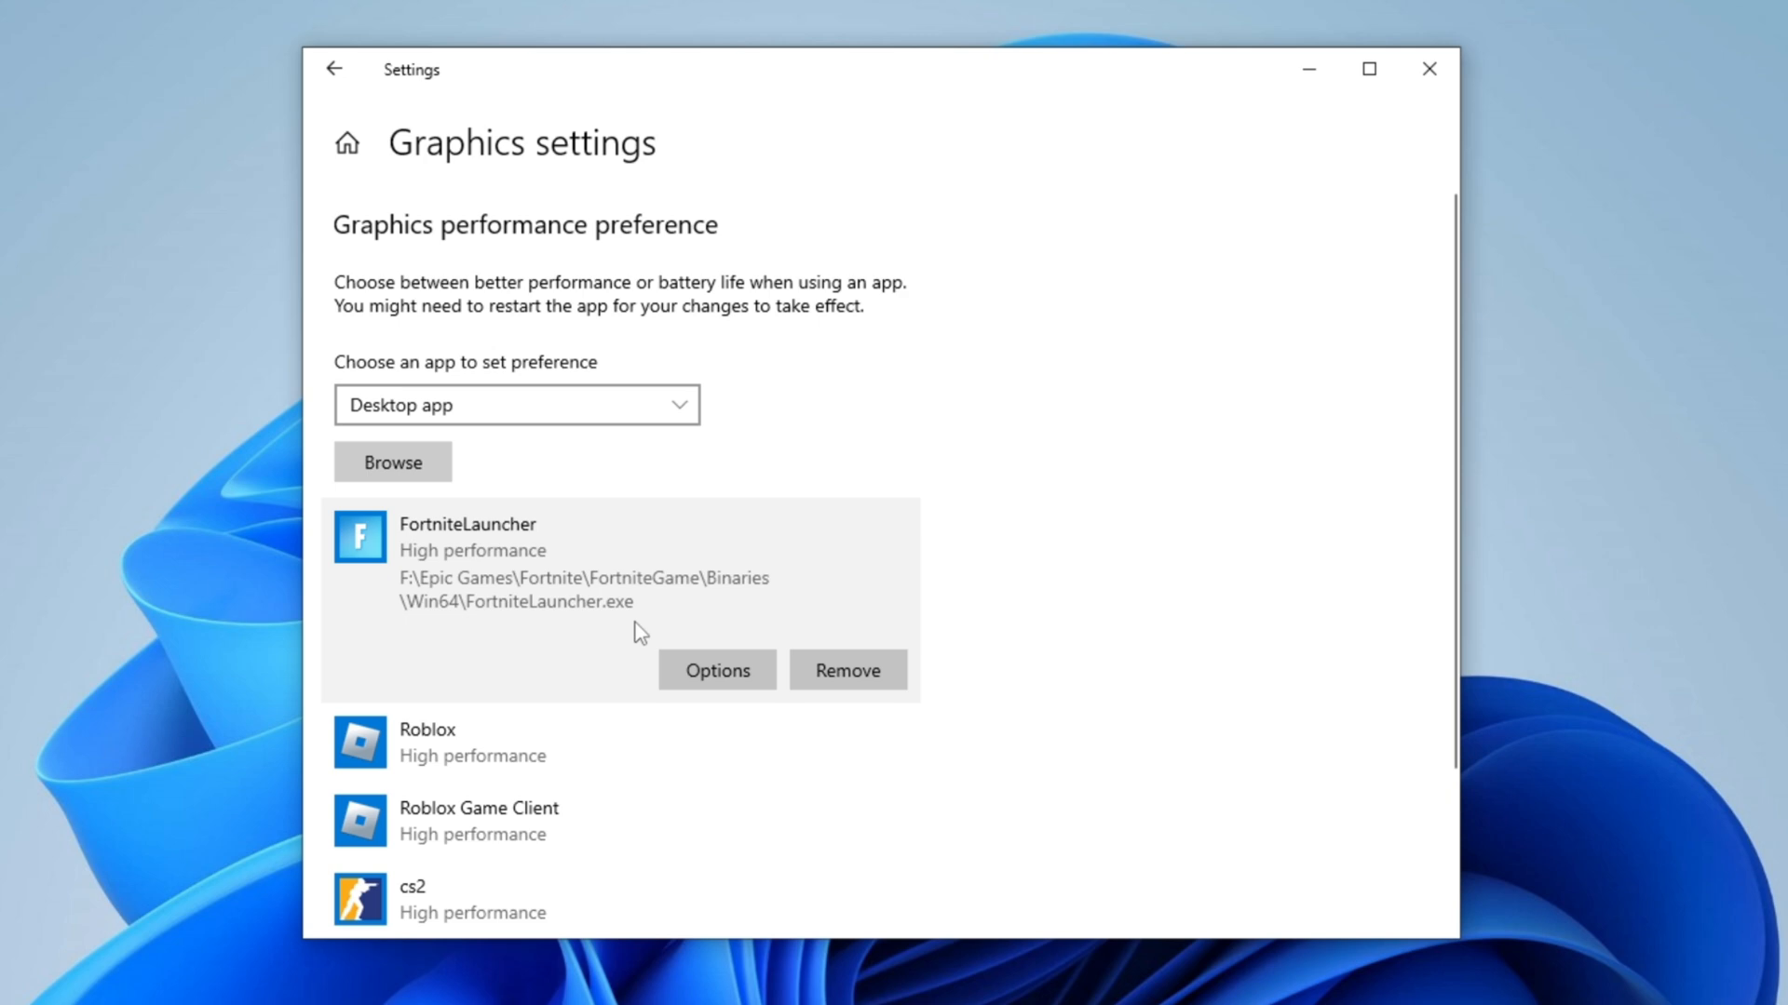
click(715, 670)
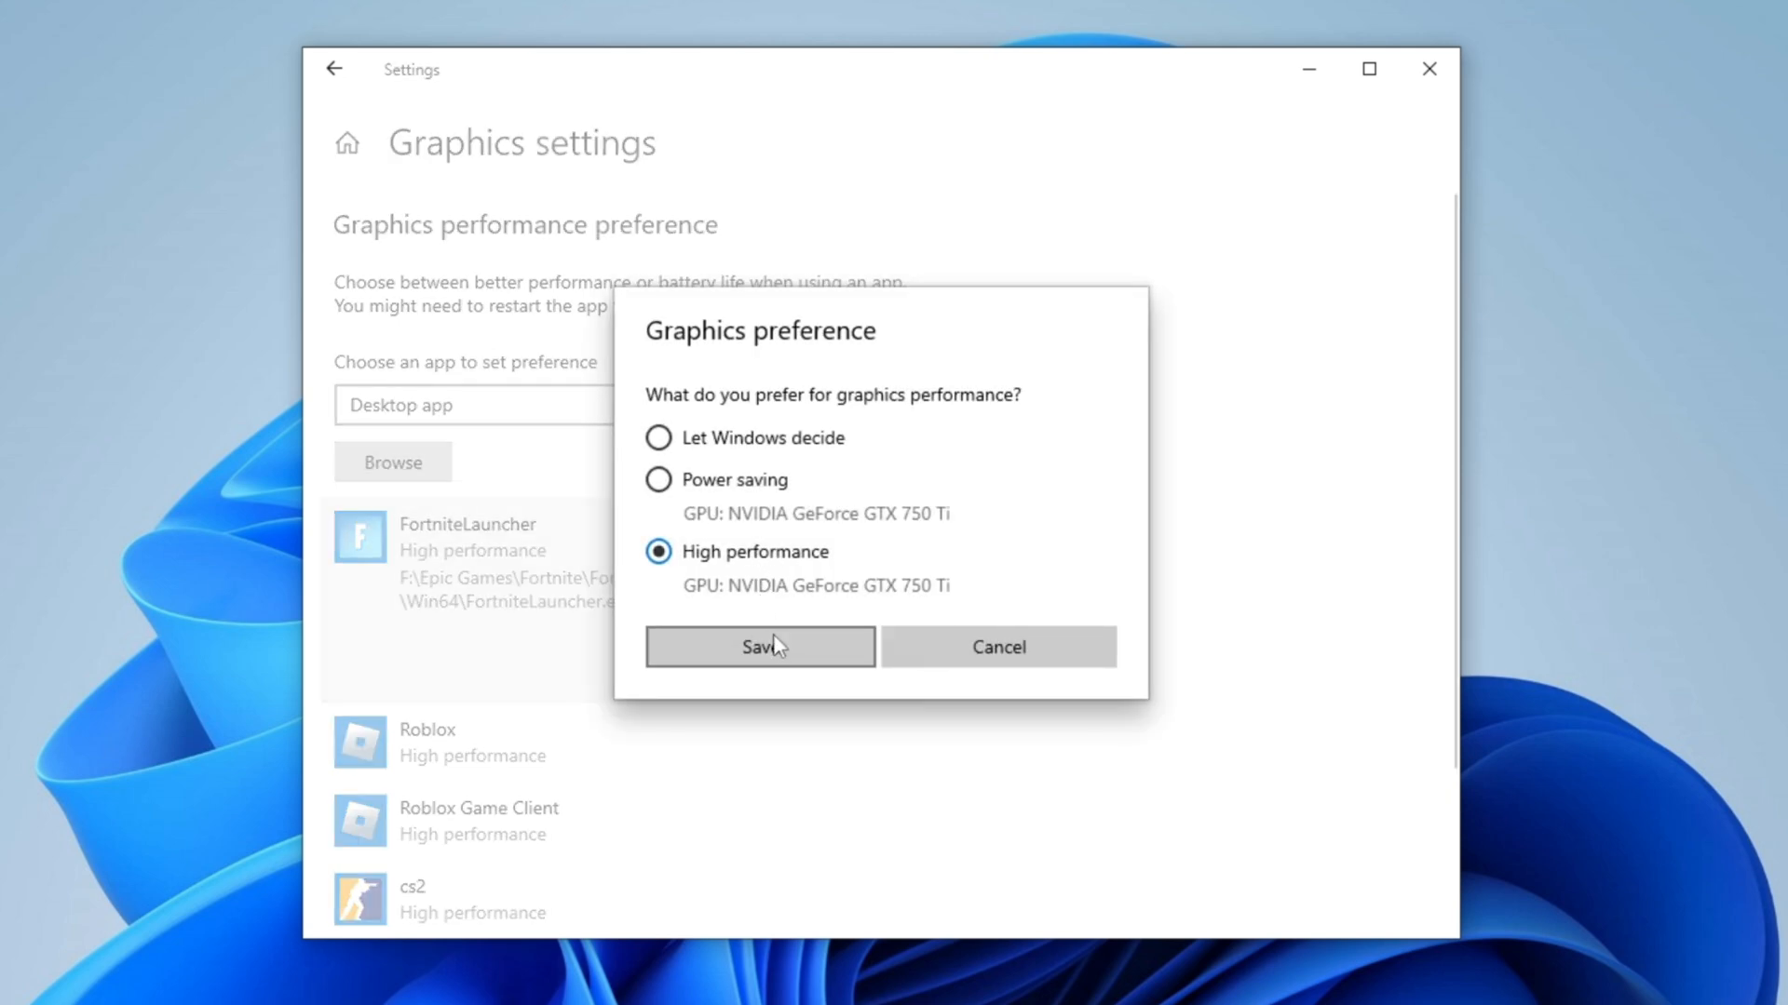
click(759, 646)
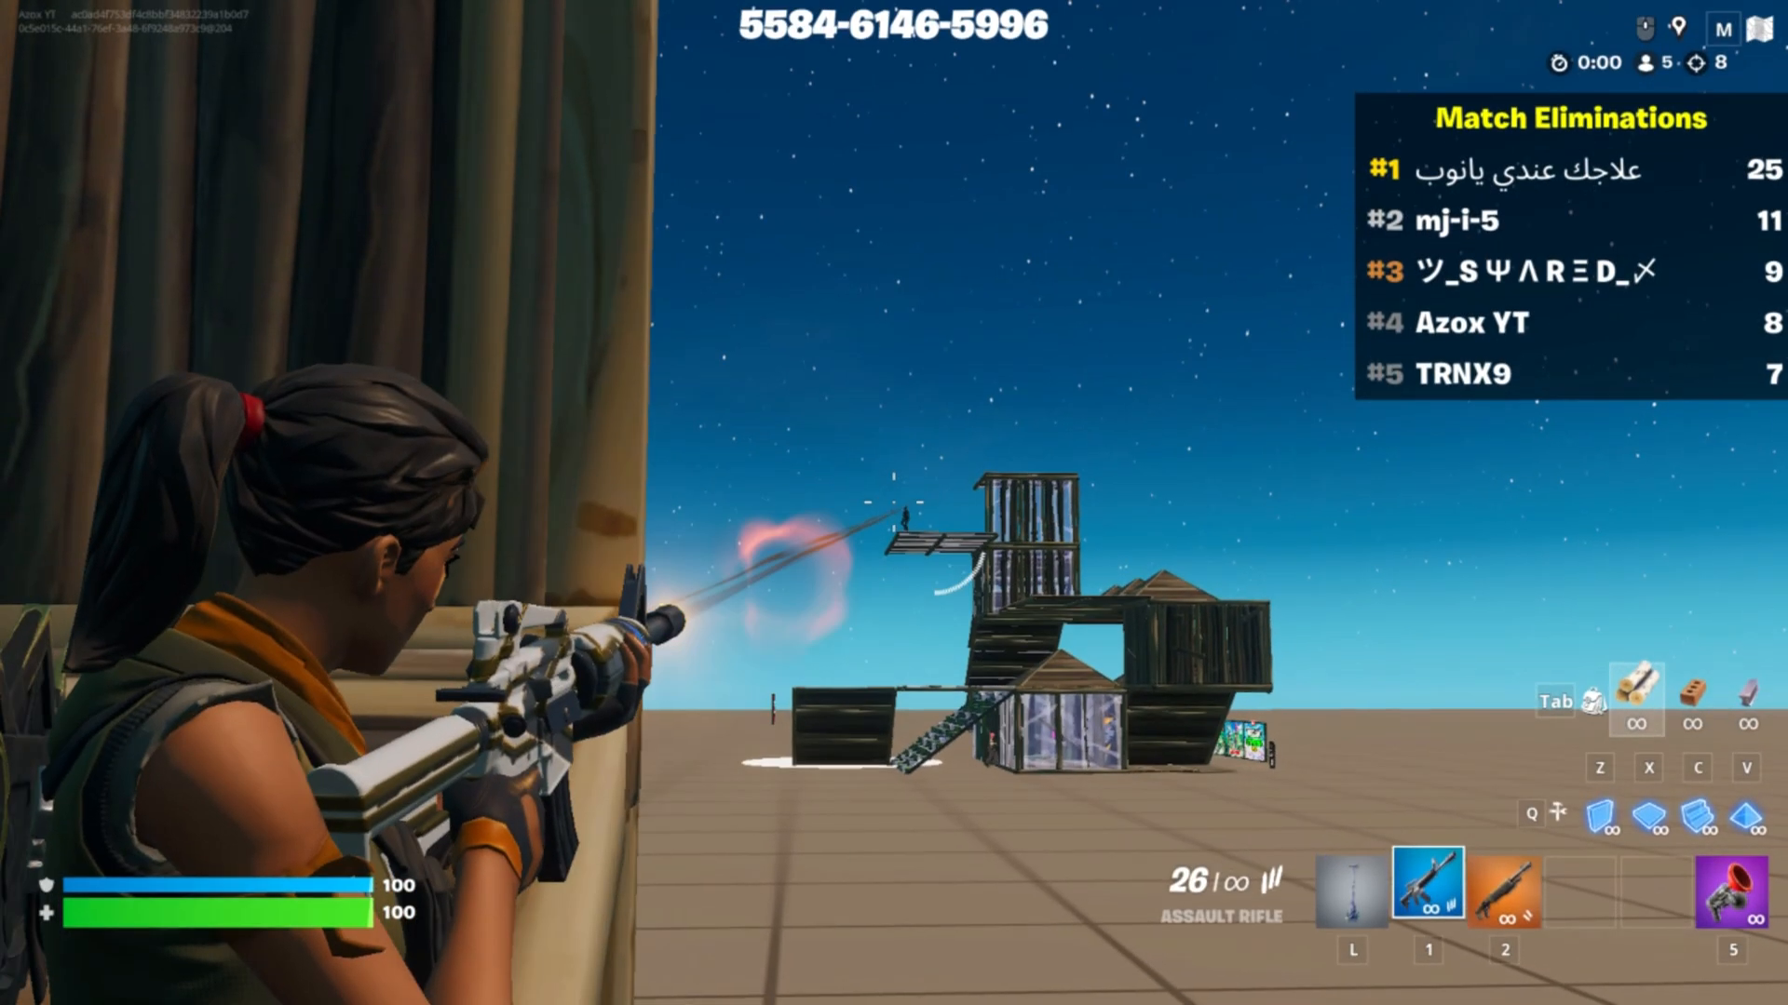
click(894, 501)
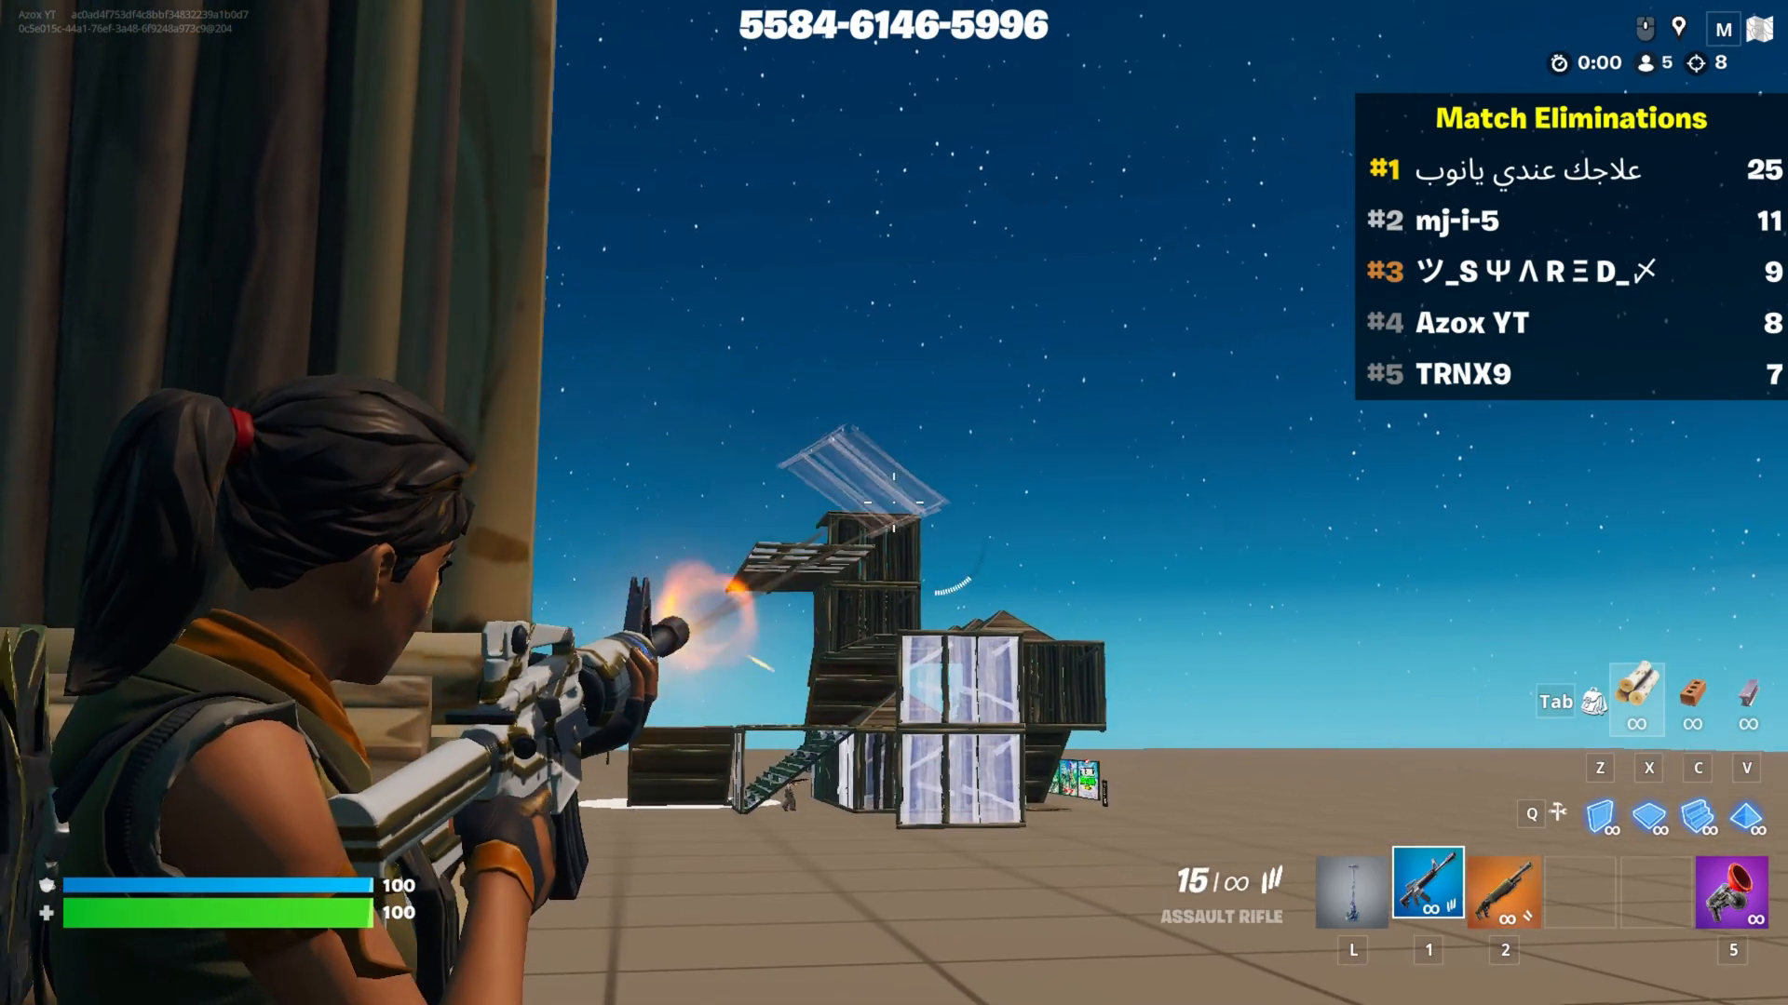